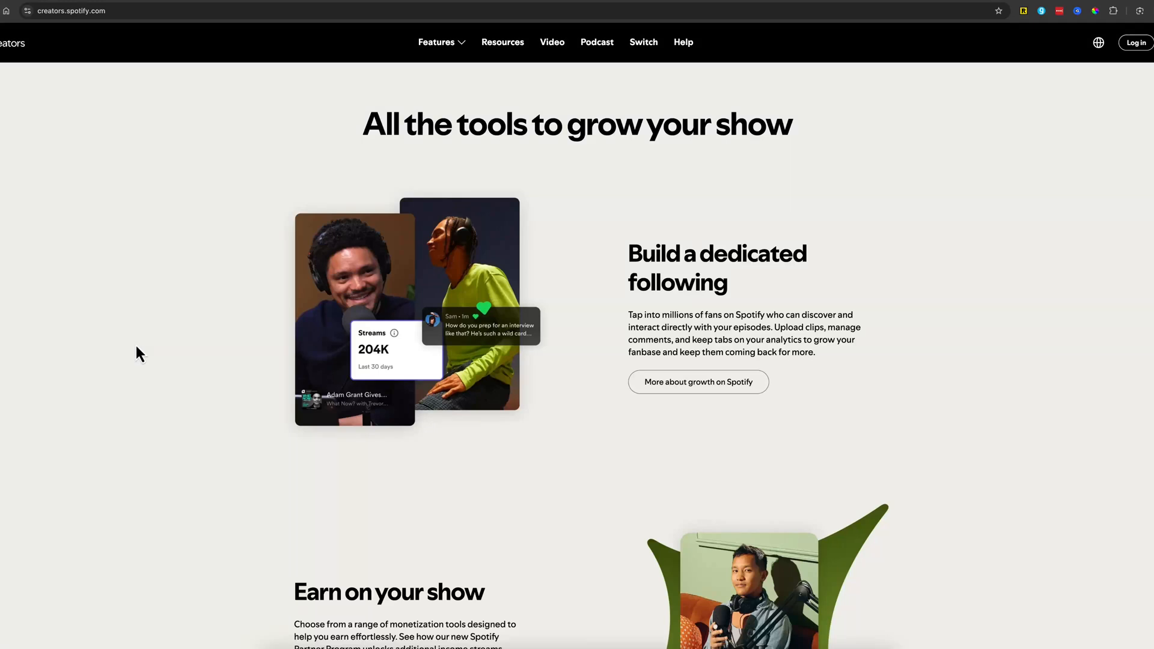
{"action": "mouse_move", "coordinate": [904, 202]}
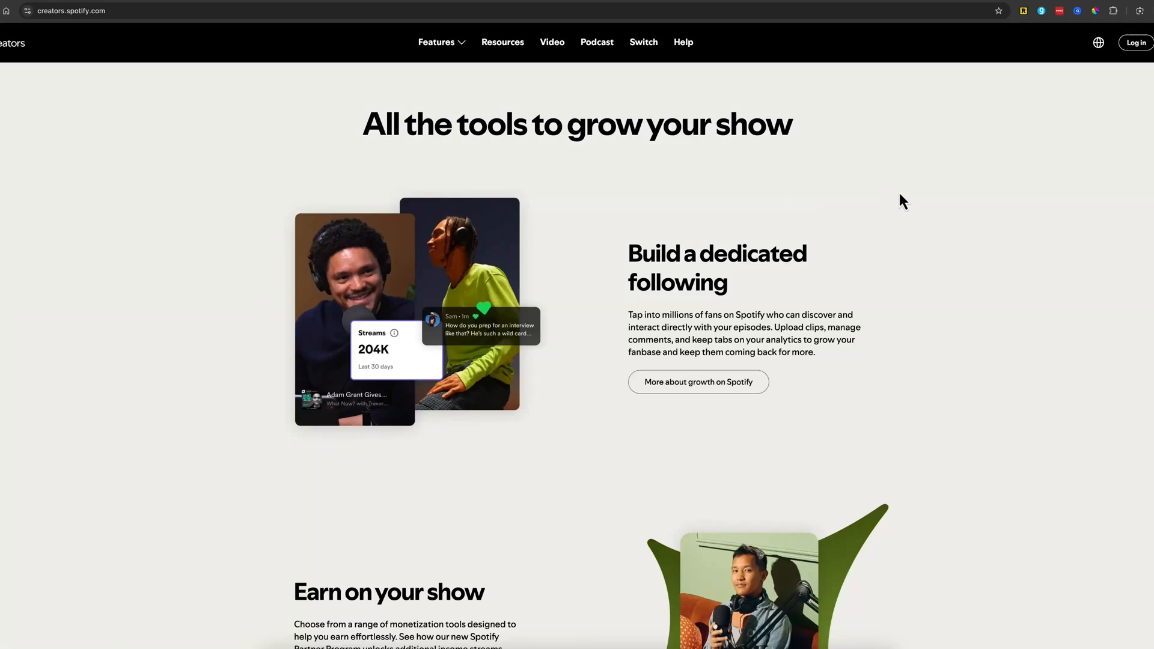
{"action": "mouse_move", "coordinate": [896, 200]}
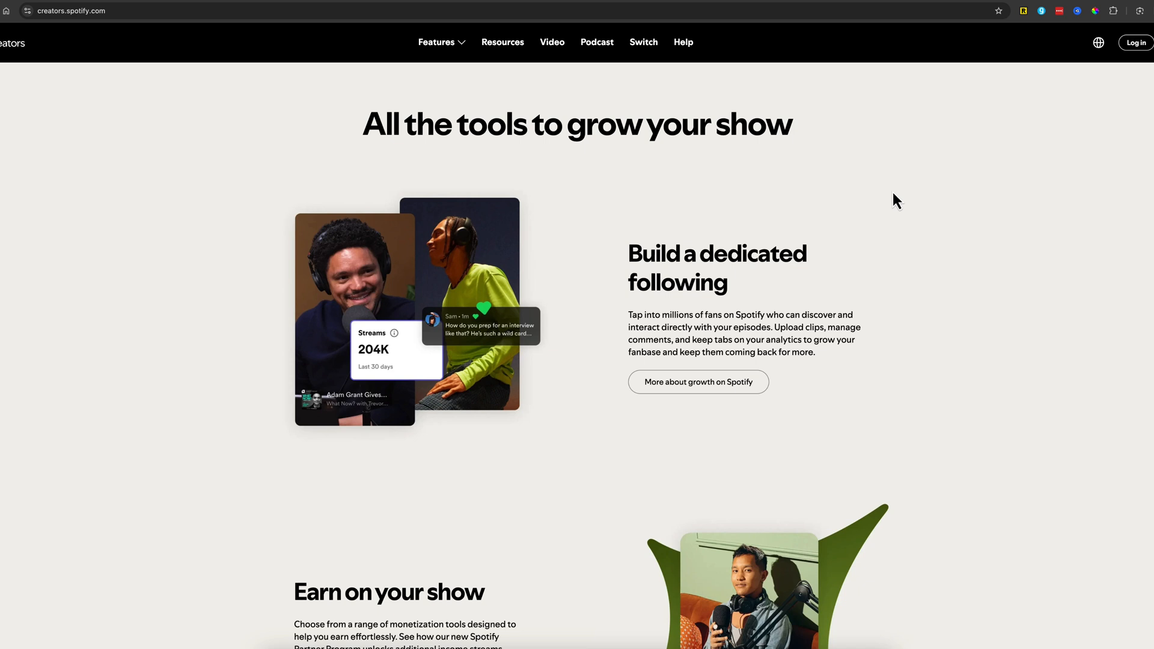
{"action": "mouse_move", "coordinate": [225, 176]}
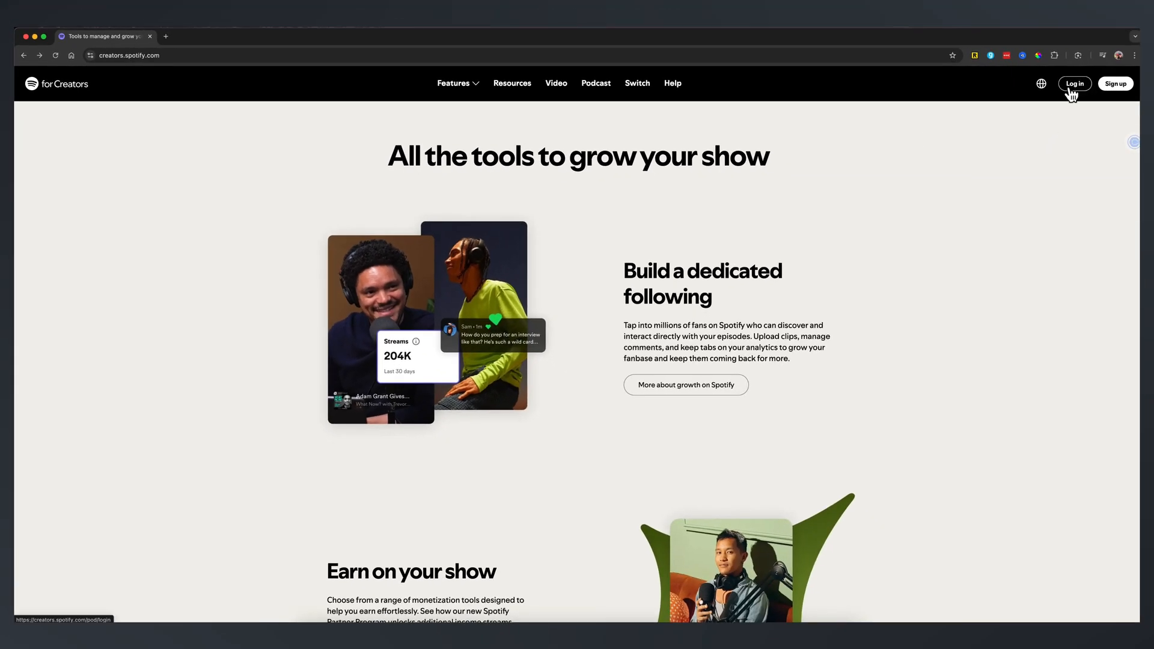
{"action": "mouse_move", "coordinate": [1115, 83]}
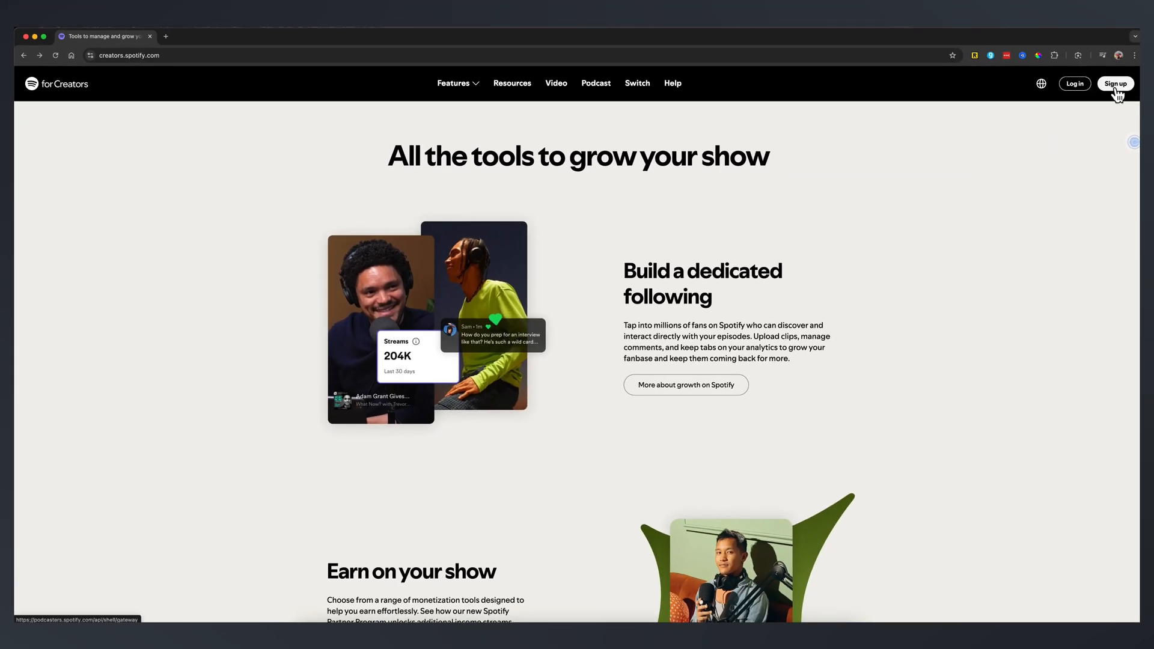
Sign in with the account email and switch to the YouTube Creators Hub show overview.
{"action": "left_click", "coordinate": [1073, 83]}
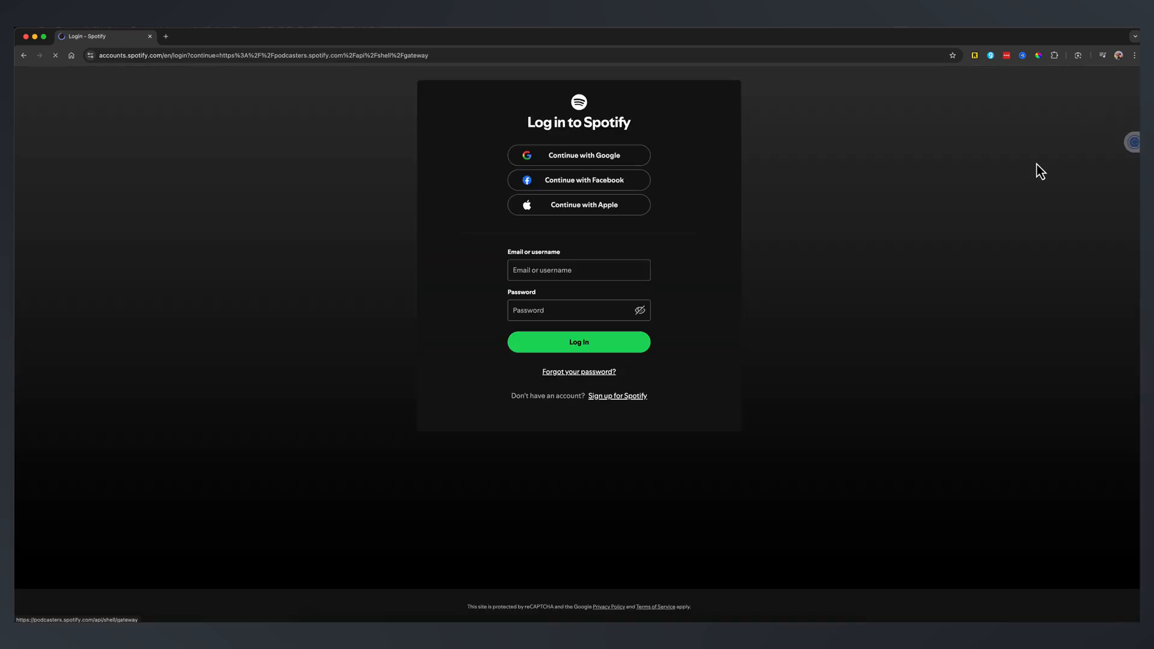
{"action": "left_click", "coordinate": [578, 269]}
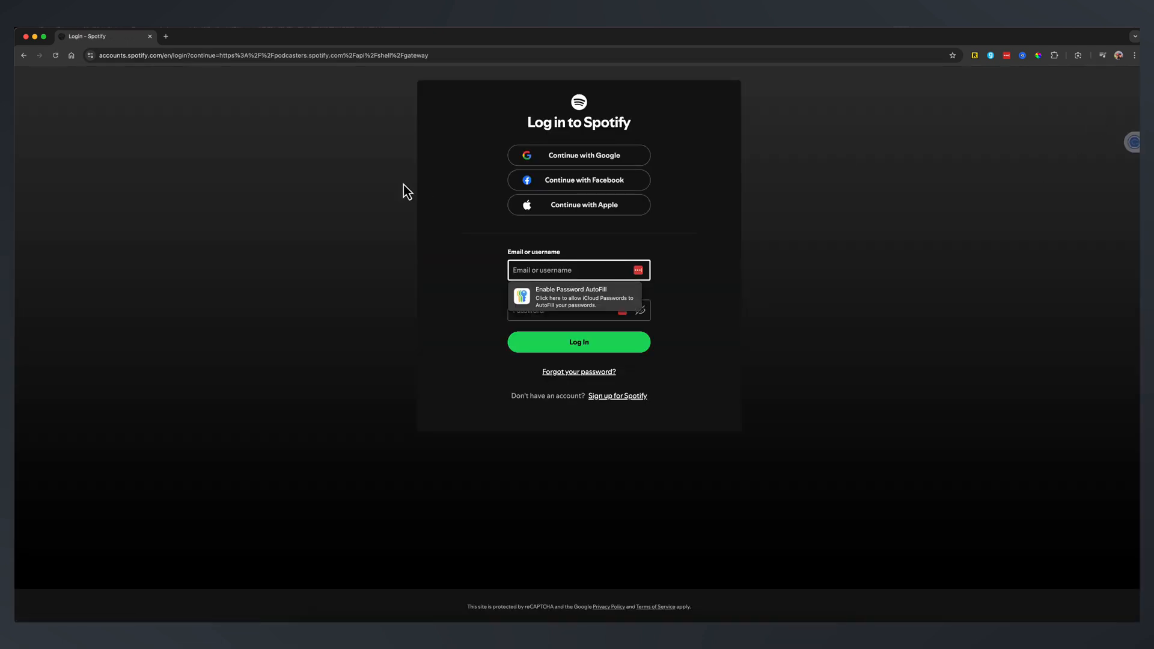
{"action": "mouse_move", "coordinate": [451, 112]}
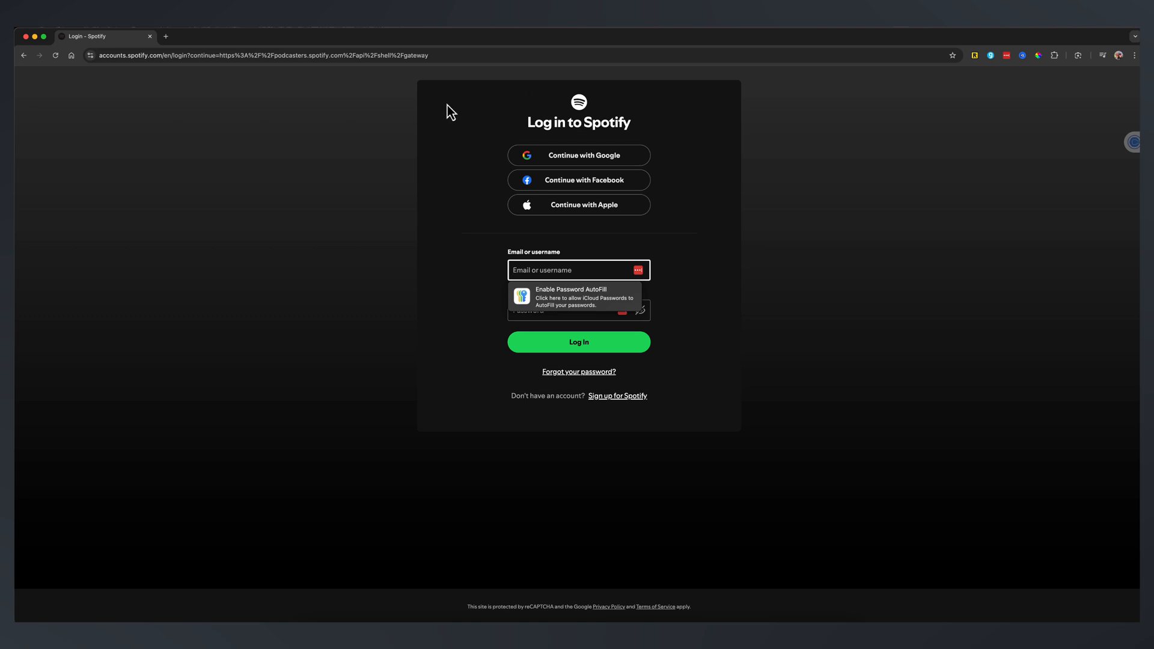
{"action": "mouse_move", "coordinate": [438, 280]}
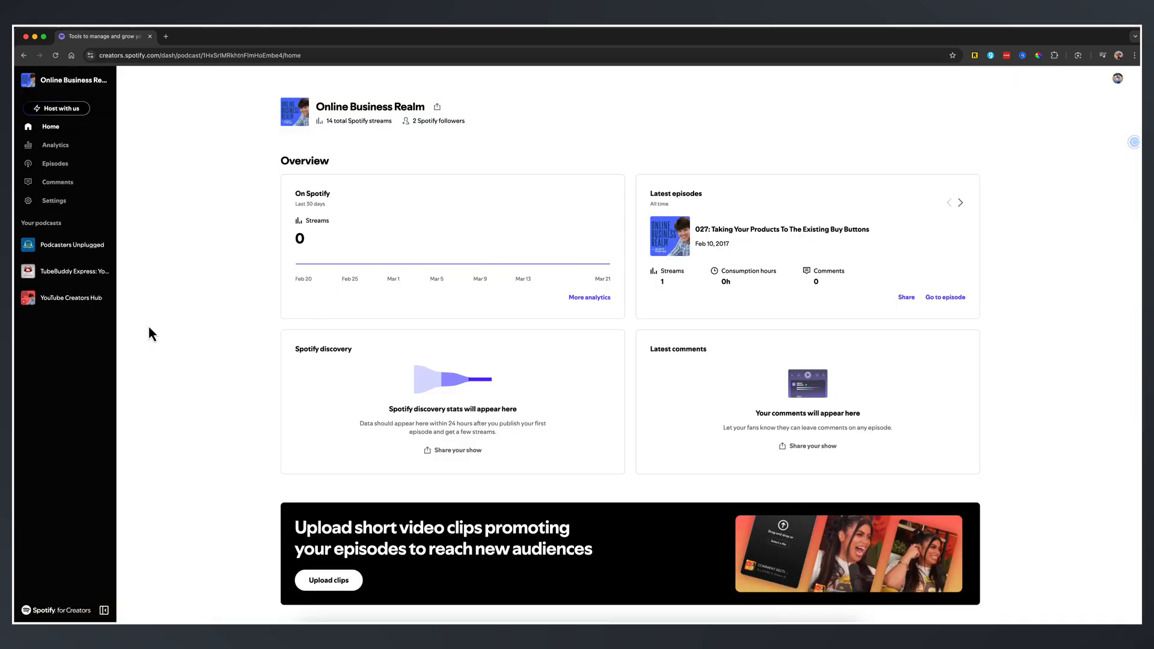
{"action": "left_click", "coordinate": [71, 297]}
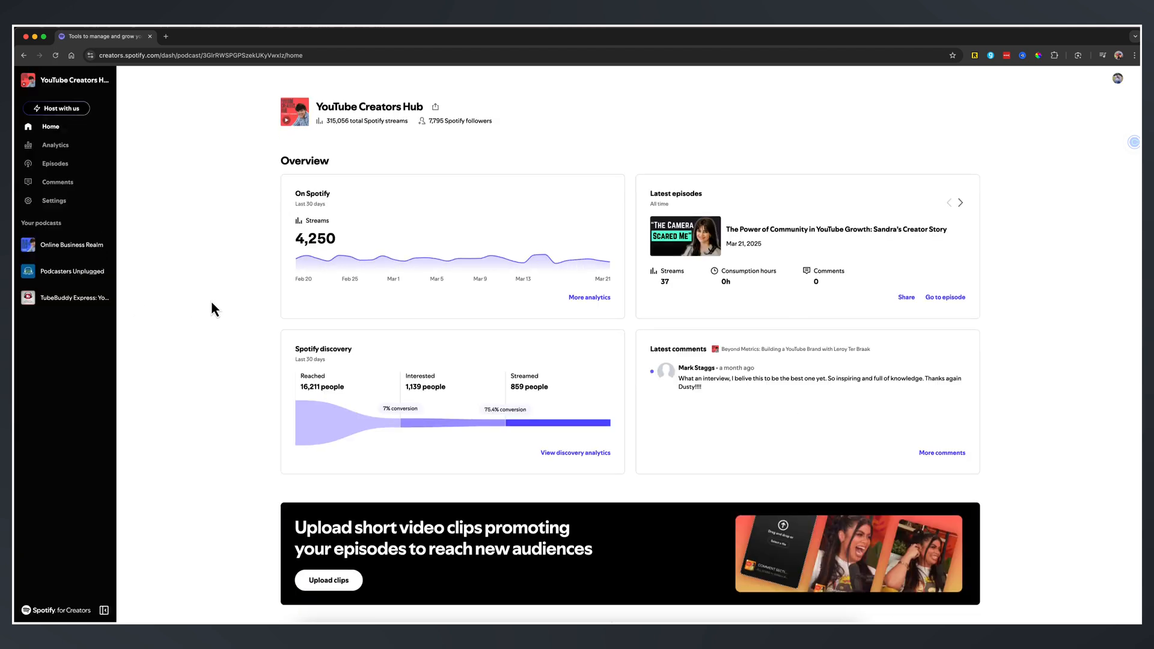
{"action": "mouse_move", "coordinate": [561, 316]}
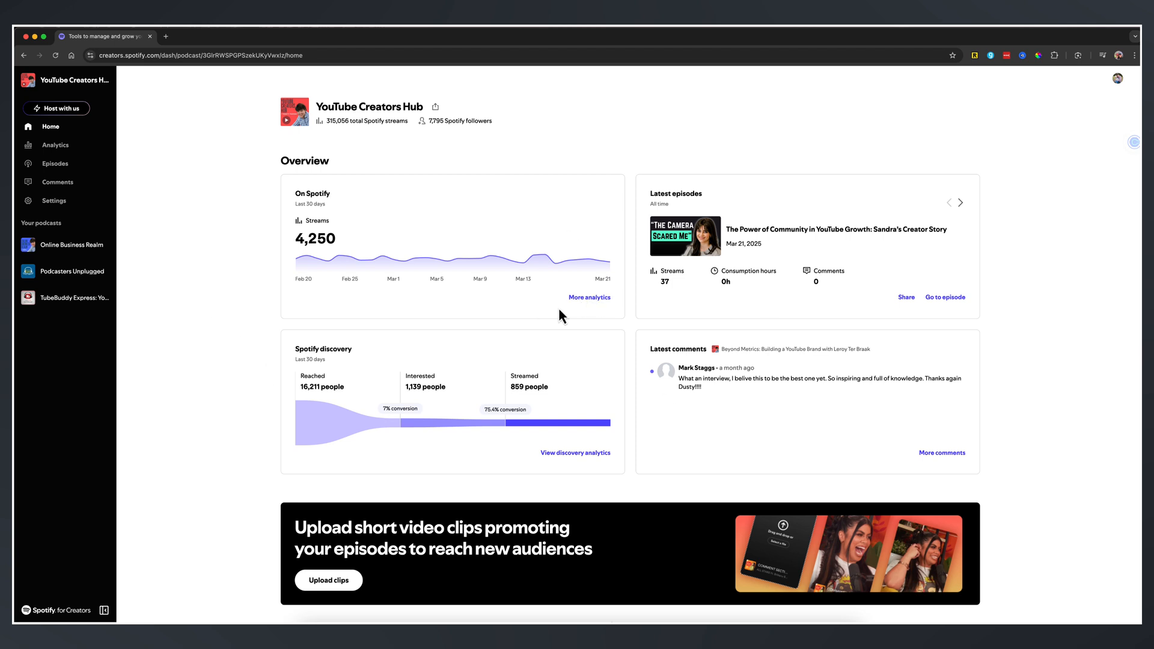
{"action": "mouse_move", "coordinate": [309, 254]}
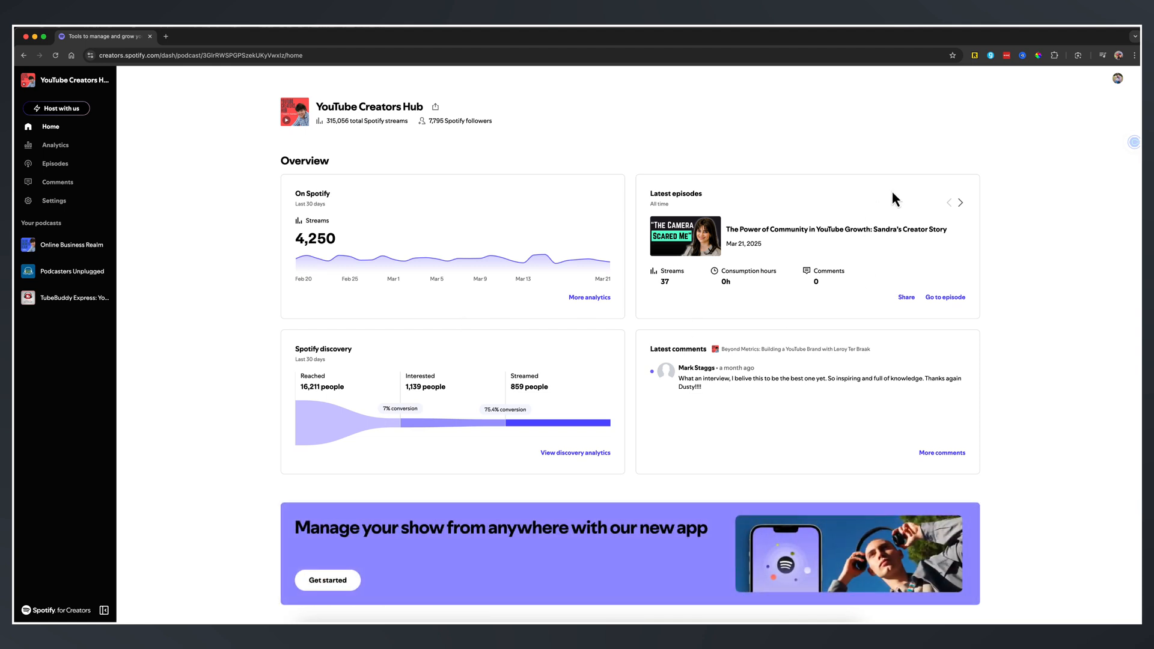
{"action": "mouse_move", "coordinate": [1093, 123]}
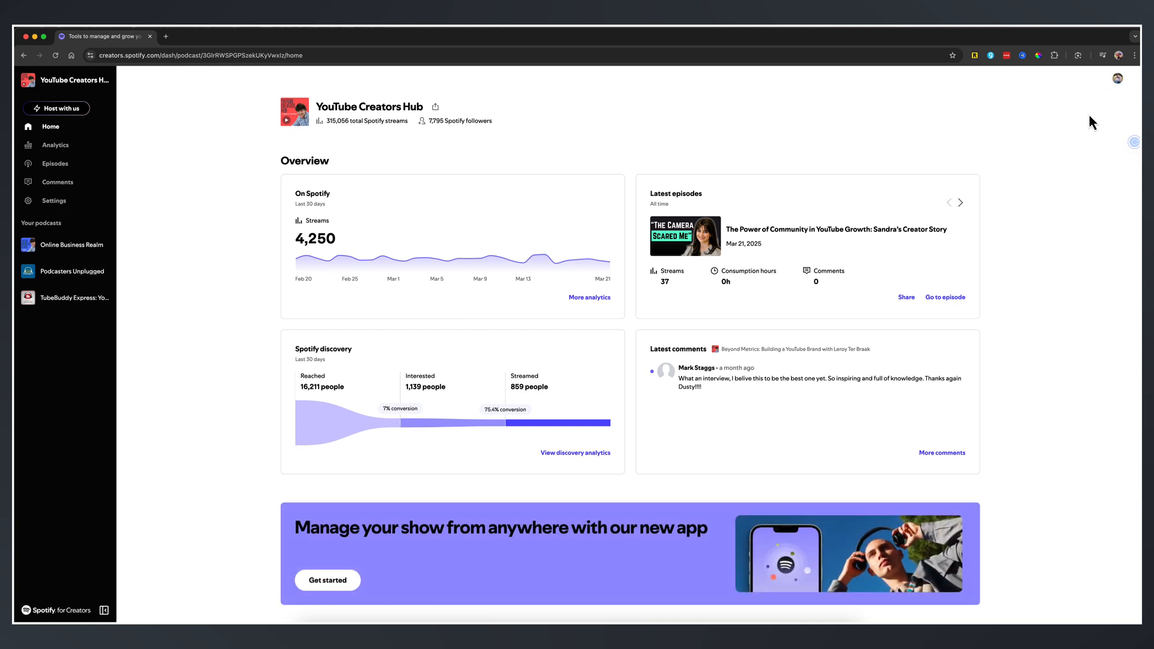
{"action": "mouse_move", "coordinate": [1116, 79]}
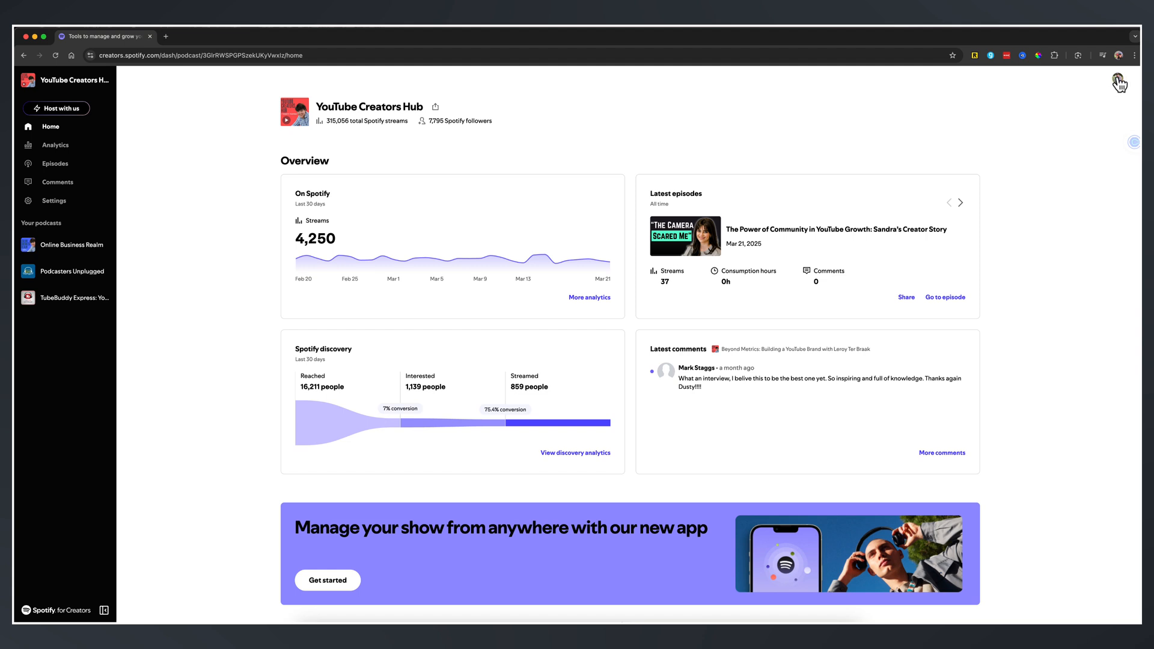
From the account menu, start adding a new show.
{"action": "left_click", "coordinate": [1119, 81]}
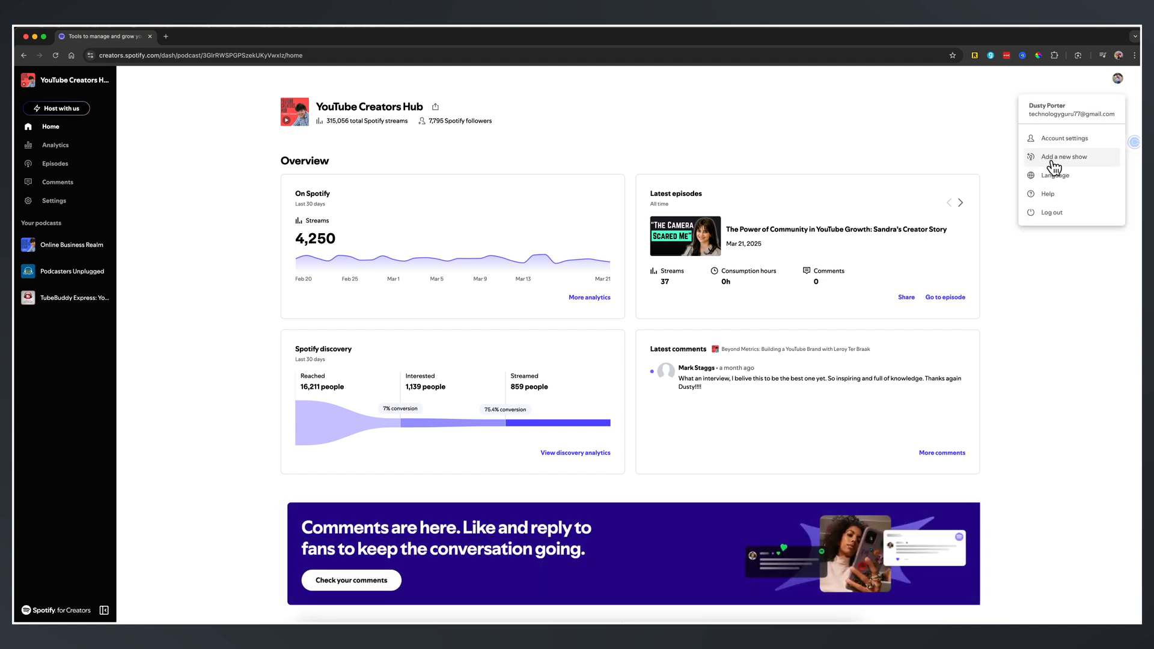
{"action": "left_click", "coordinate": [1060, 156]}
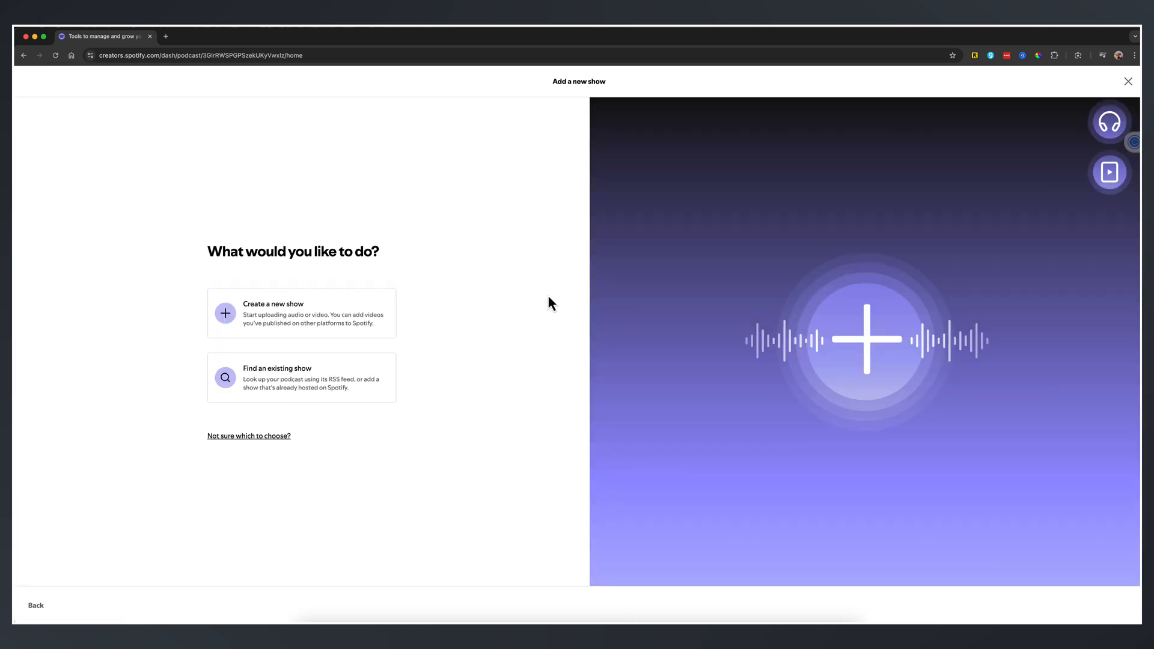
{"action": "mouse_move", "coordinate": [289, 312]}
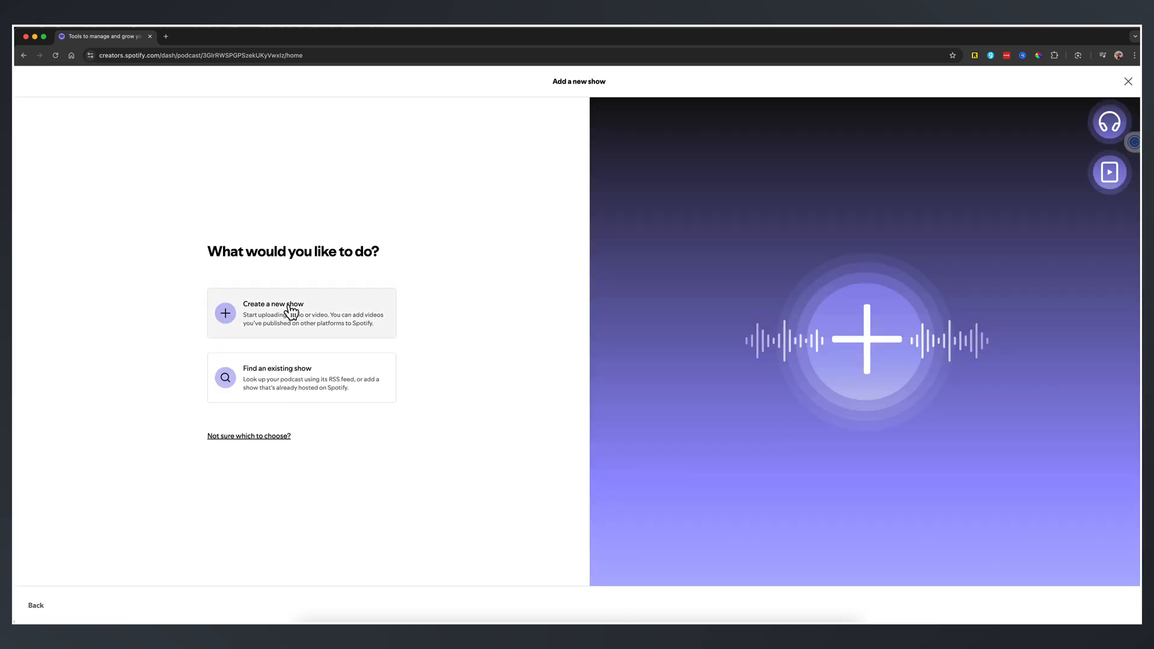
{"action": "mouse_move", "coordinate": [354, 377]}
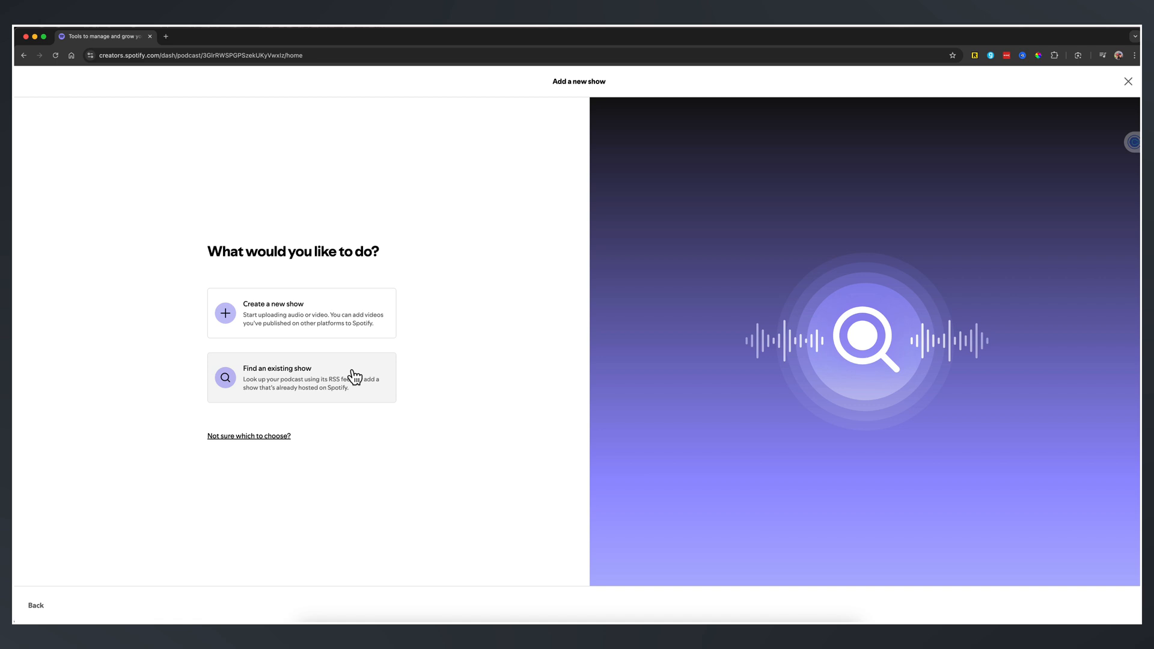
{"action": "mouse_move", "coordinate": [286, 394]}
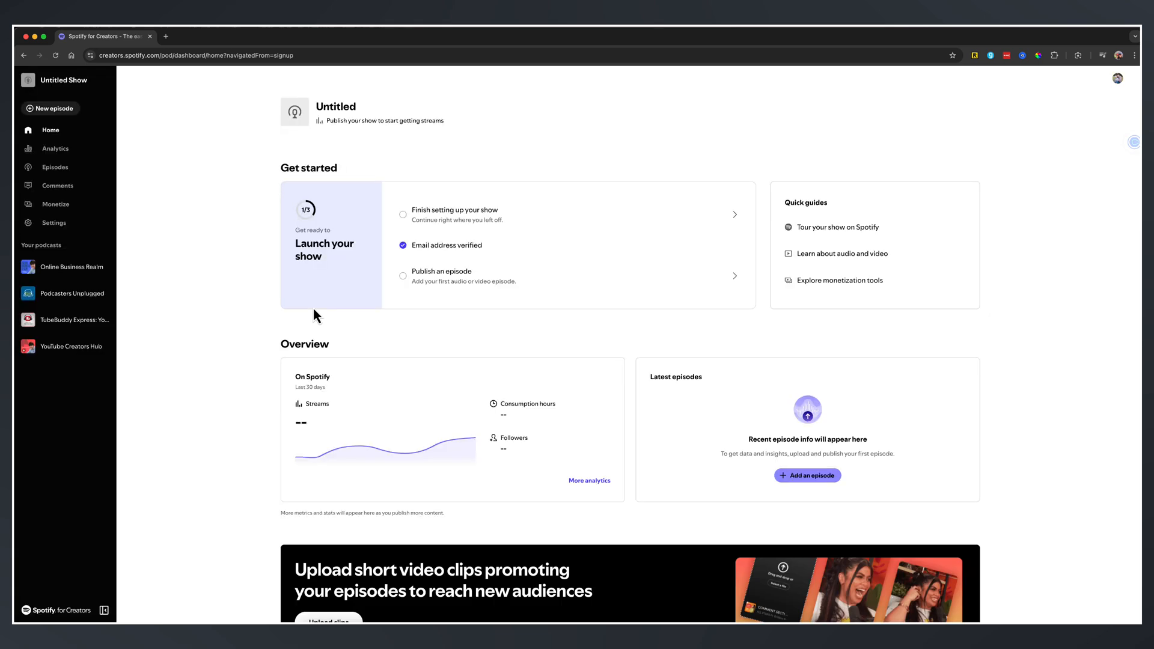
{"action": "mouse_move", "coordinate": [389, 423]}
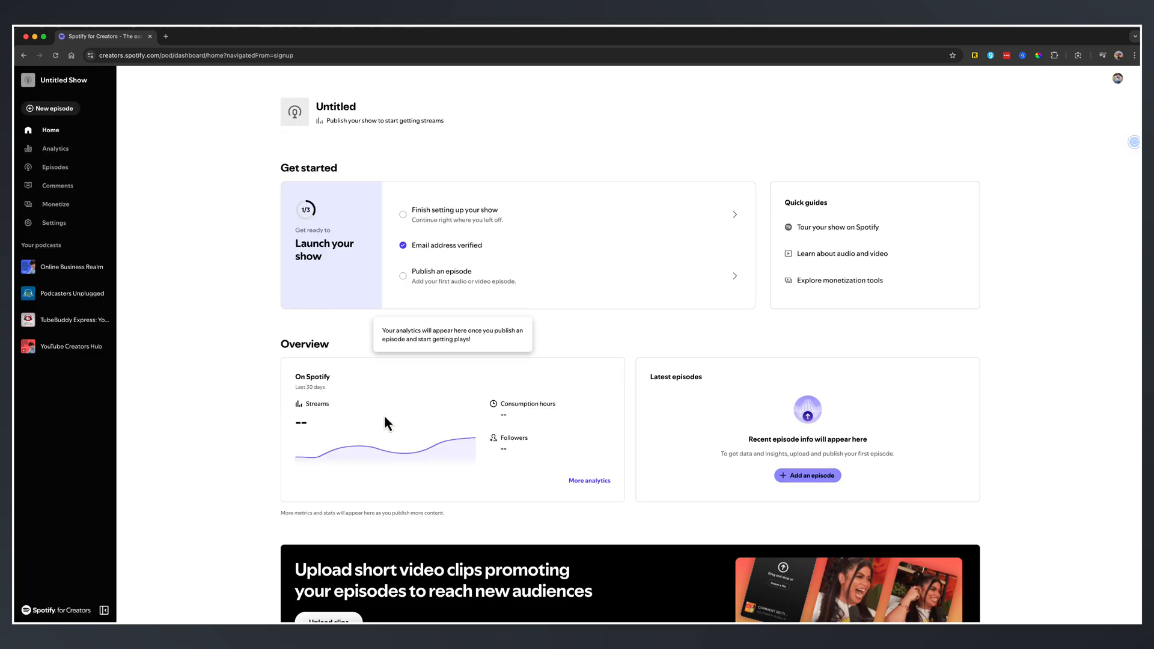
{"action": "mouse_move", "coordinate": [327, 129]}
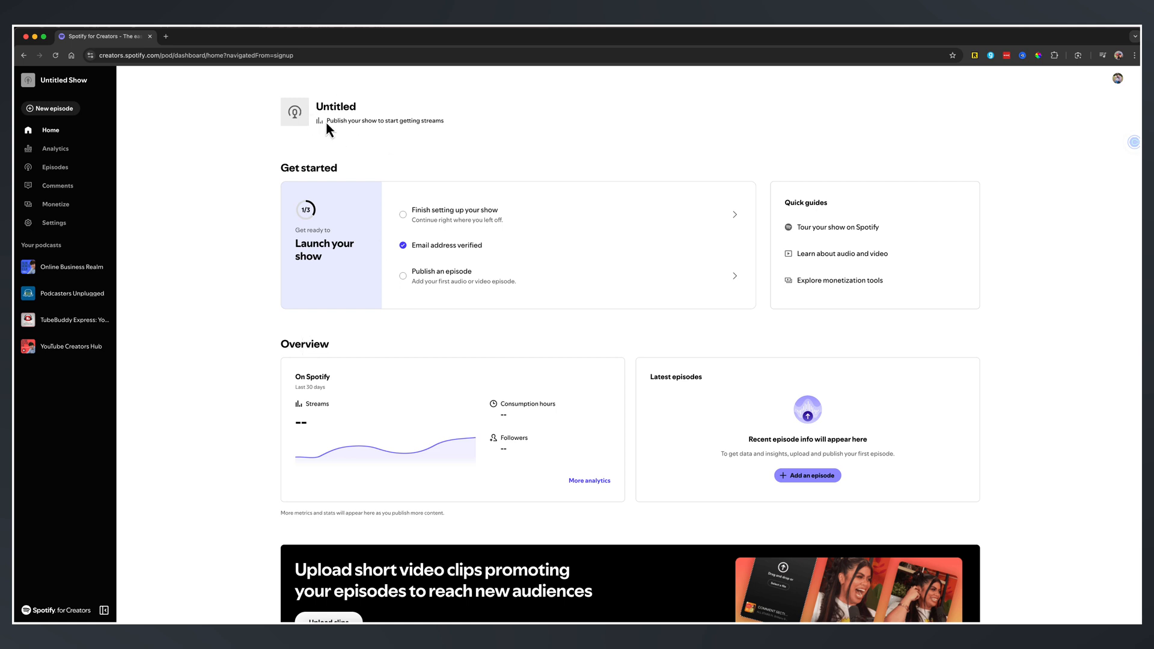
{"action": "mouse_move", "coordinate": [489, 214]}
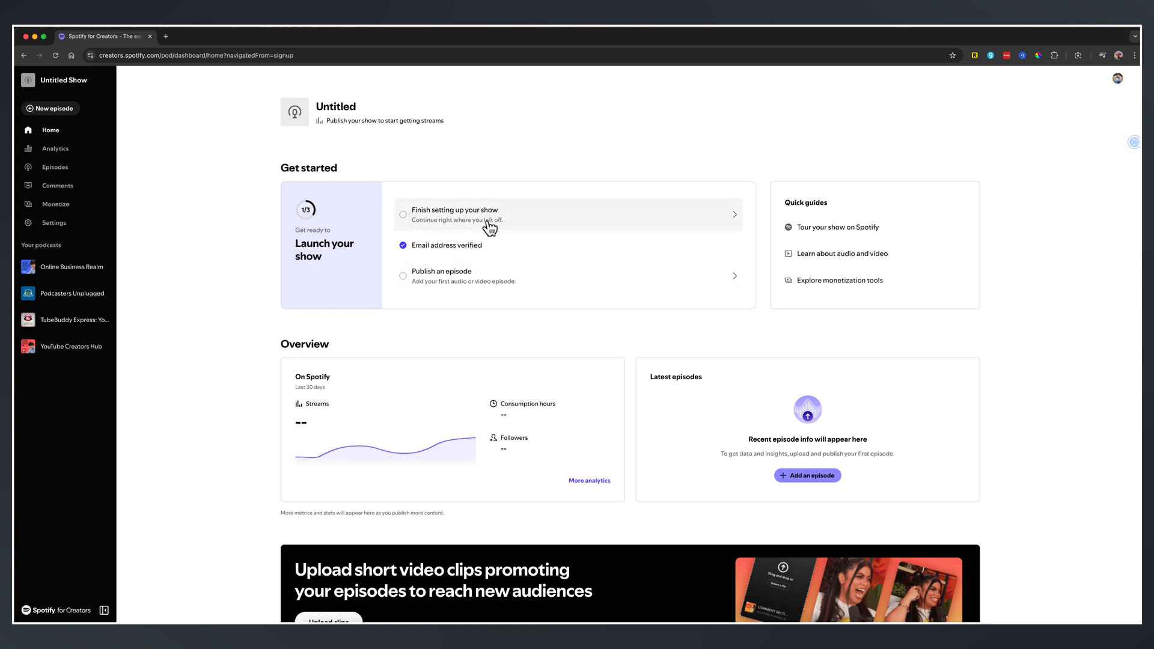
{"action": "mouse_move", "coordinate": [628, 312]}
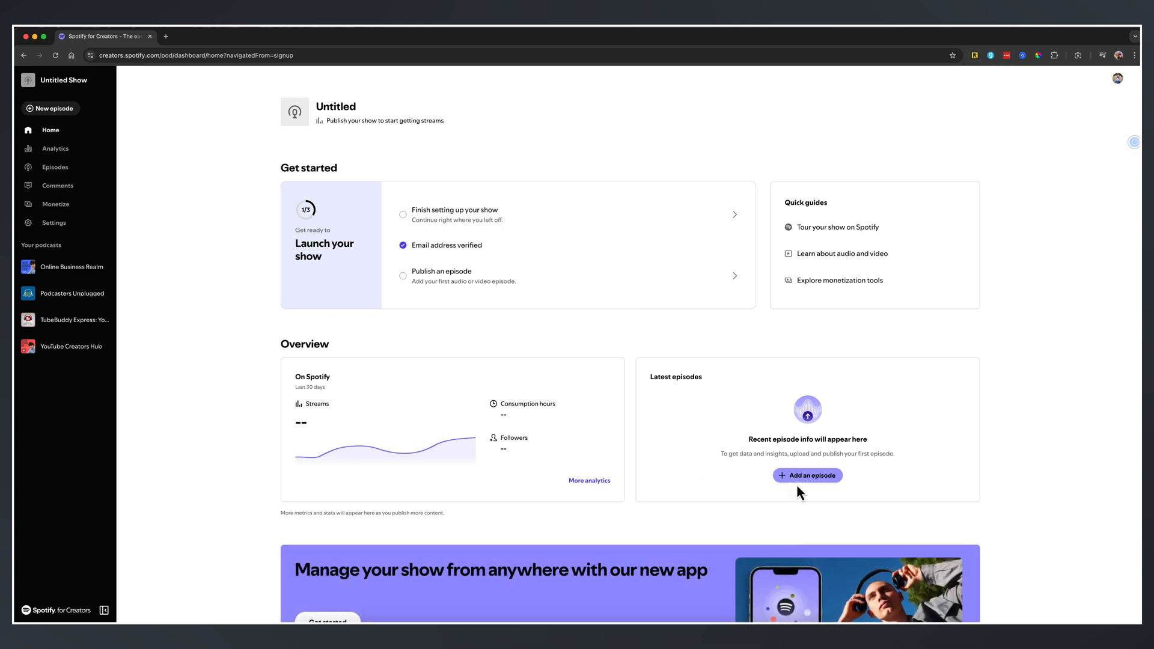
{"action": "mouse_move", "coordinate": [692, 380]}
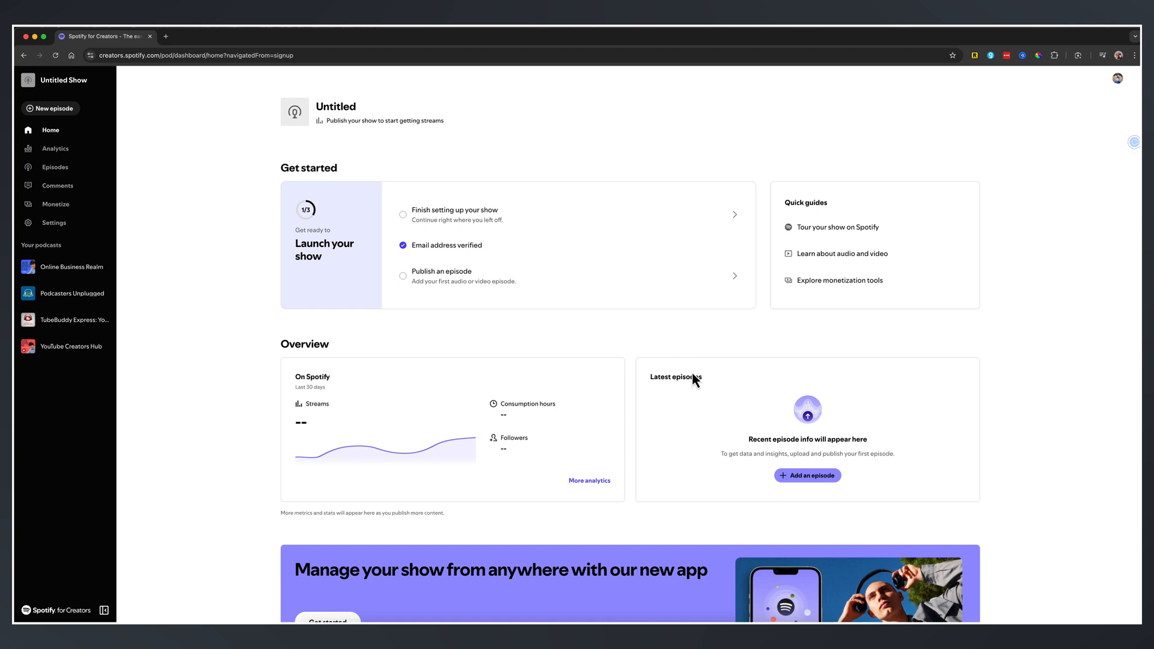
{"action": "mouse_move", "coordinate": [374, 215]}
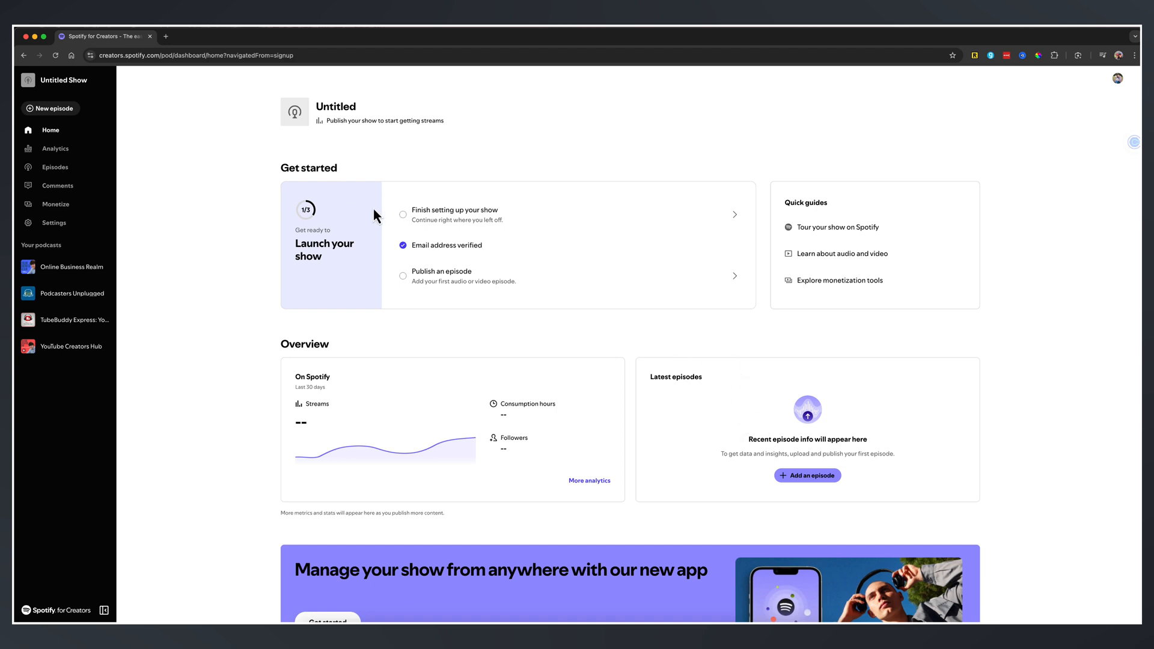
{"action": "mouse_move", "coordinate": [273, 112]}
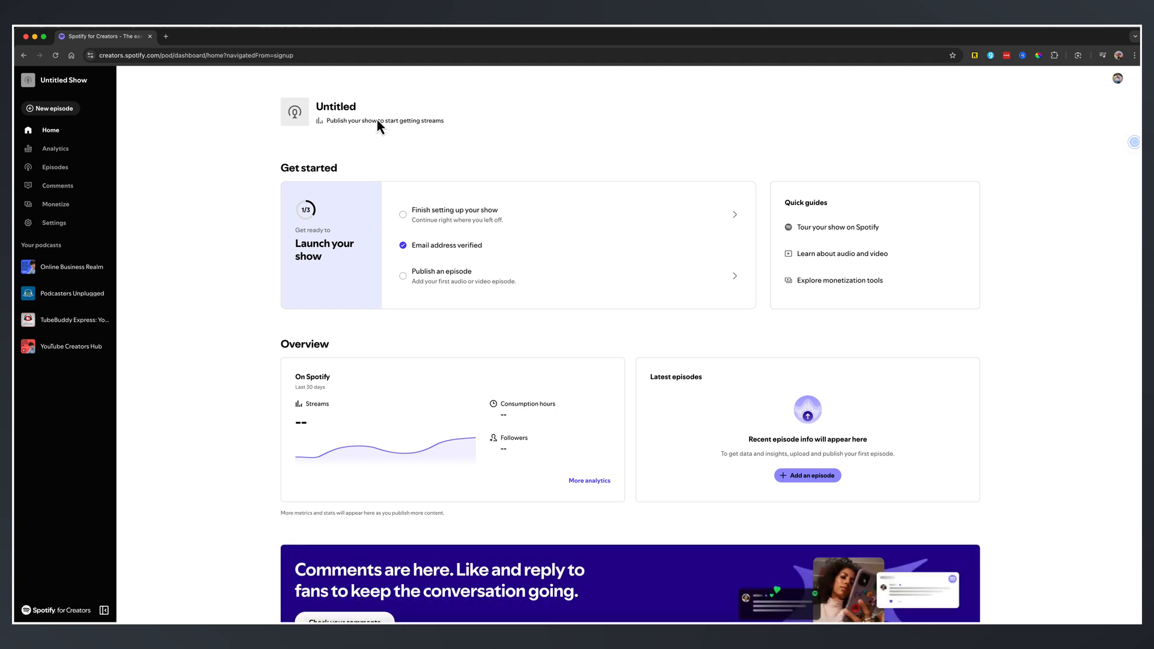
{"action": "mouse_move", "coordinate": [441, 214]}
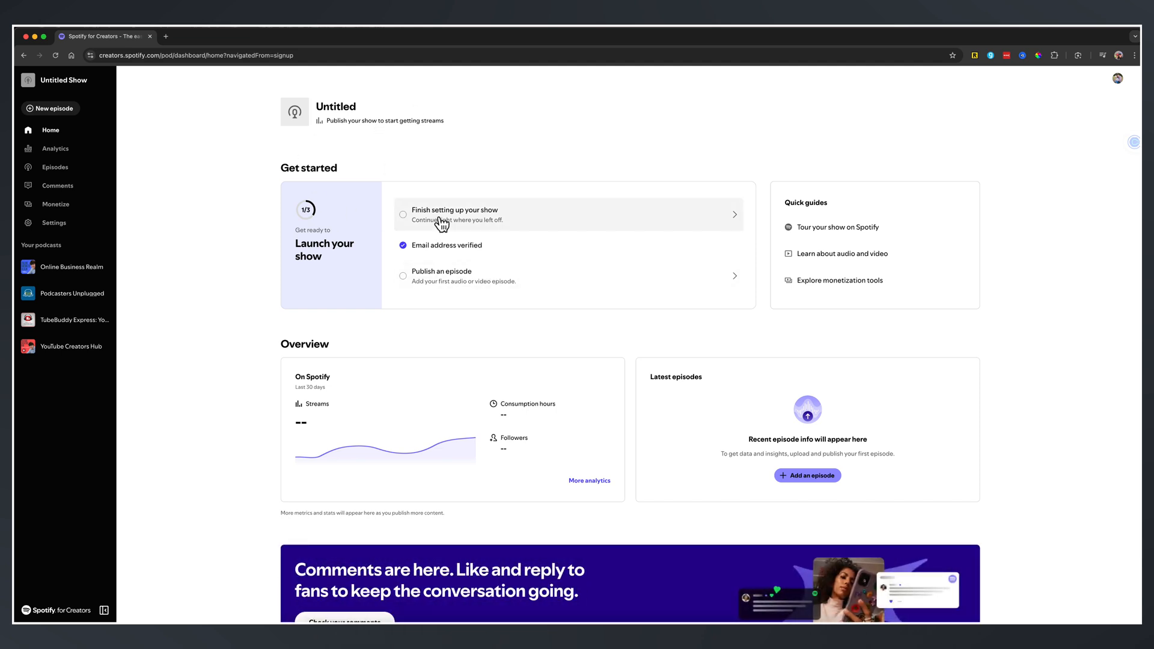
{"action": "left_click", "coordinate": [454, 214]}
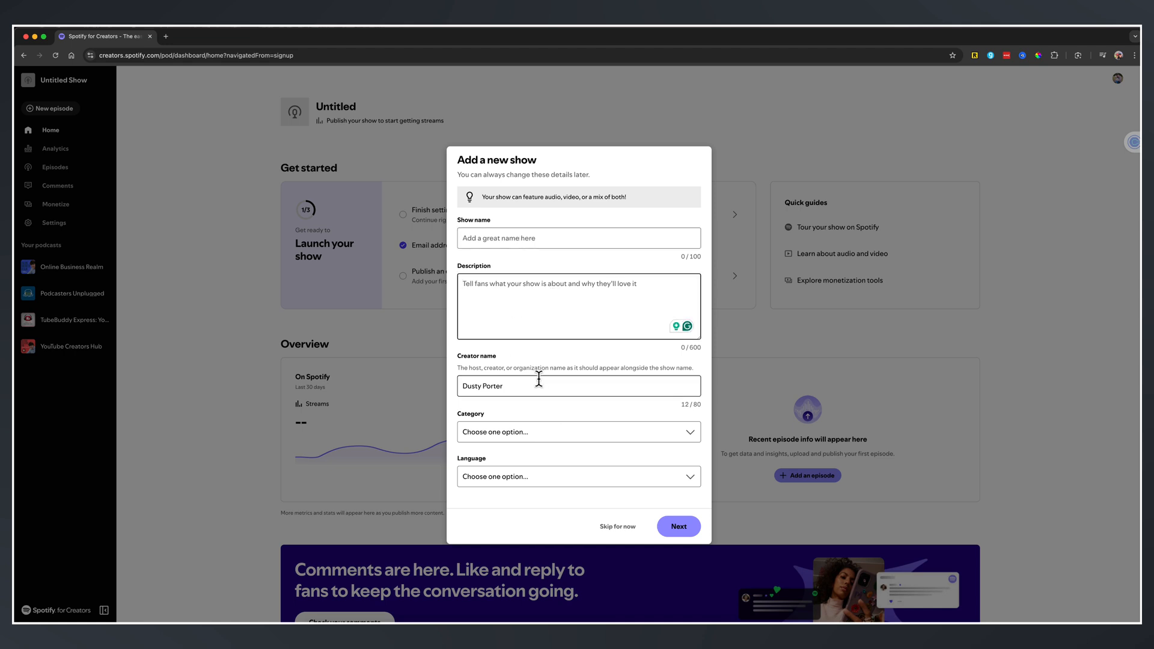
{"action": "mouse_move", "coordinate": [635, 362]}
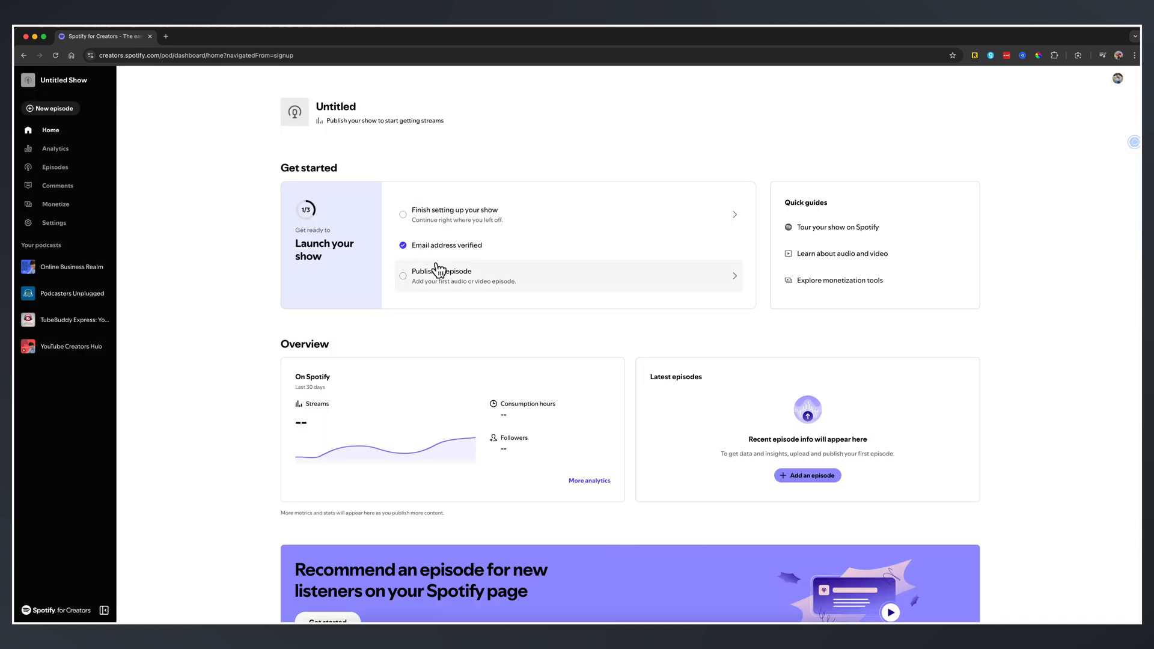
{"action": "mouse_move", "coordinate": [150, 411]}
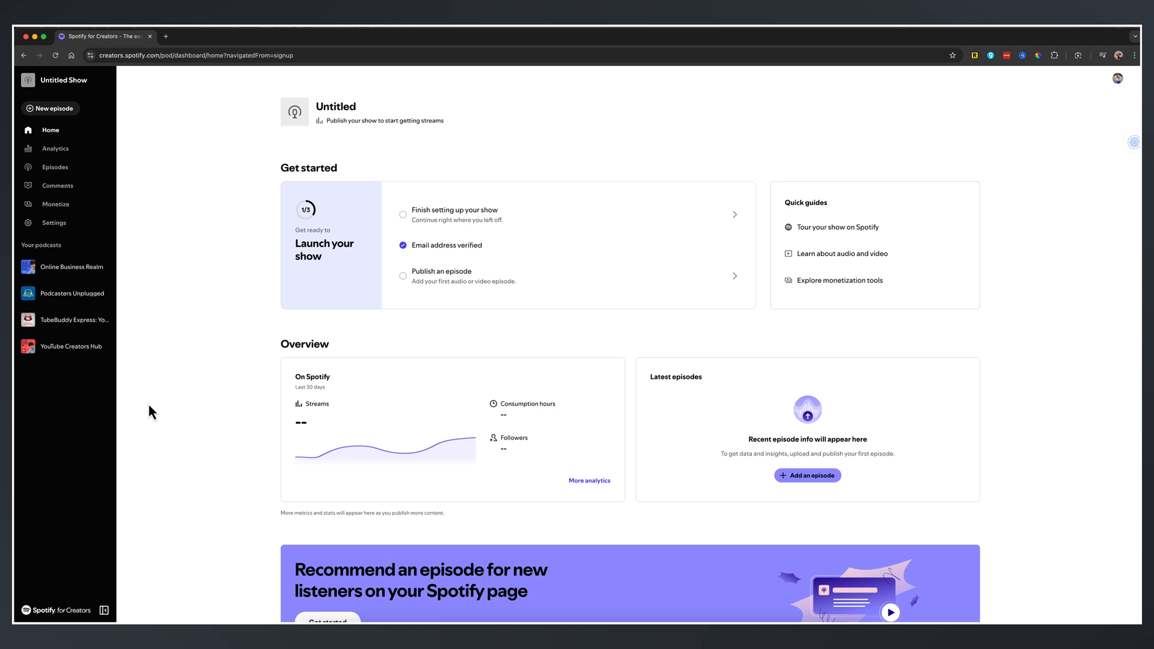
Show the extra actions (clip upload, video upload, share) for the second, audio-only episode.
{"action": "left_click", "coordinate": [71, 346]}
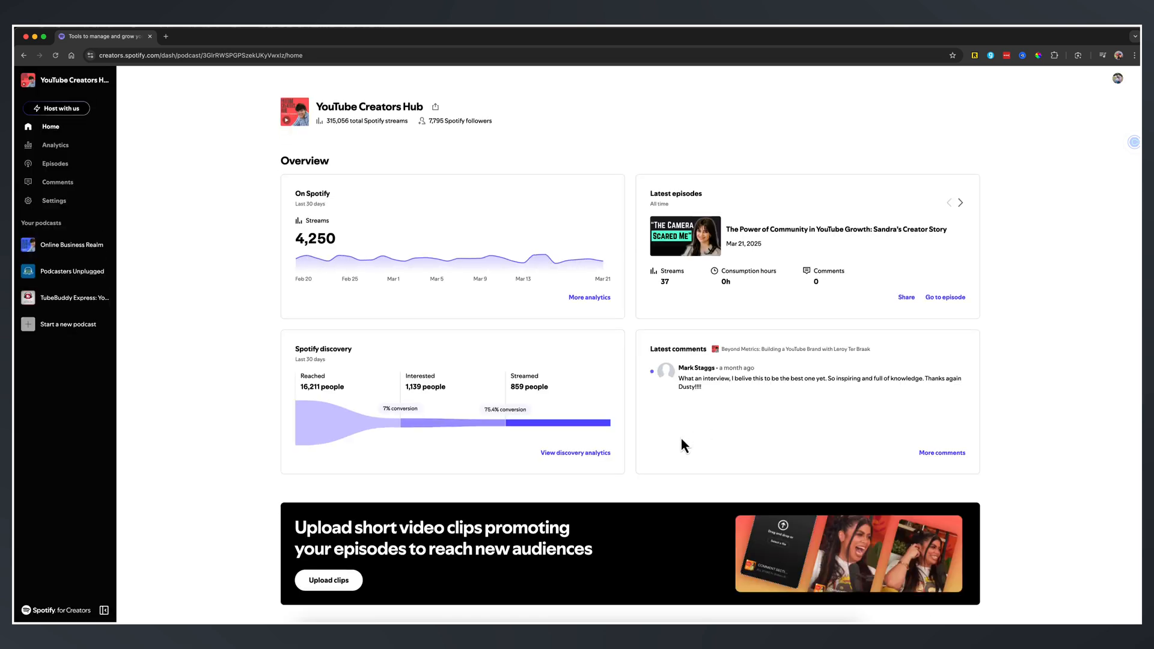
{"action": "mouse_move", "coordinate": [55, 163]}
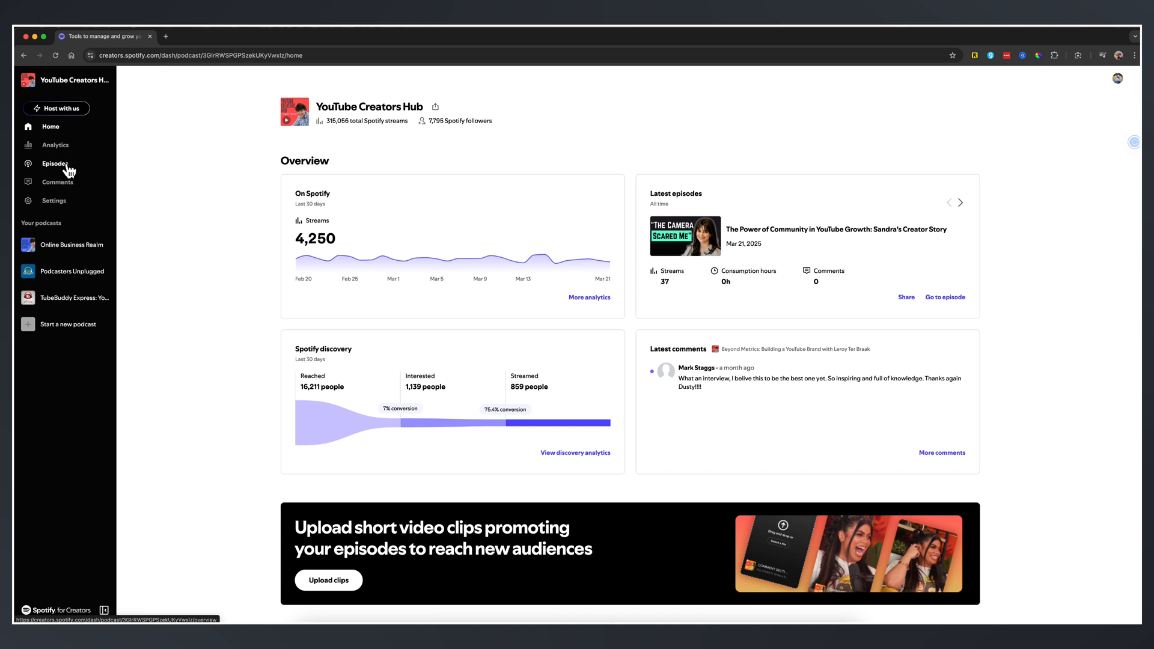
{"action": "left_click", "coordinate": [54, 164]}
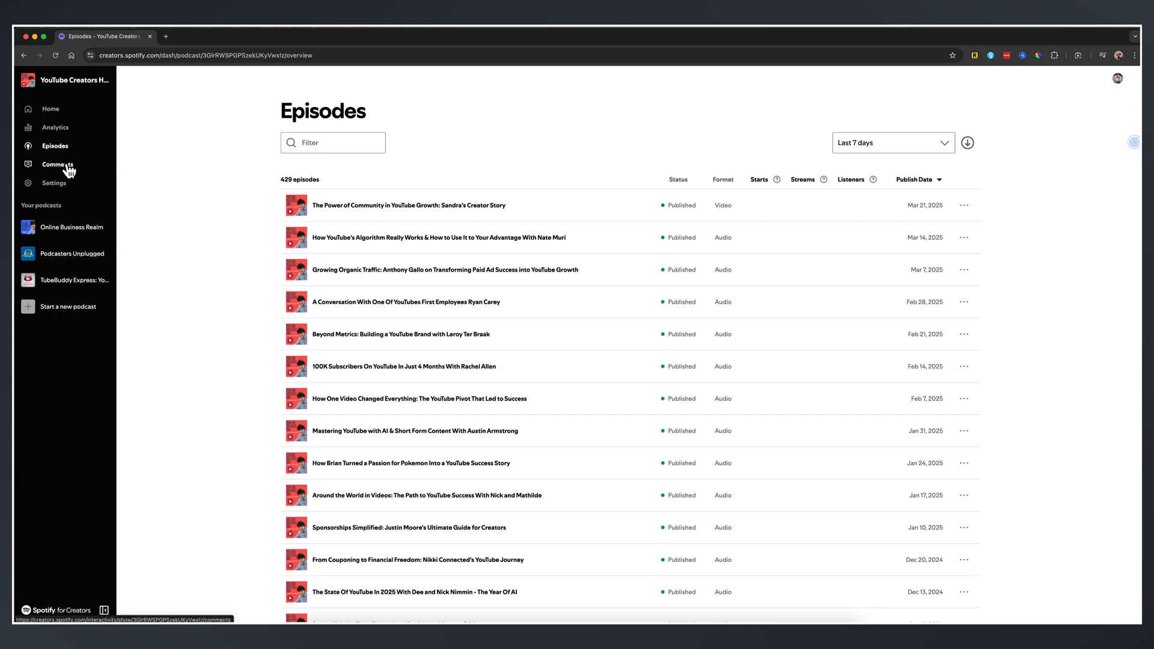
{"action": "mouse_move", "coordinate": [429, 259]}
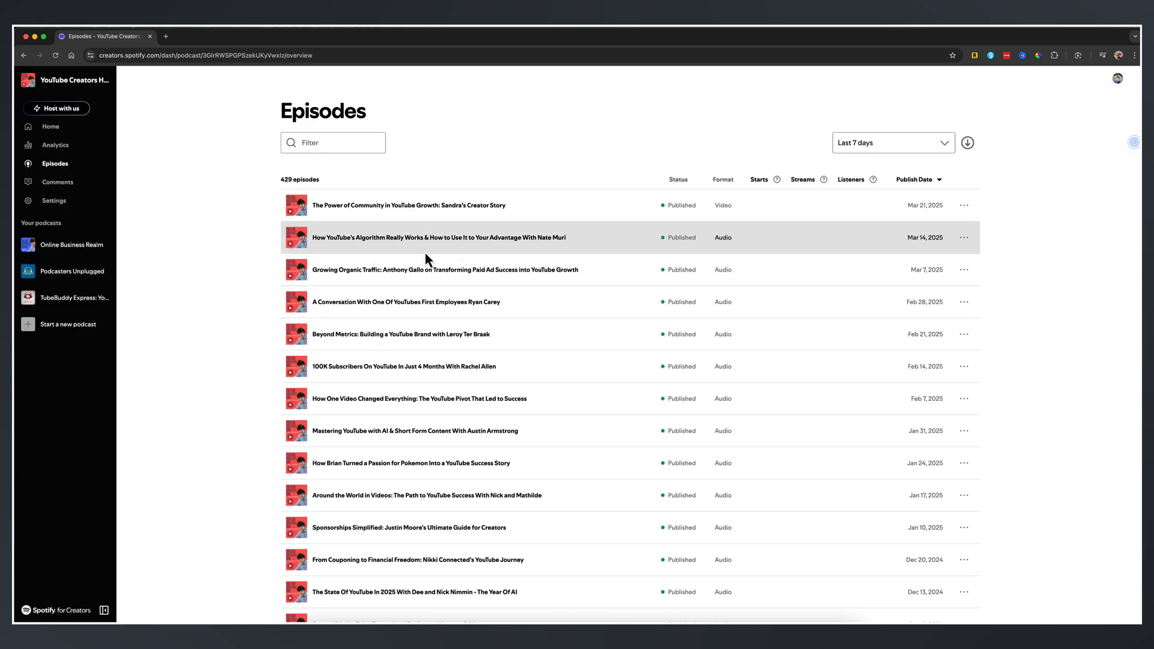
{"action": "mouse_move", "coordinate": [425, 270]}
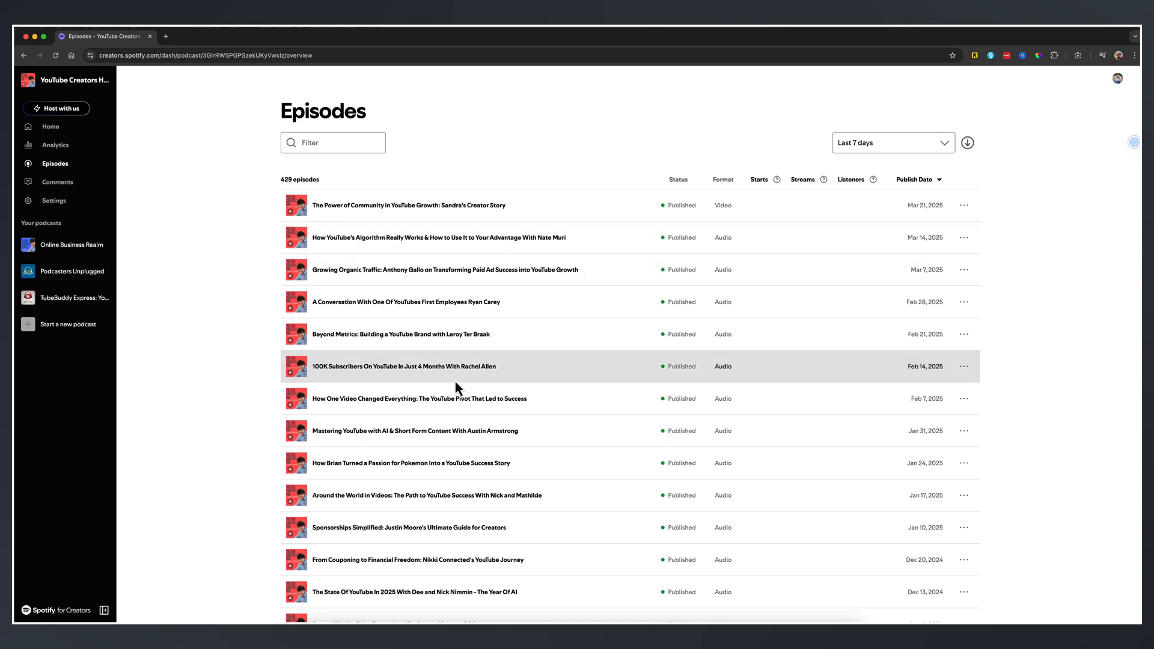
{"action": "mouse_move", "coordinate": [996, 230]}
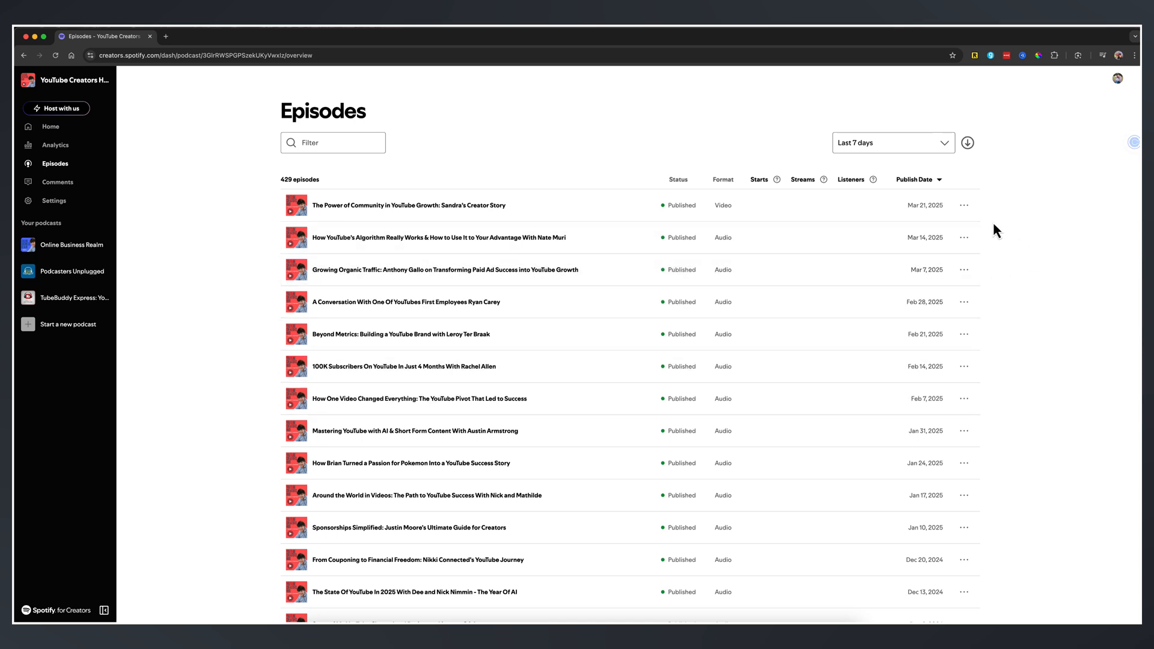
{"action": "left_click", "coordinate": [963, 204]}
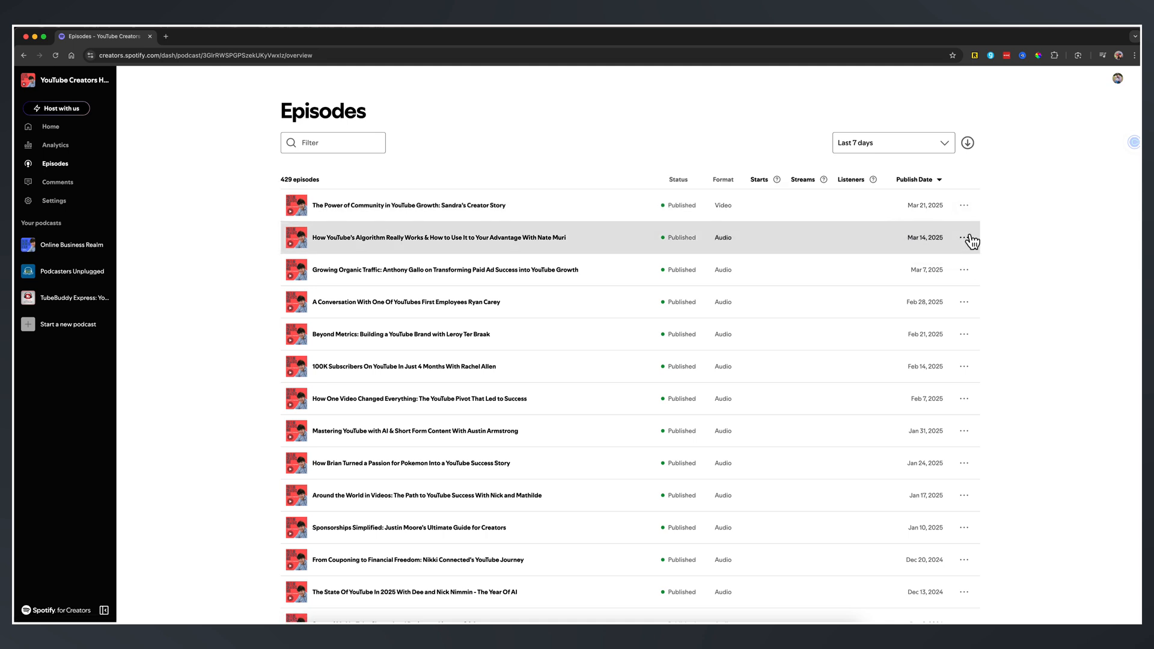
{"action": "left_click", "coordinate": [963, 237]}
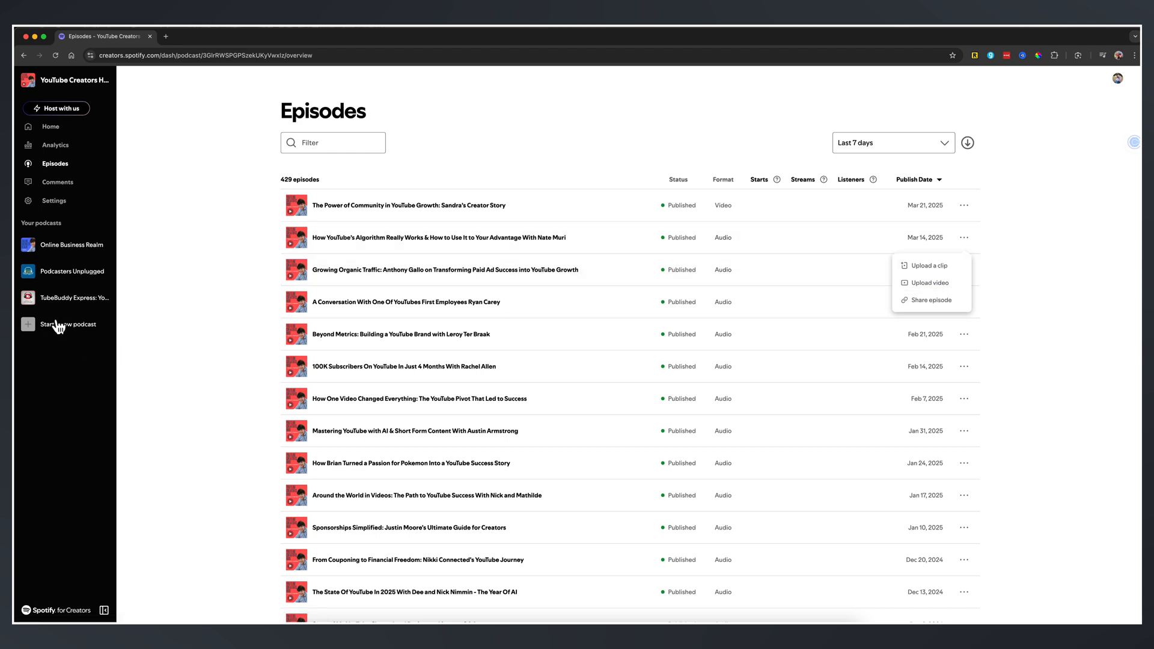
Load the Untitled Show dashboard and scroll to Latest episodes.
{"action": "left_click", "coordinate": [68, 323]}
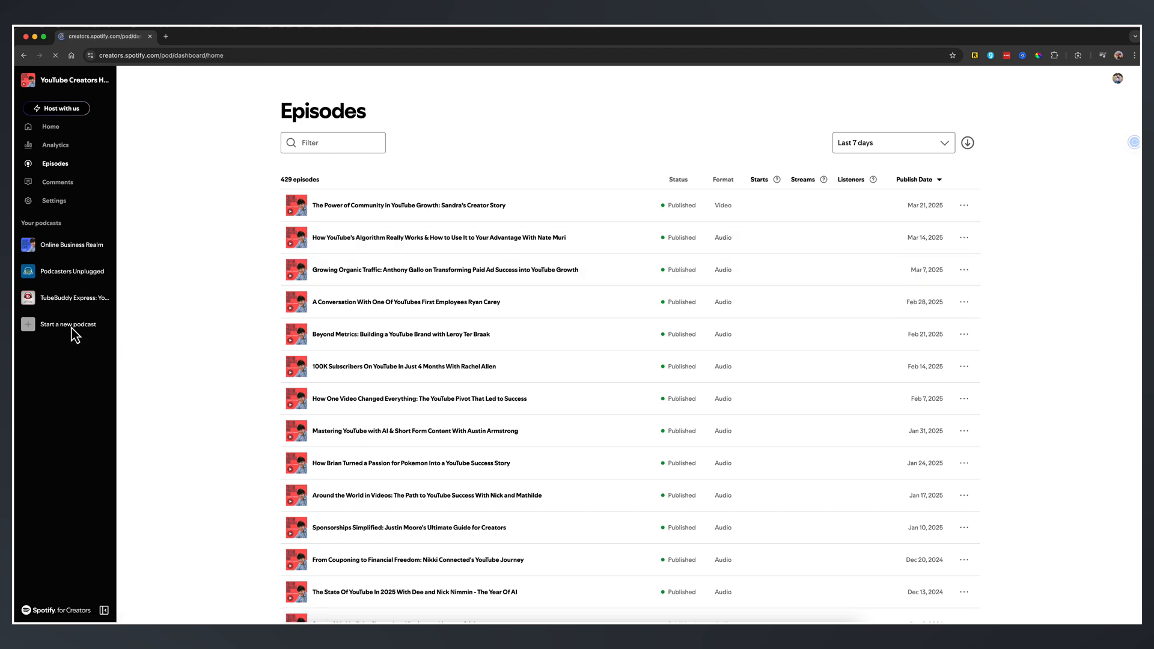
{"action": "left_click", "coordinate": [67, 323]}
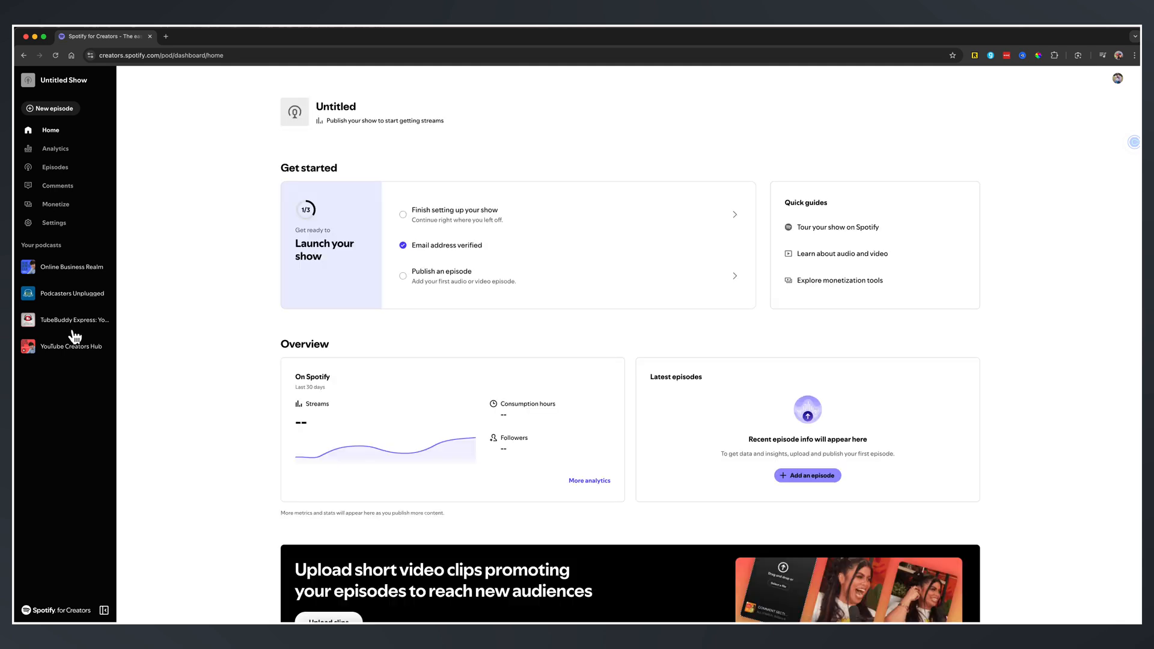
{"action": "scroll", "scroll_direction": "down", "scroll_amount": 3}
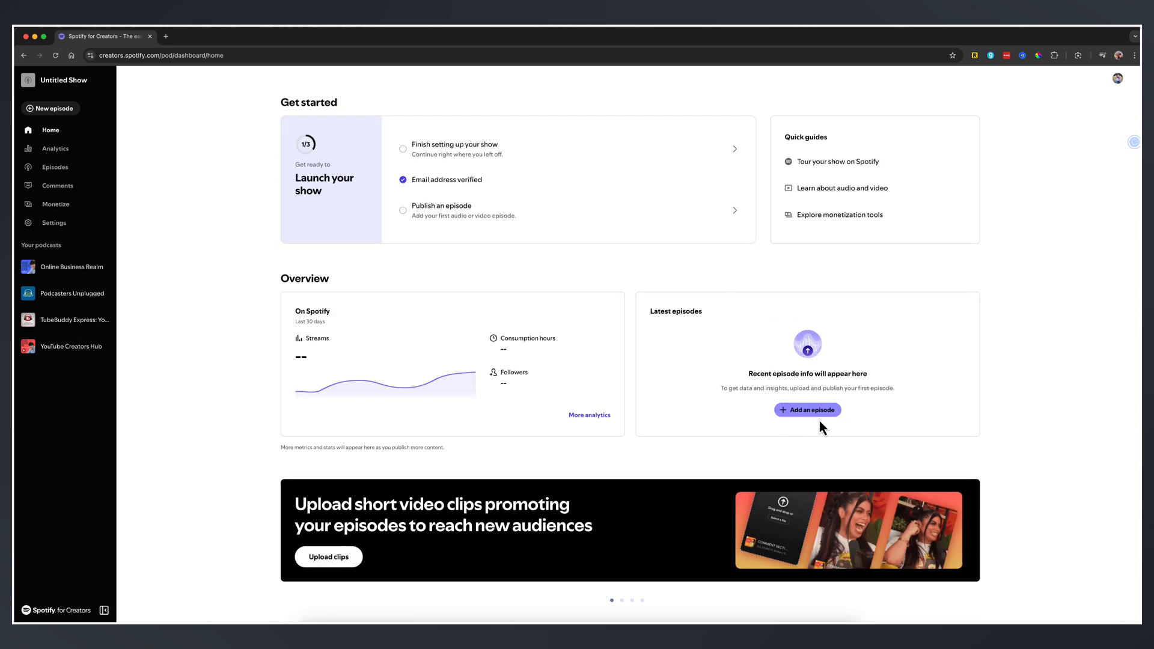
Add a new episode and pick the episode video file to upload.
{"action": "left_click", "coordinate": [806, 410]}
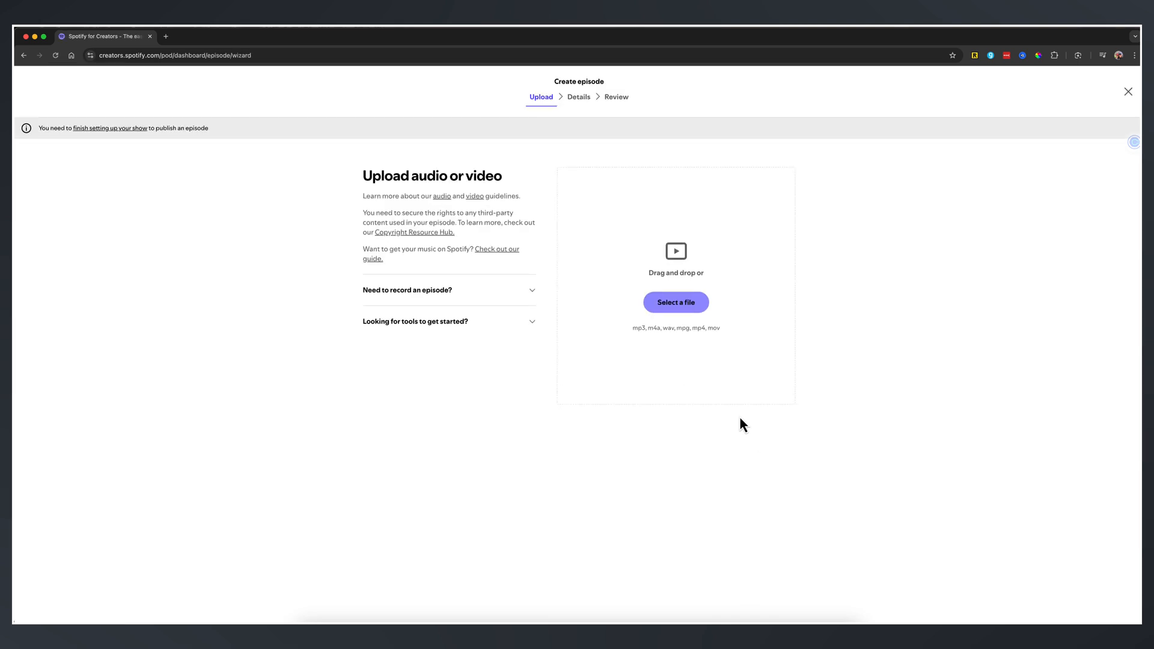
{"action": "mouse_move", "coordinate": [726, 427]}
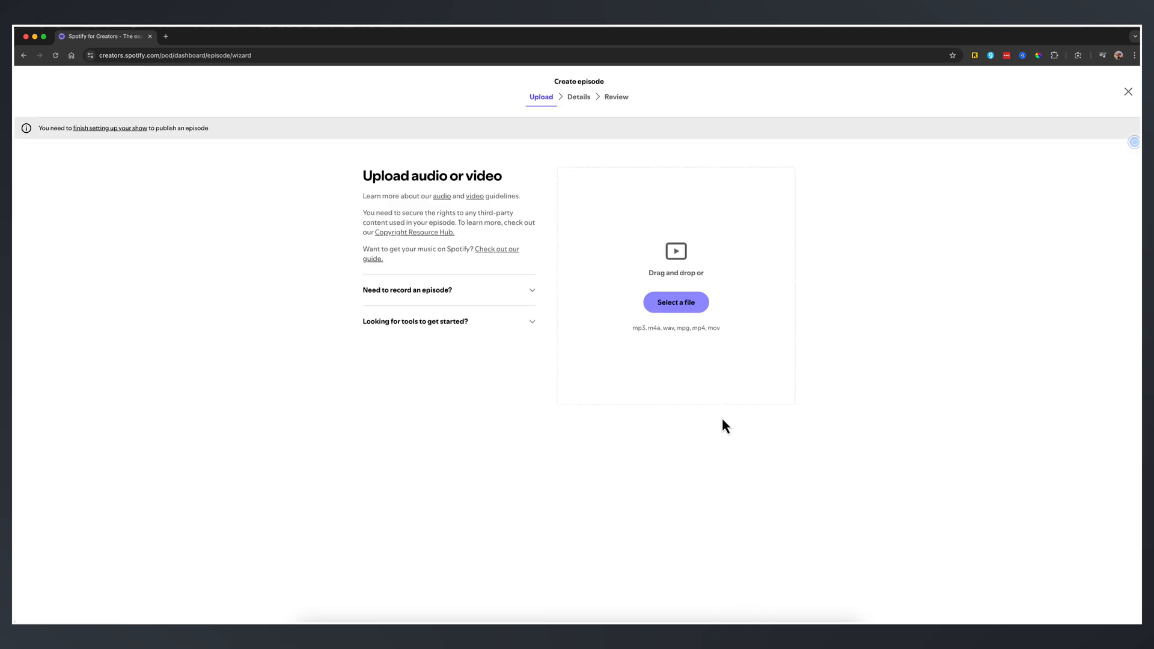
{"action": "mouse_move", "coordinate": [675, 431]}
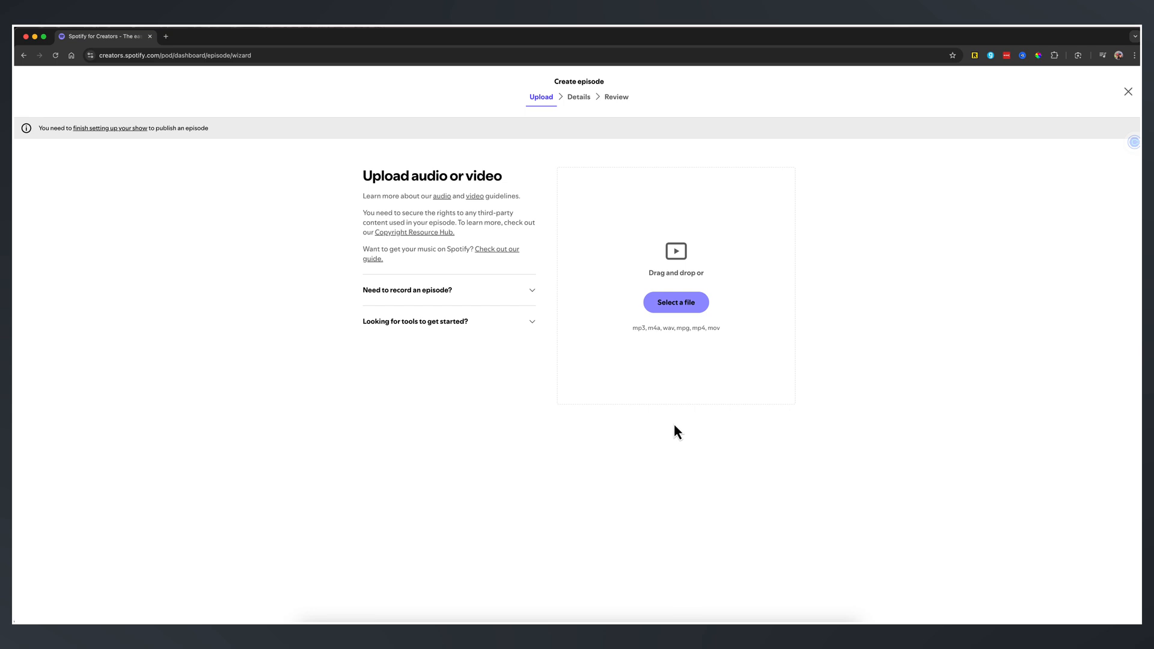
{"action": "mouse_move", "coordinate": [674, 301]}
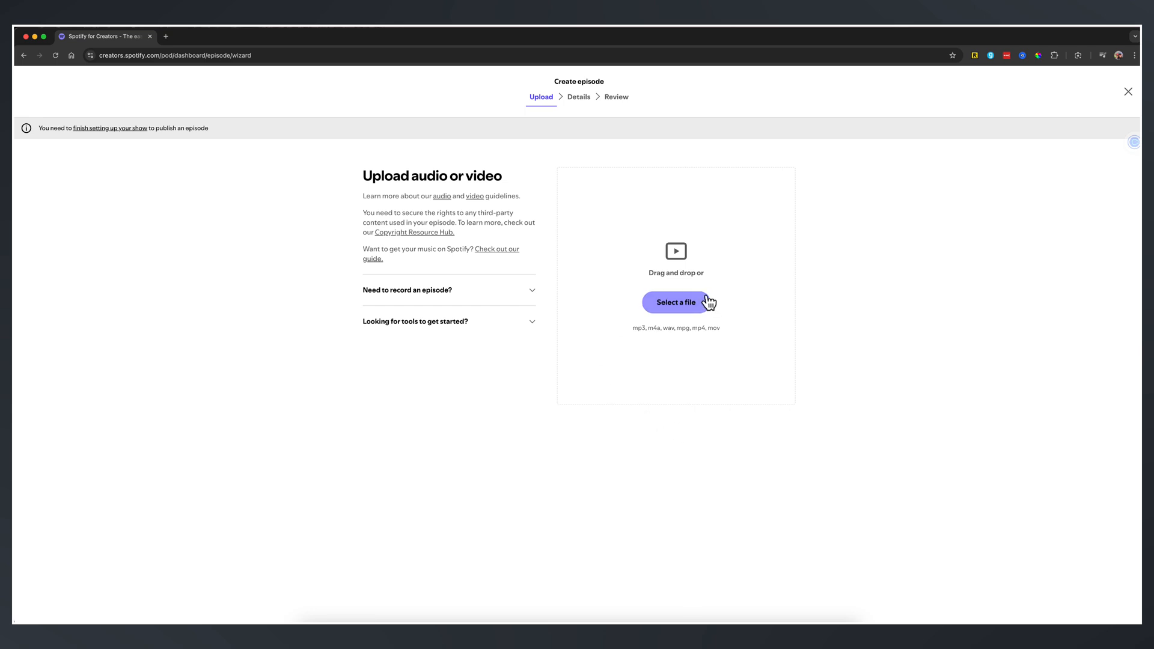
{"action": "left_click", "coordinate": [674, 302]}
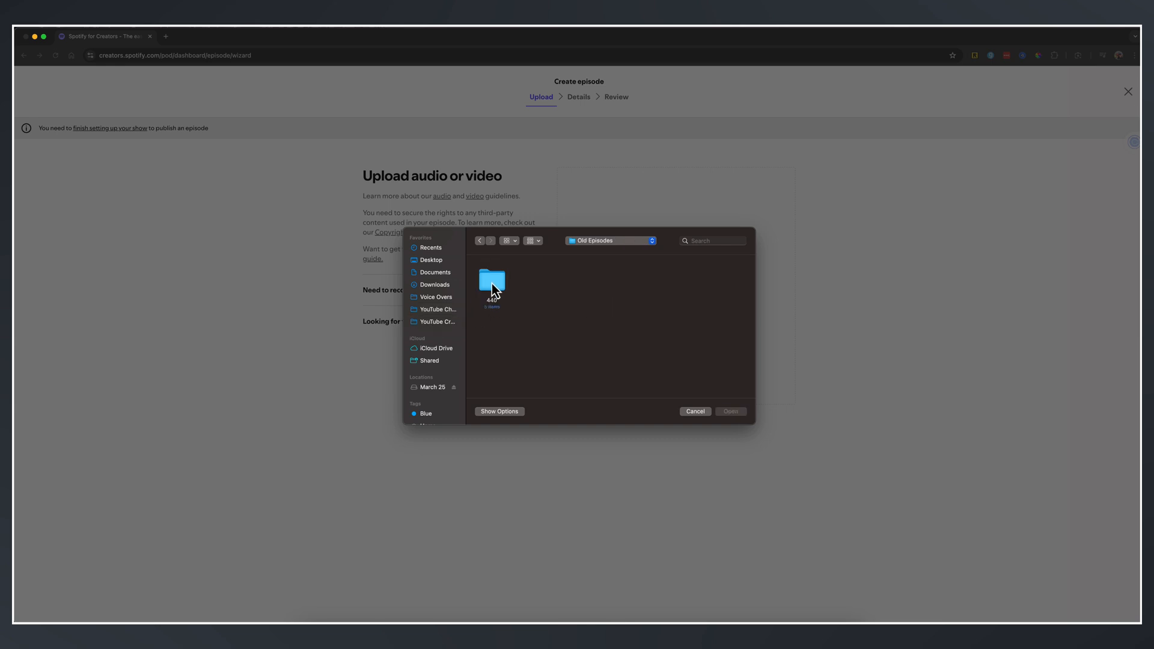
{"action": "left_click", "coordinate": [694, 410]}
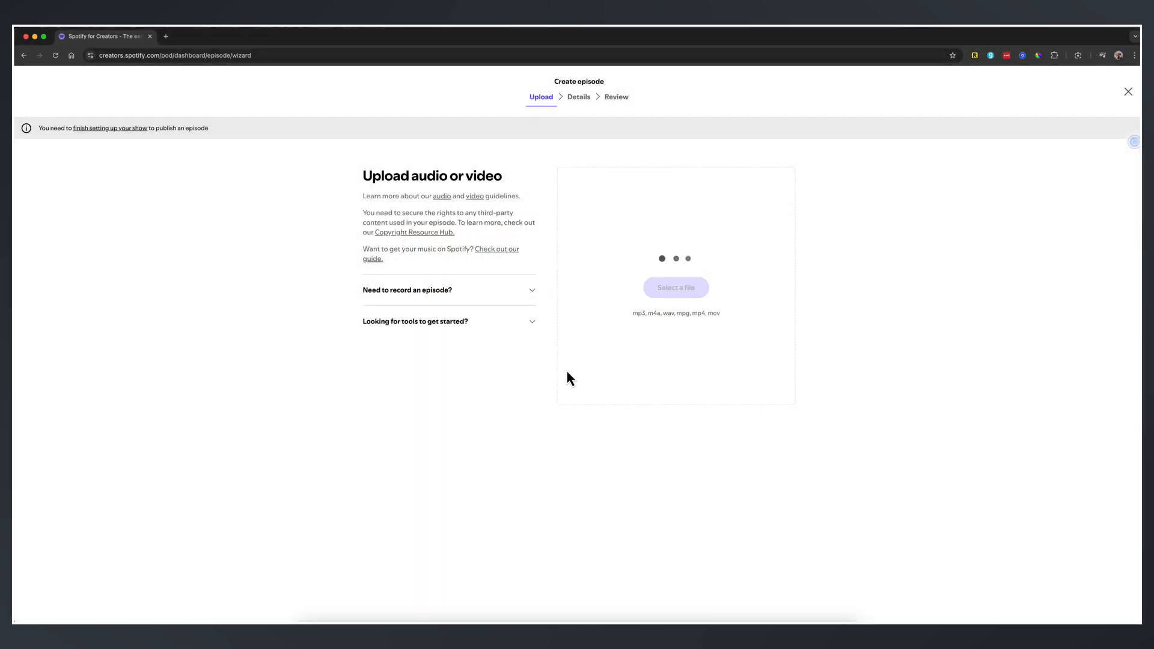
Upload YTCH 440 Thumbnail.jpg from Downloads > Archives as the custom thumbnail.
{"action": "left_click", "coordinate": [674, 287]}
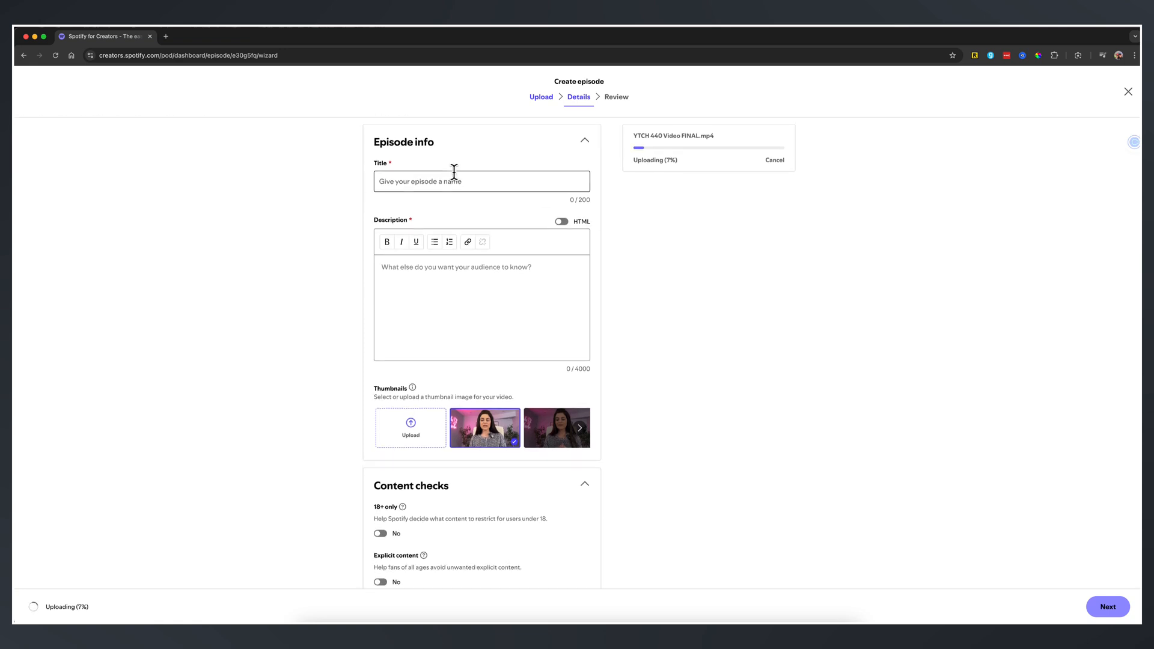
{"action": "left_click", "coordinate": [463, 306]}
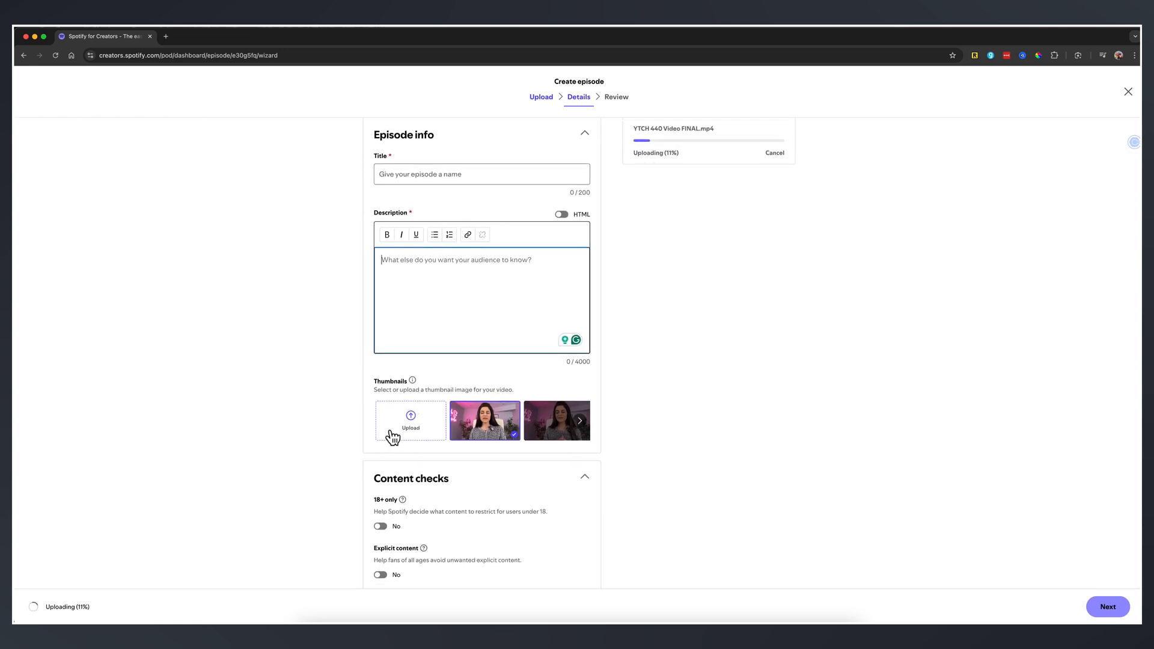
{"action": "left_click", "coordinate": [409, 420]}
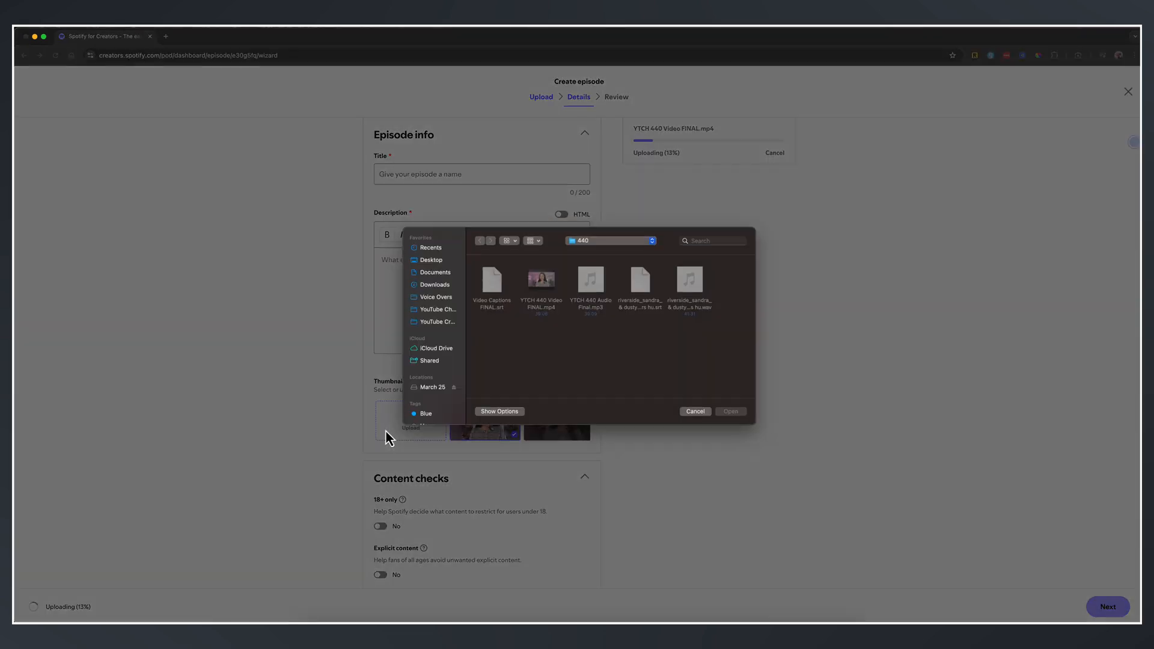
{"action": "mouse_move", "coordinate": [437, 298]}
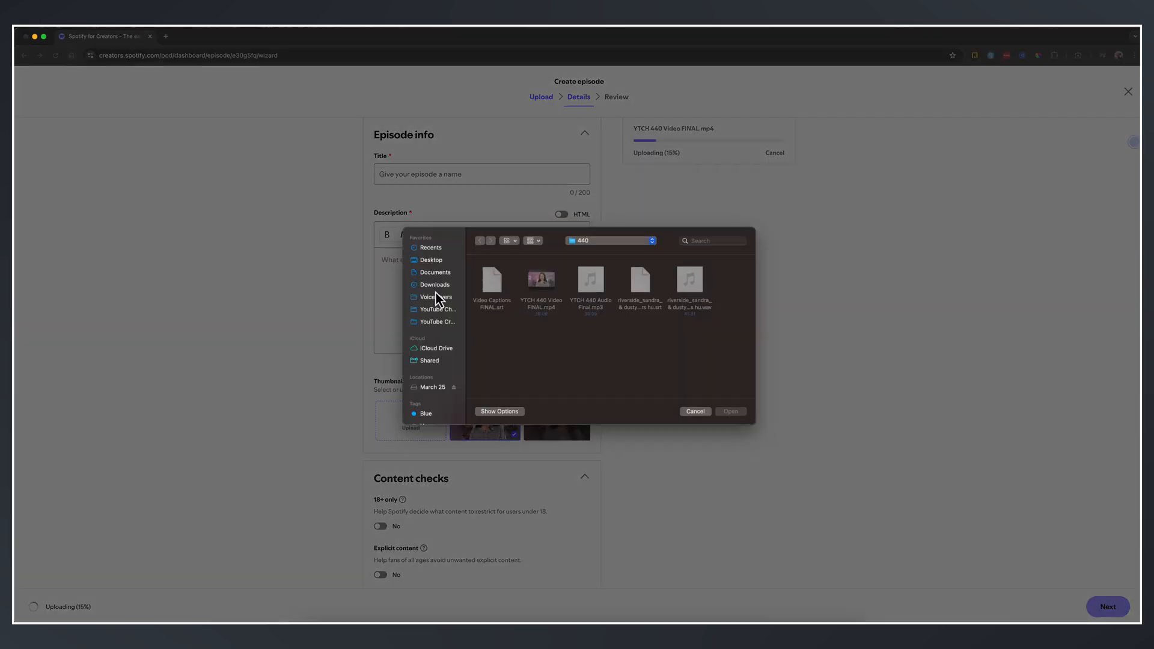
{"action": "left_click", "coordinate": [434, 285]}
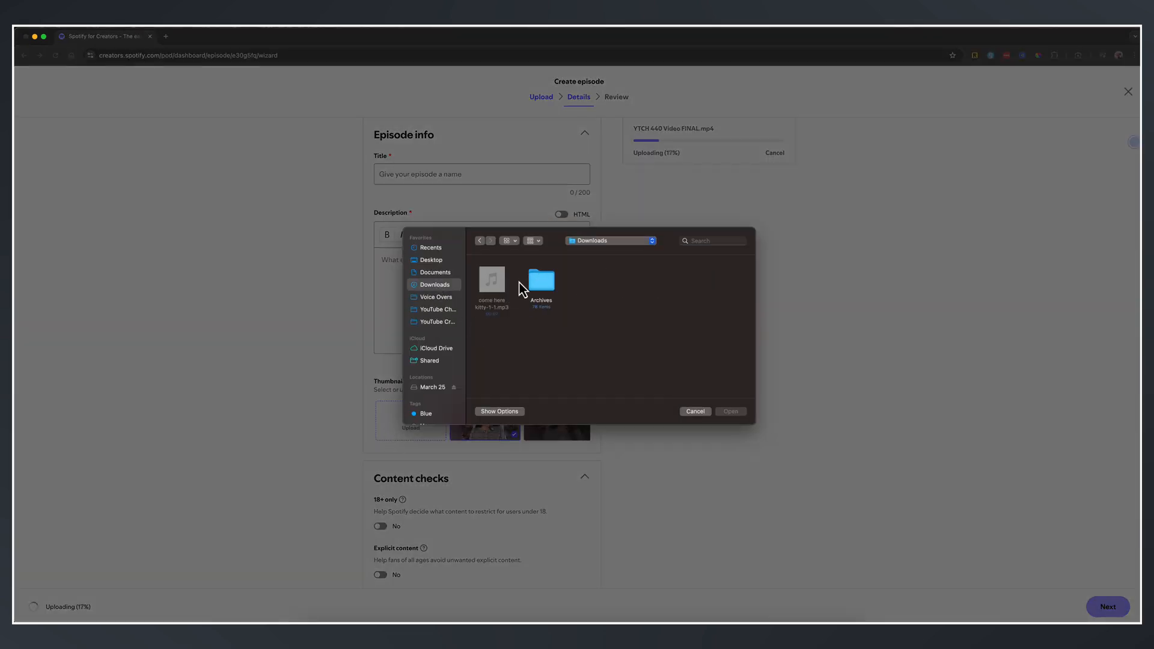
{"action": "double_click", "coordinate": [539, 283]}
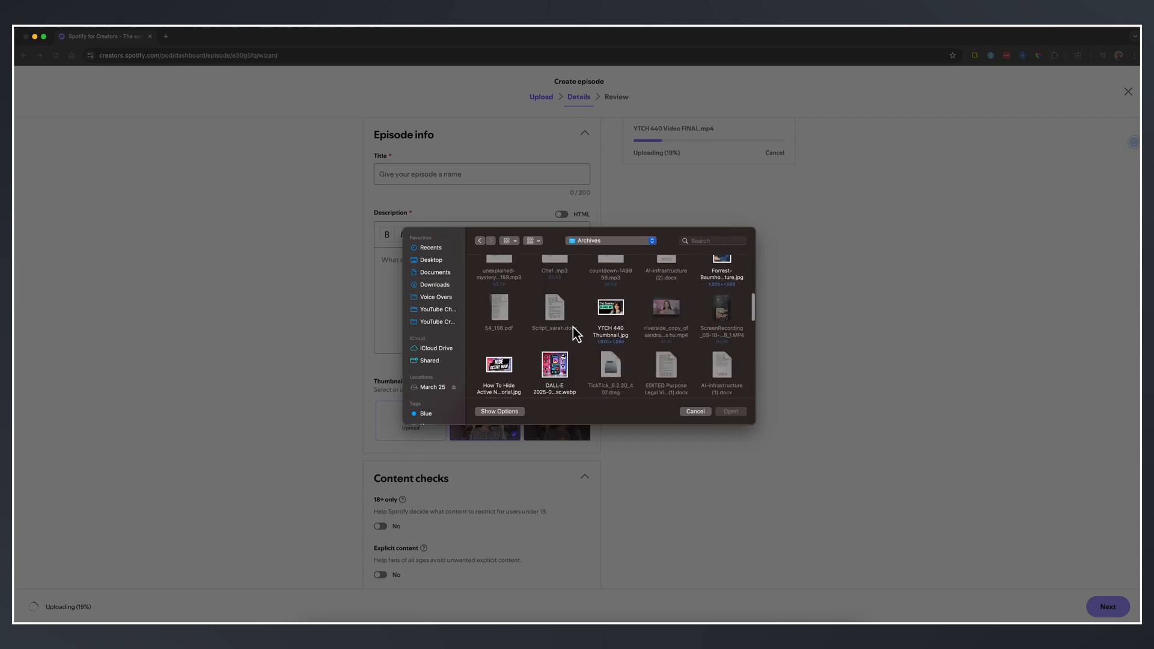
{"action": "left_click", "coordinate": [694, 410]}
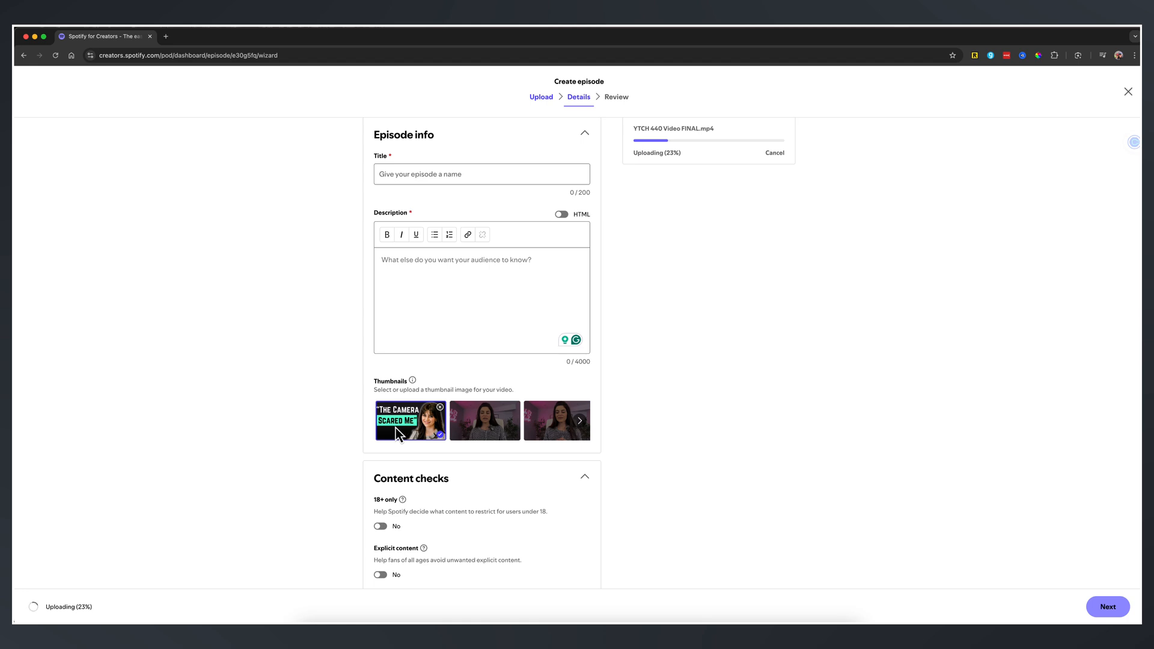
{"action": "mouse_move", "coordinate": [308, 425]}
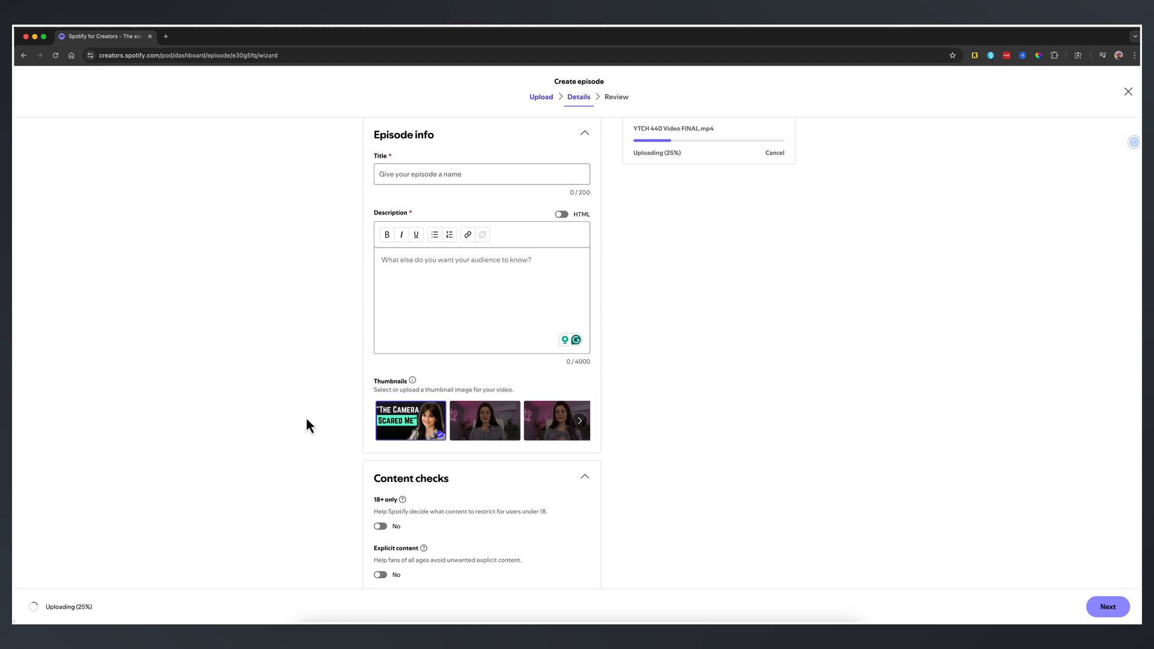
{"action": "mouse_move", "coordinate": [297, 433]}
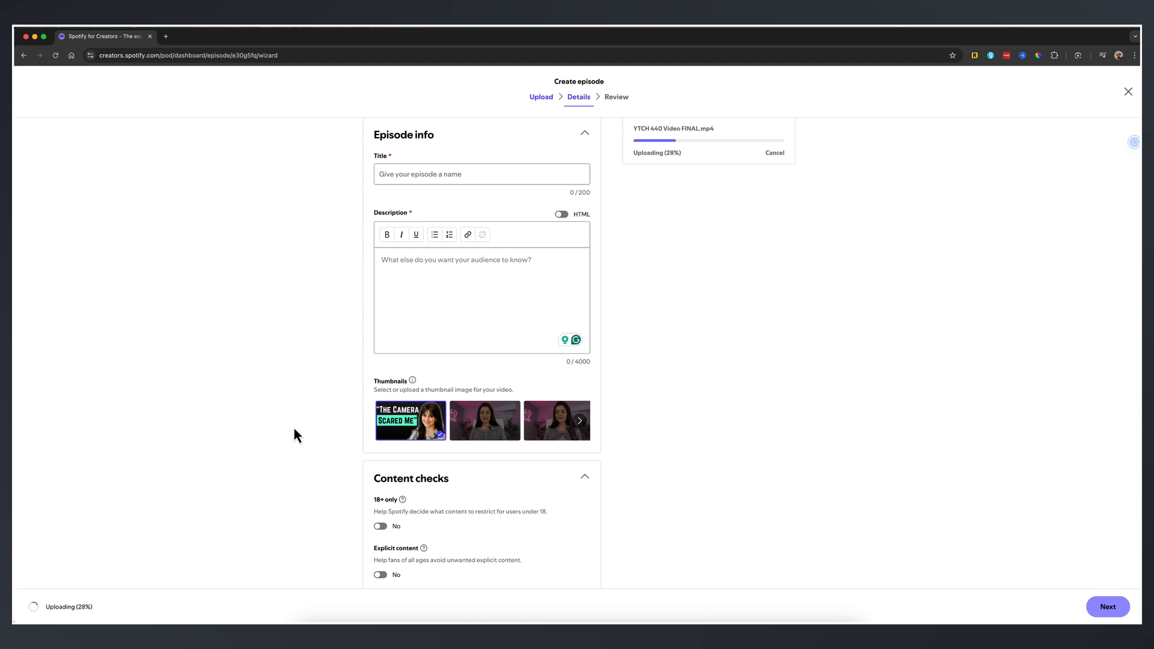
{"action": "scroll", "scroll_direction": "down", "scroll_amount": 3}
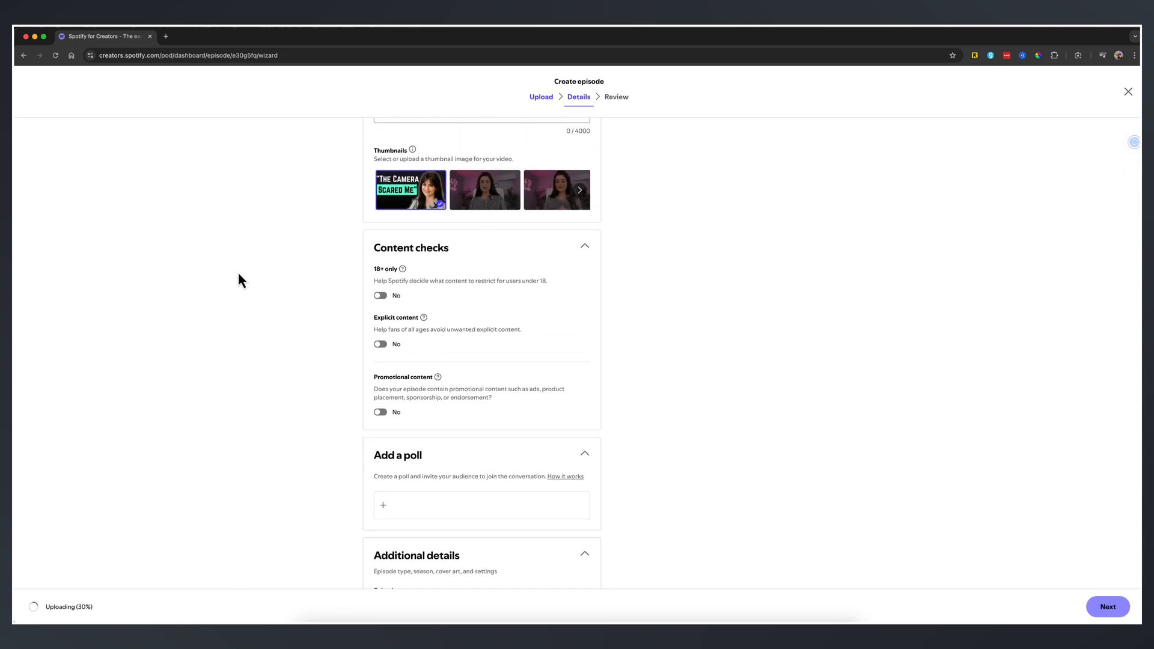
{"action": "mouse_move", "coordinate": [283, 350]}
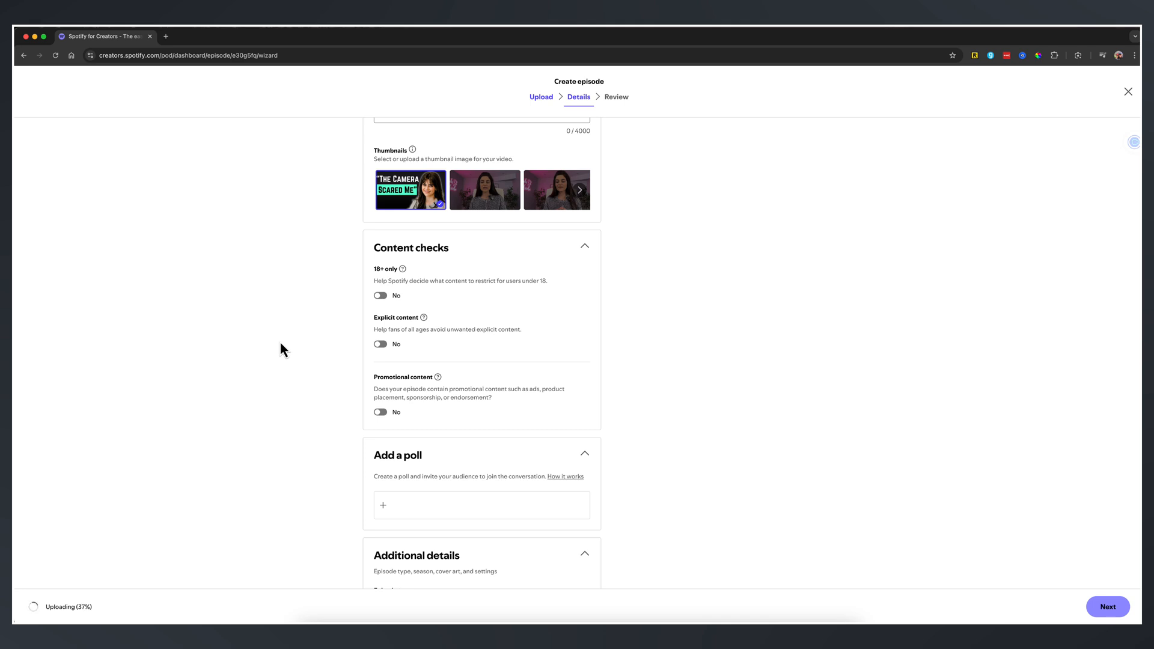
{"action": "mouse_move", "coordinate": [522, 342]}
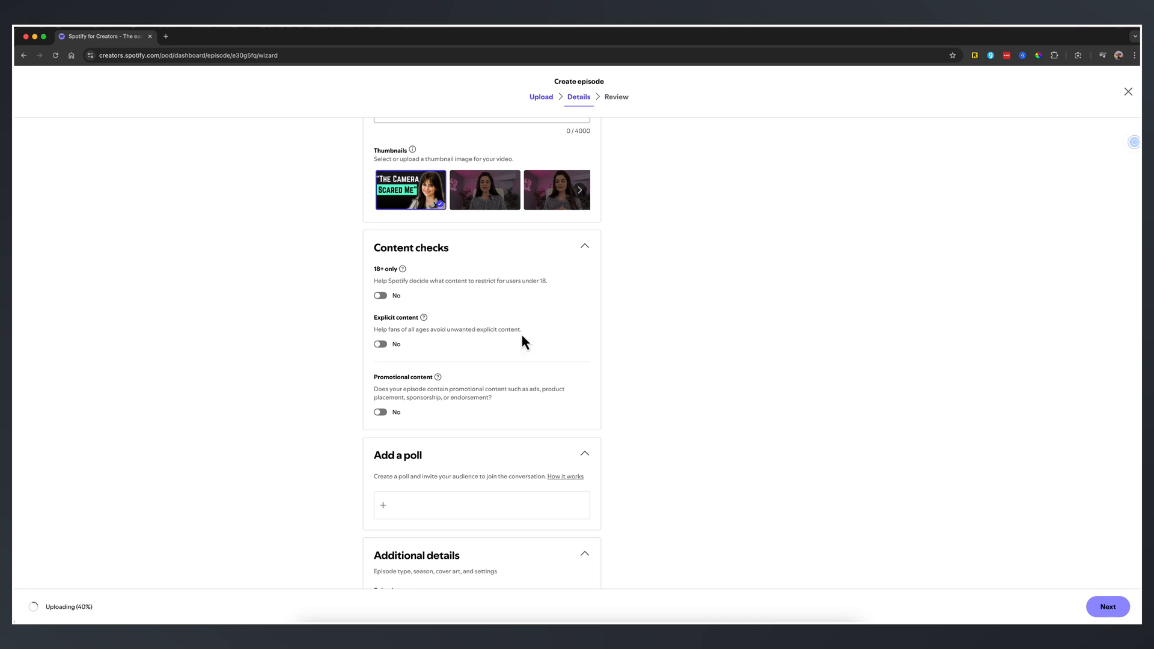
{"action": "scroll", "scroll_direction": "down", "scroll_amount": 3}
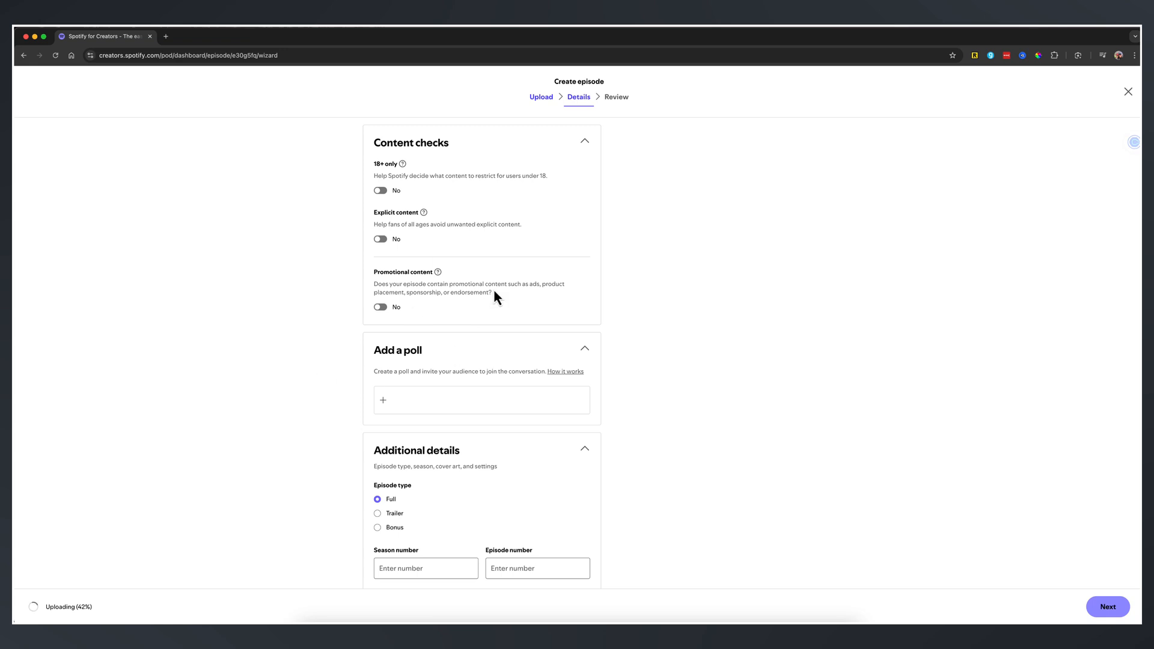
{"action": "mouse_move", "coordinate": [367, 267]}
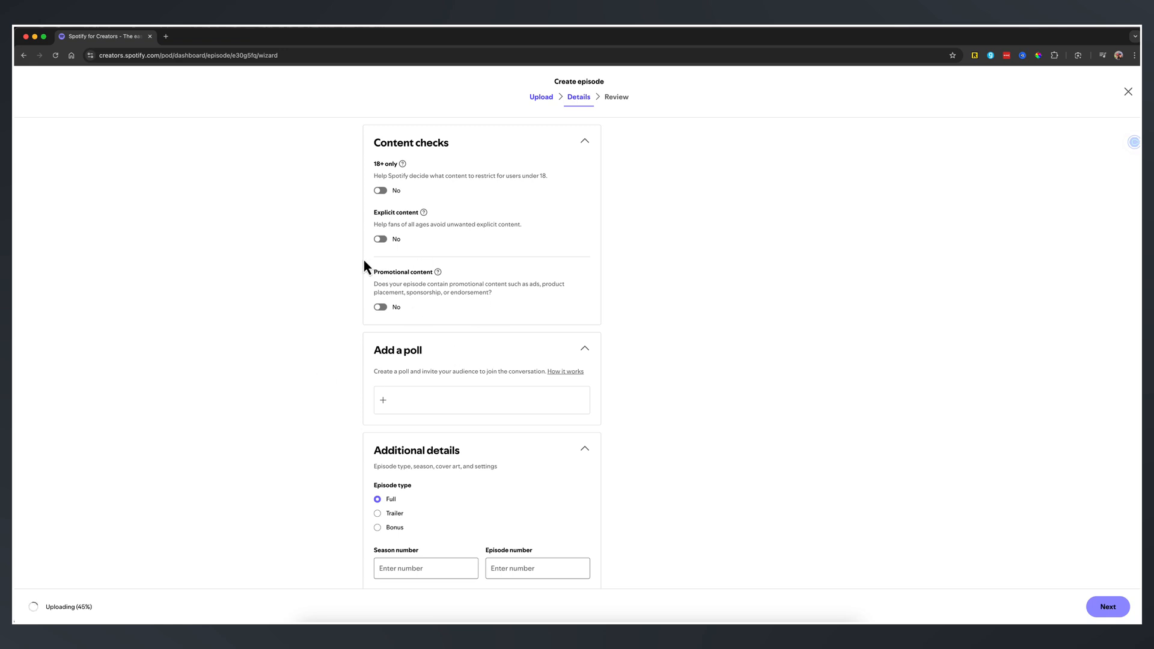
{"action": "mouse_move", "coordinate": [278, 339]}
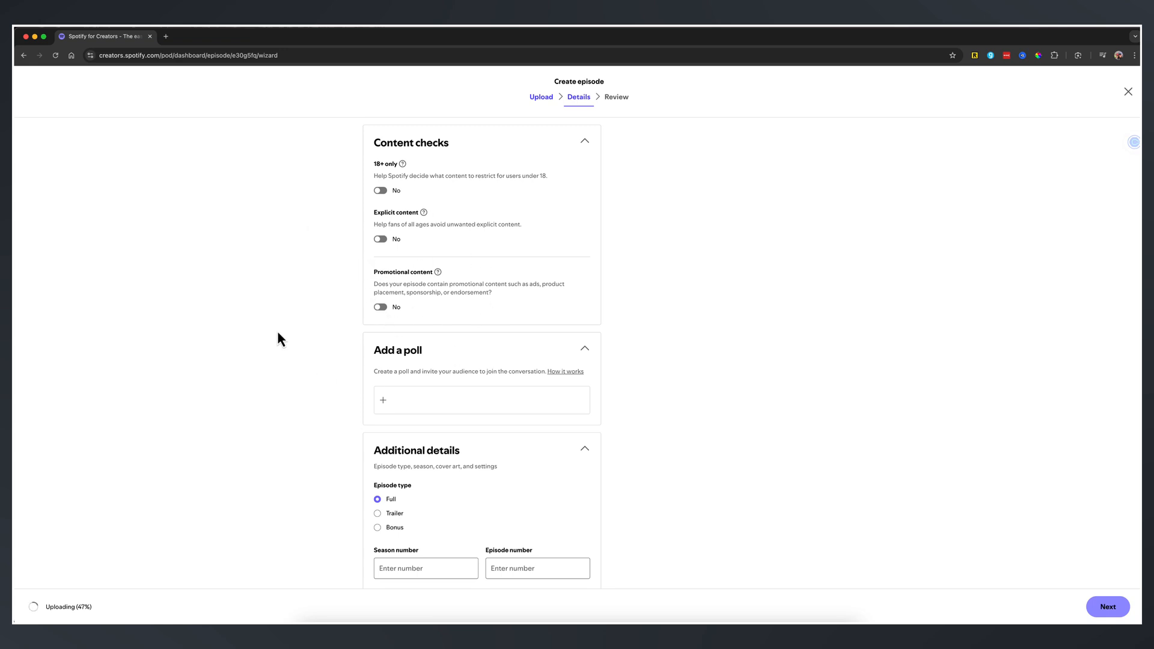
{"action": "scroll", "scroll_direction": "down", "scroll_amount": 3}
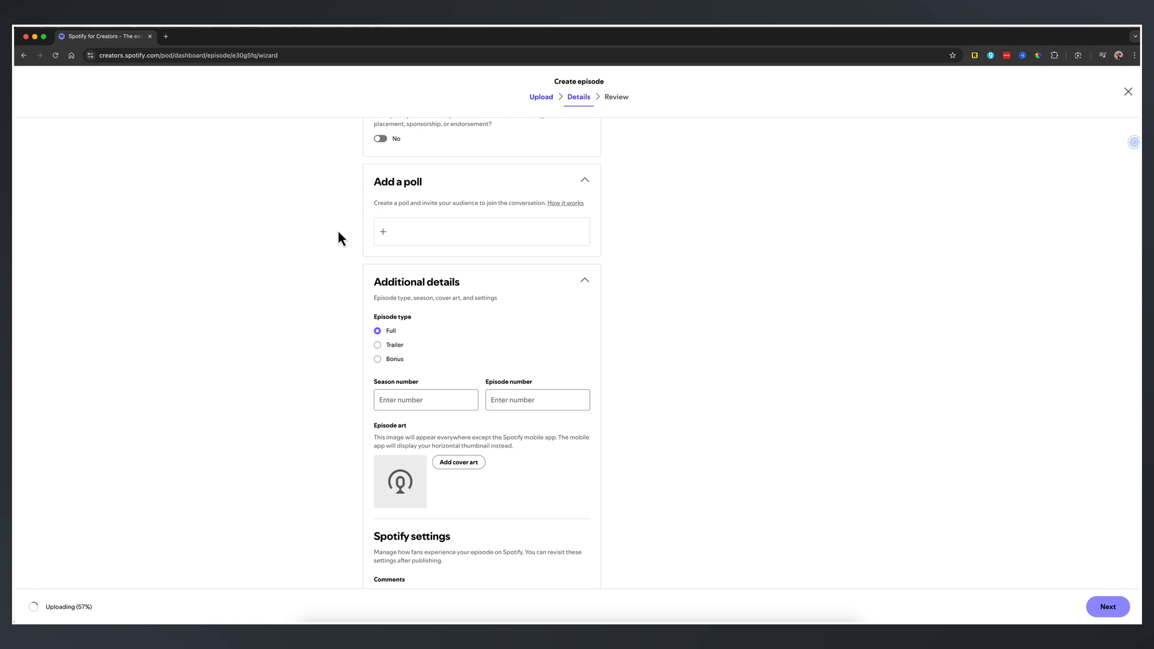
{"action": "left_click", "coordinate": [382, 231]}
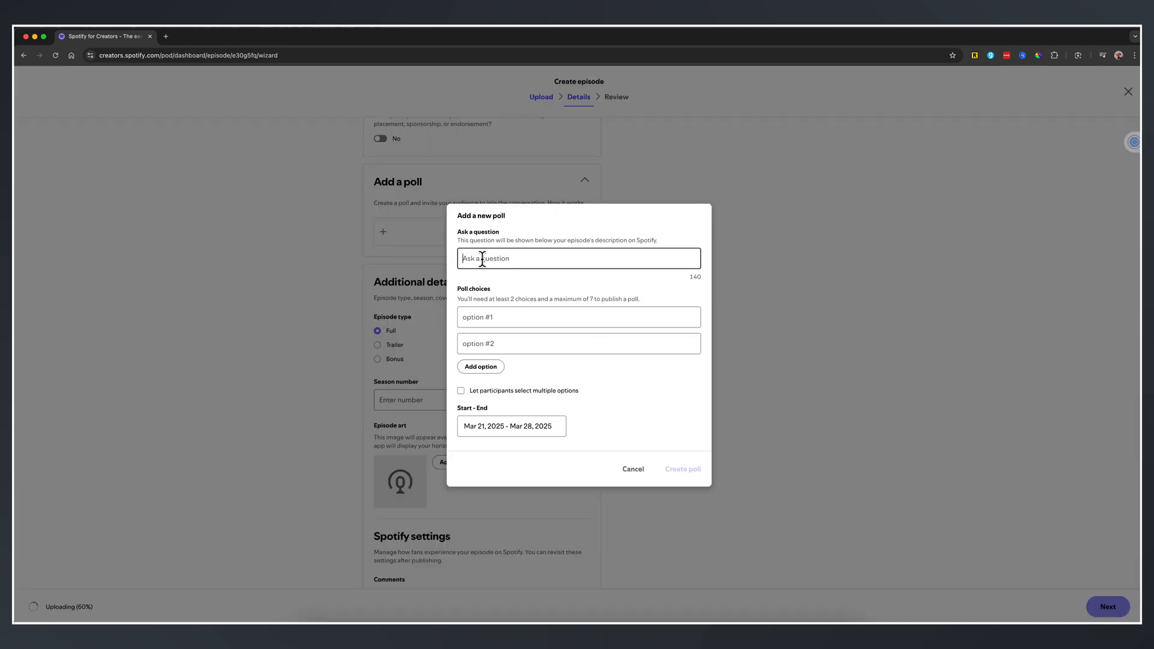
{"action": "mouse_move", "coordinate": [483, 246]}
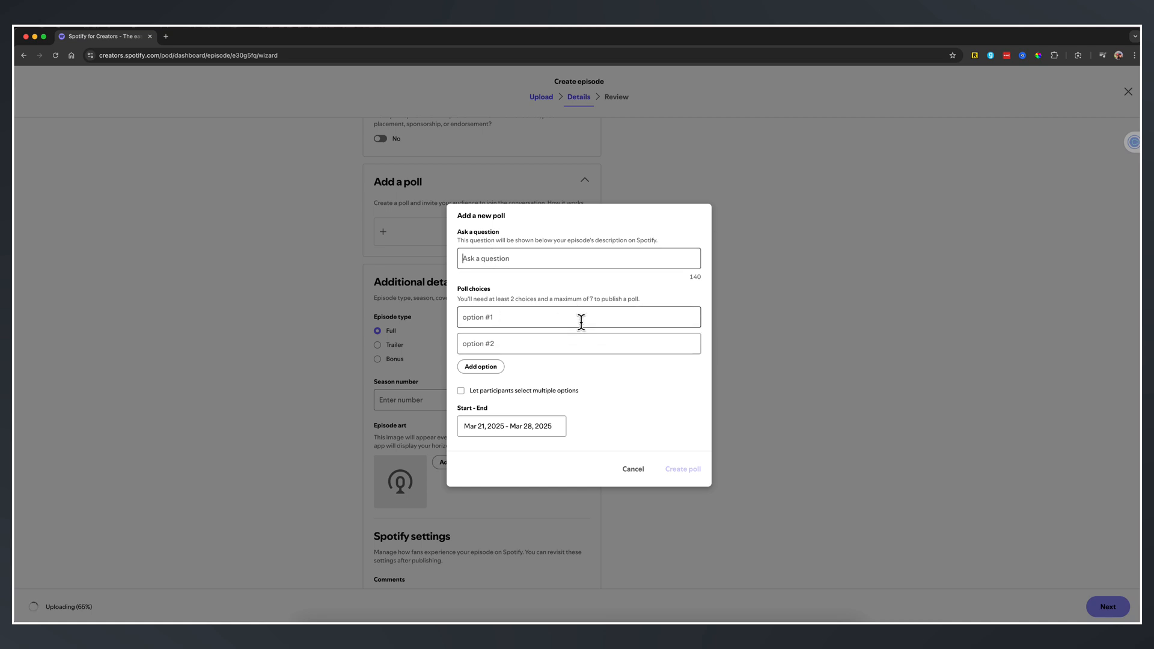
{"action": "left_click", "coordinate": [480, 366]}
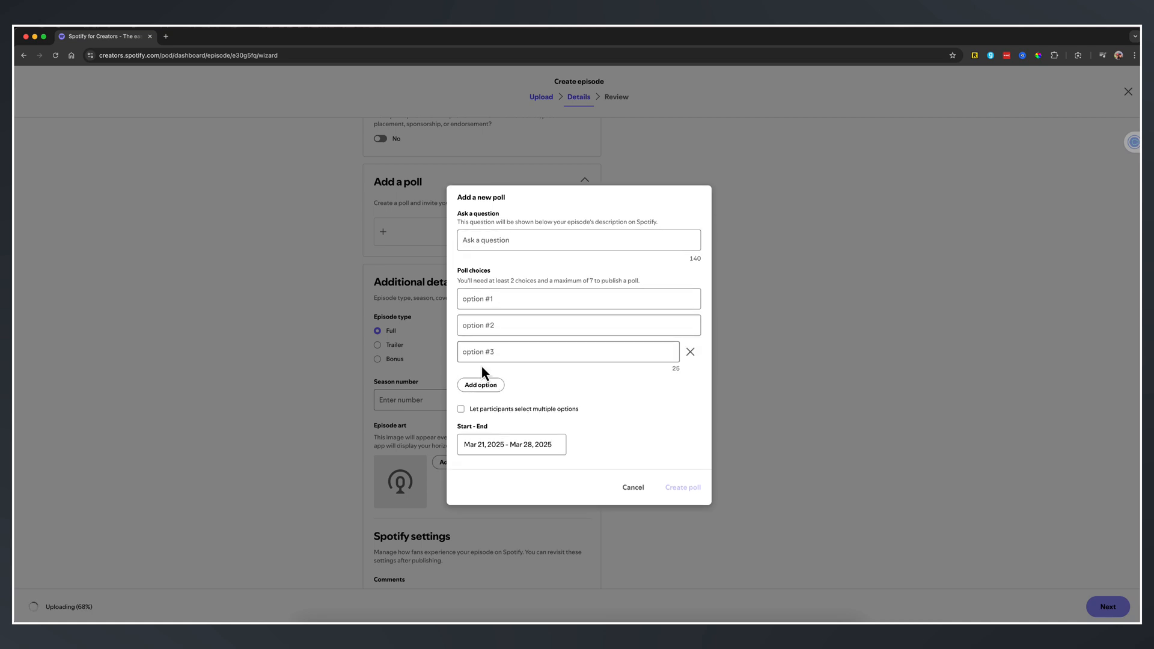
{"action": "left_click", "coordinate": [632, 487]}
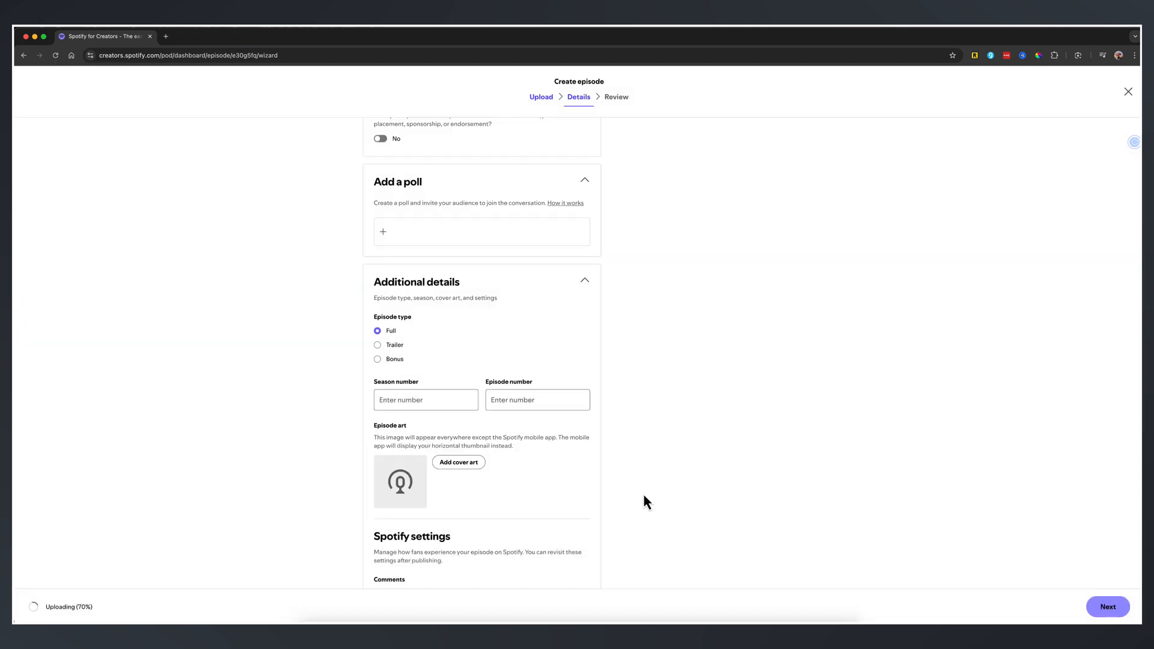
{"action": "mouse_move", "coordinate": [341, 372]}
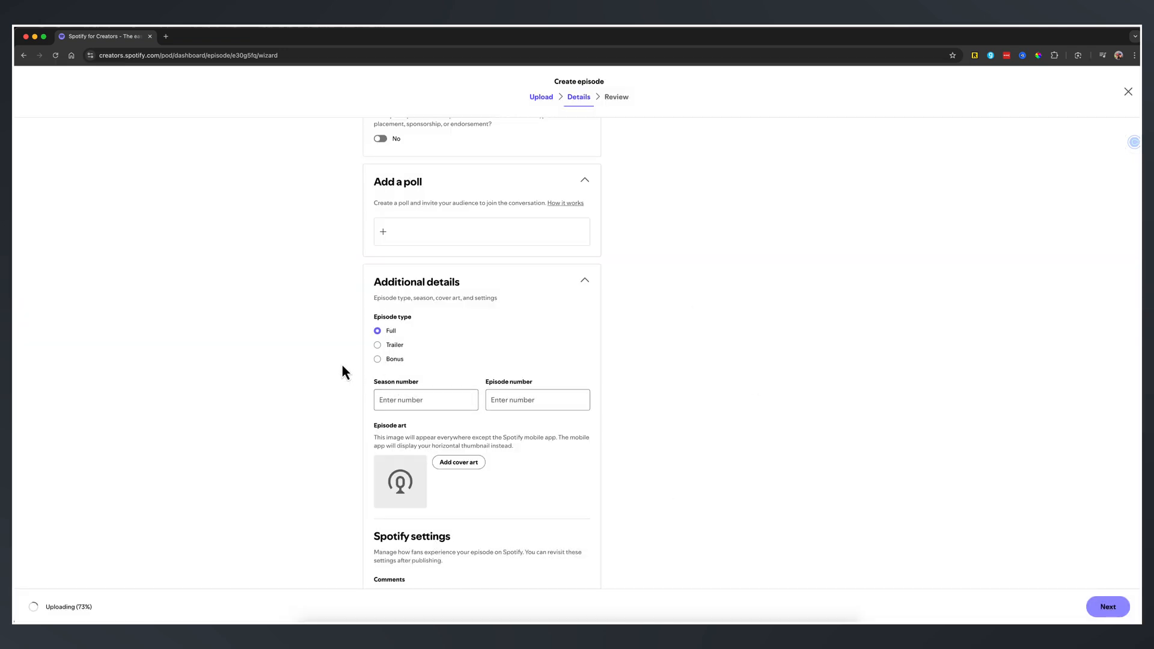
Back out of choosing episode art and turn listener comments off.
{"action": "scroll", "scroll_direction": "down", "scroll_amount": 3}
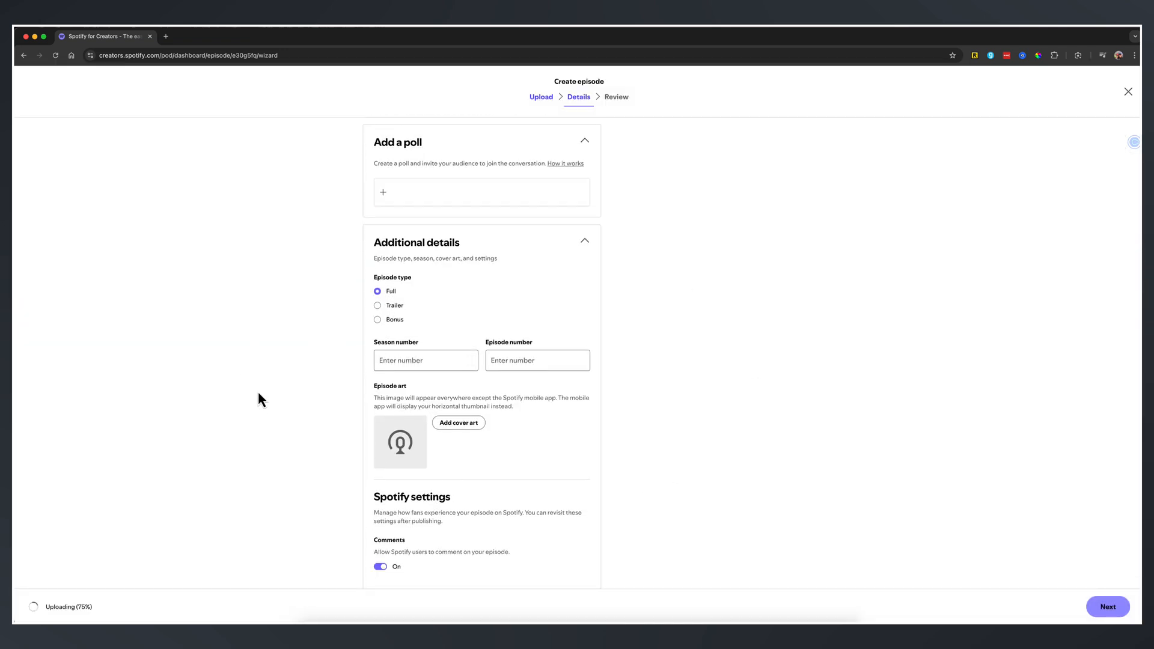
{"action": "mouse_move", "coordinate": [507, 296]}
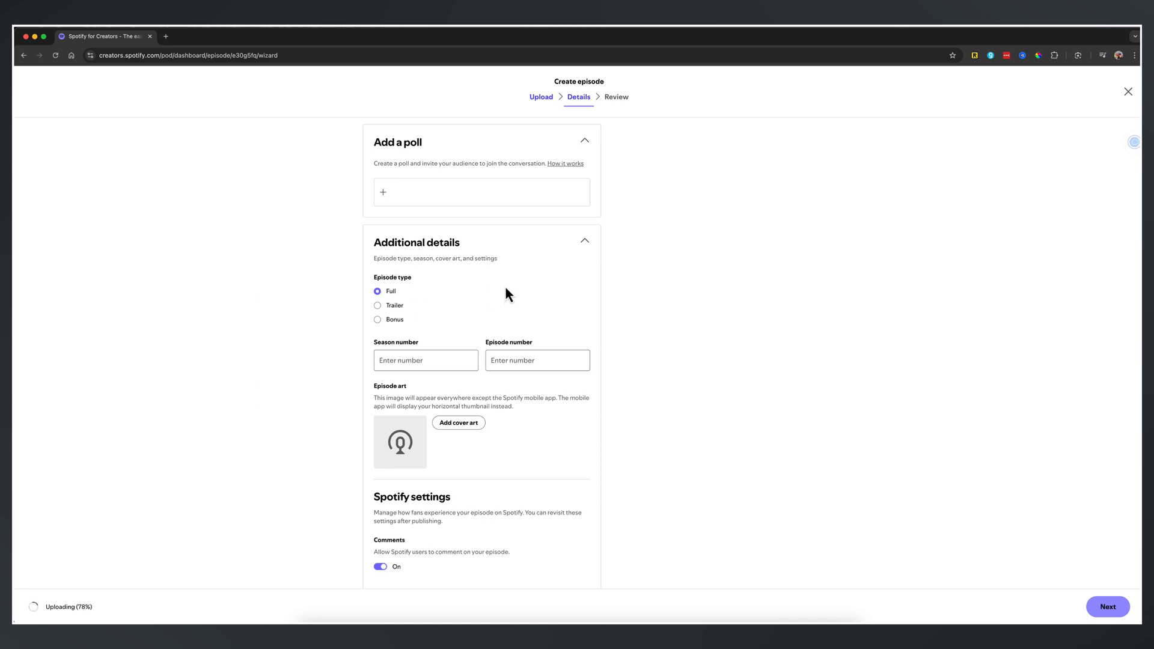
{"action": "mouse_move", "coordinate": [371, 332]}
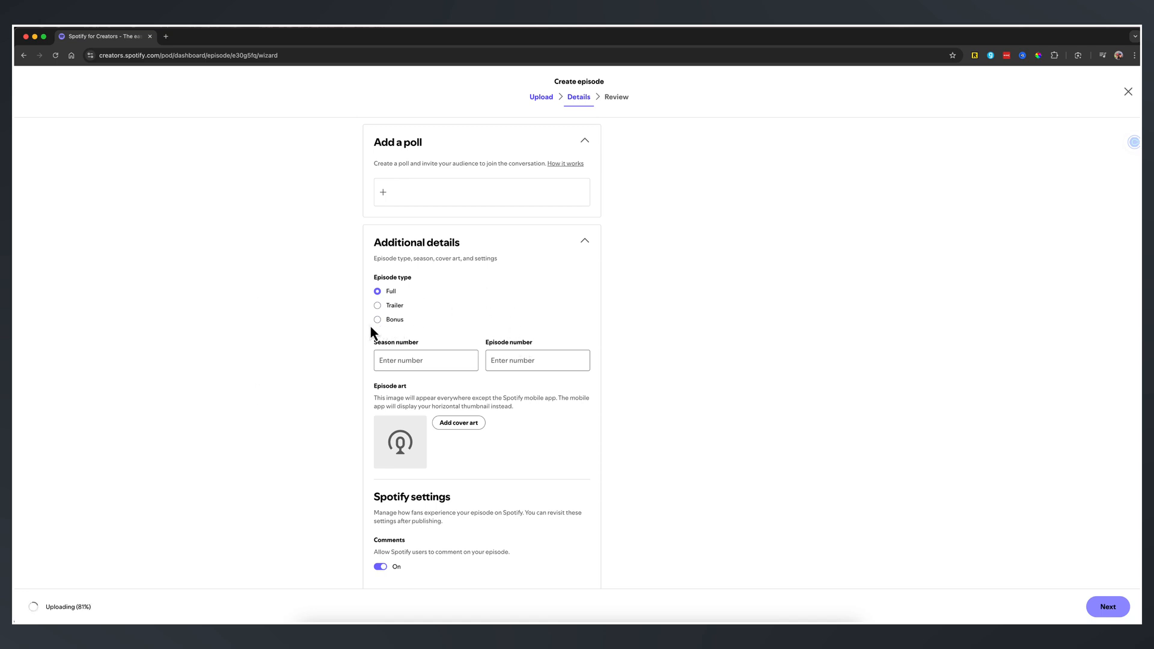
{"action": "left_click", "coordinate": [425, 360]}
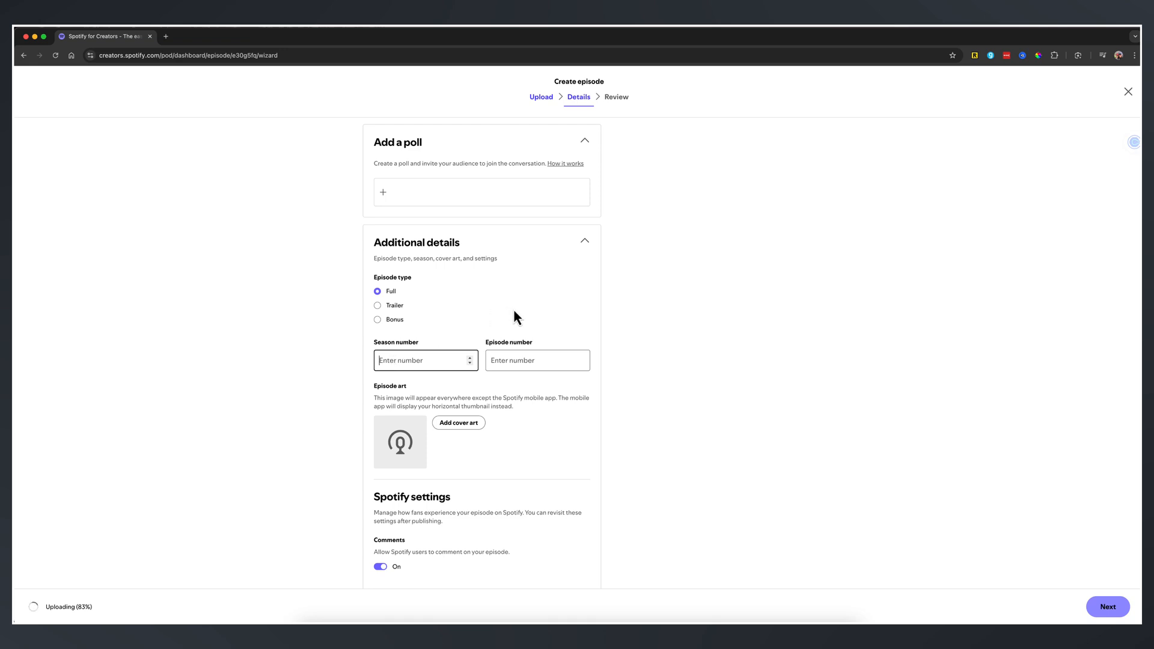
{"action": "scroll", "scroll_direction": "down", "scroll_amount": 3}
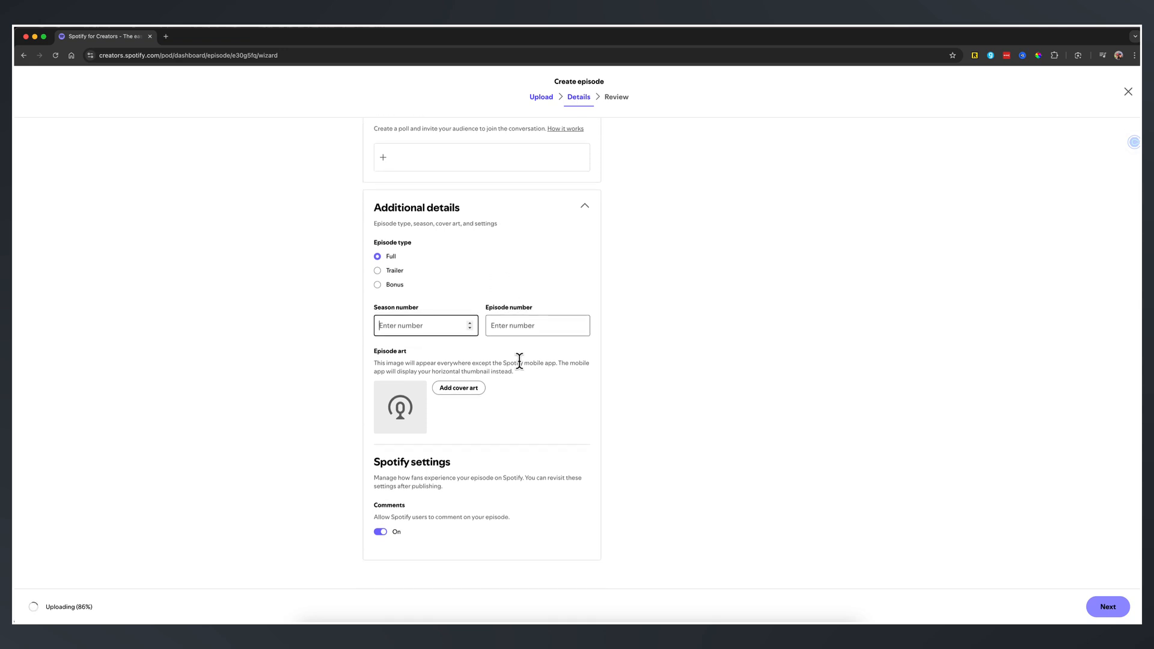
{"action": "mouse_move", "coordinate": [335, 363]}
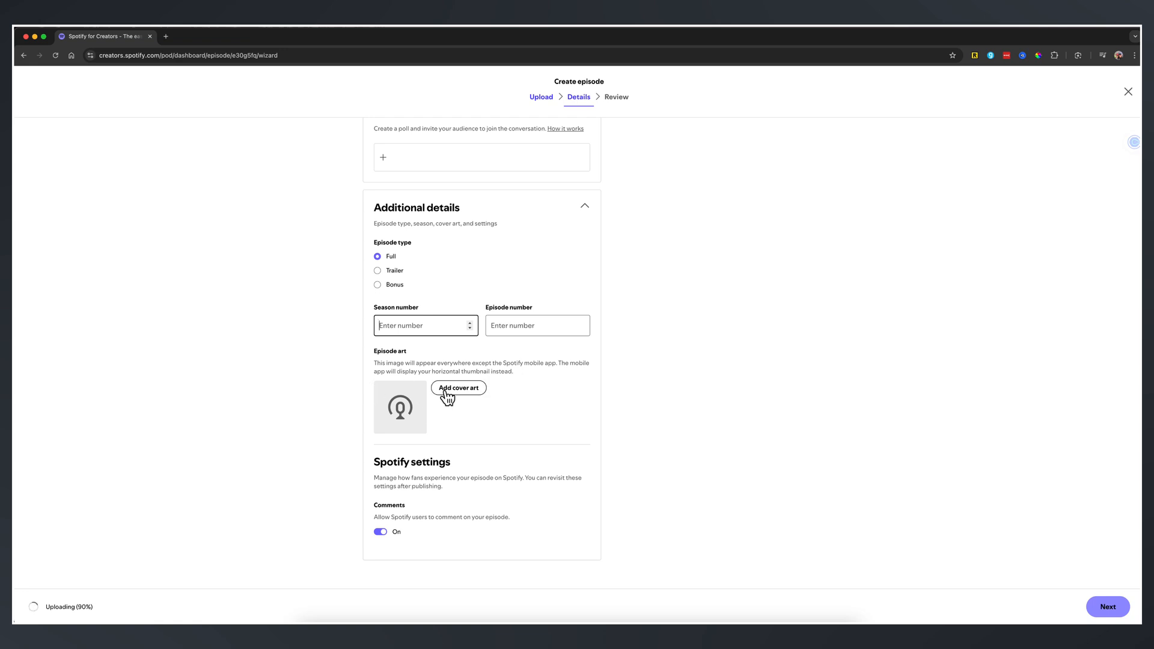
{"action": "left_click", "coordinate": [458, 388]}
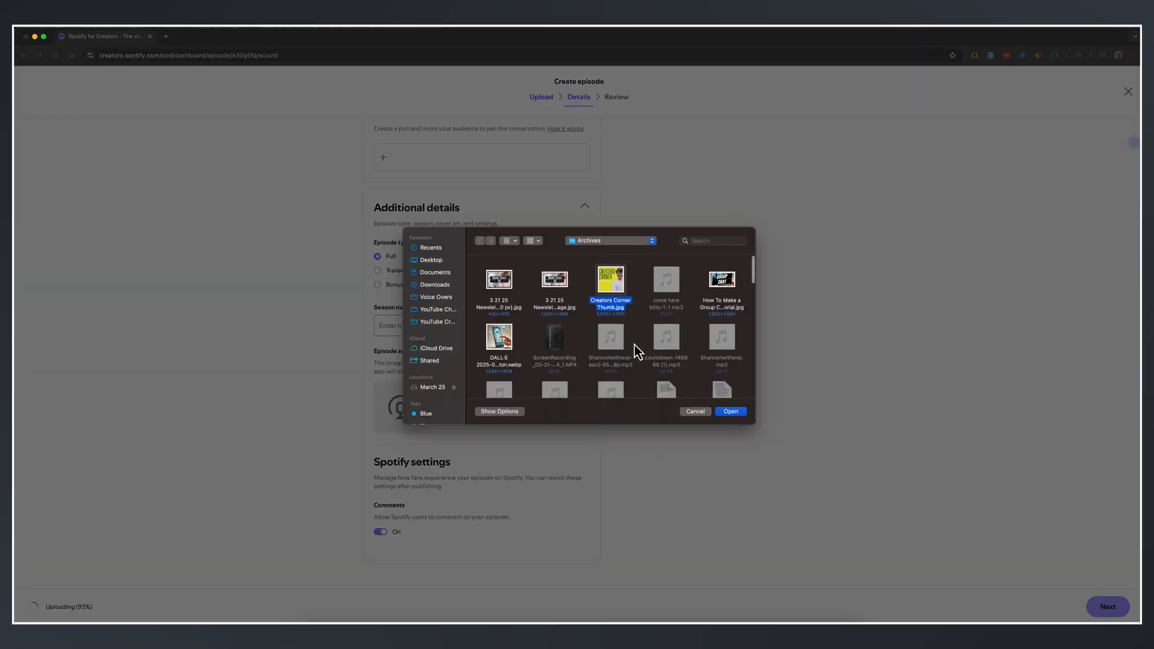
{"action": "mouse_move", "coordinate": [635, 346]}
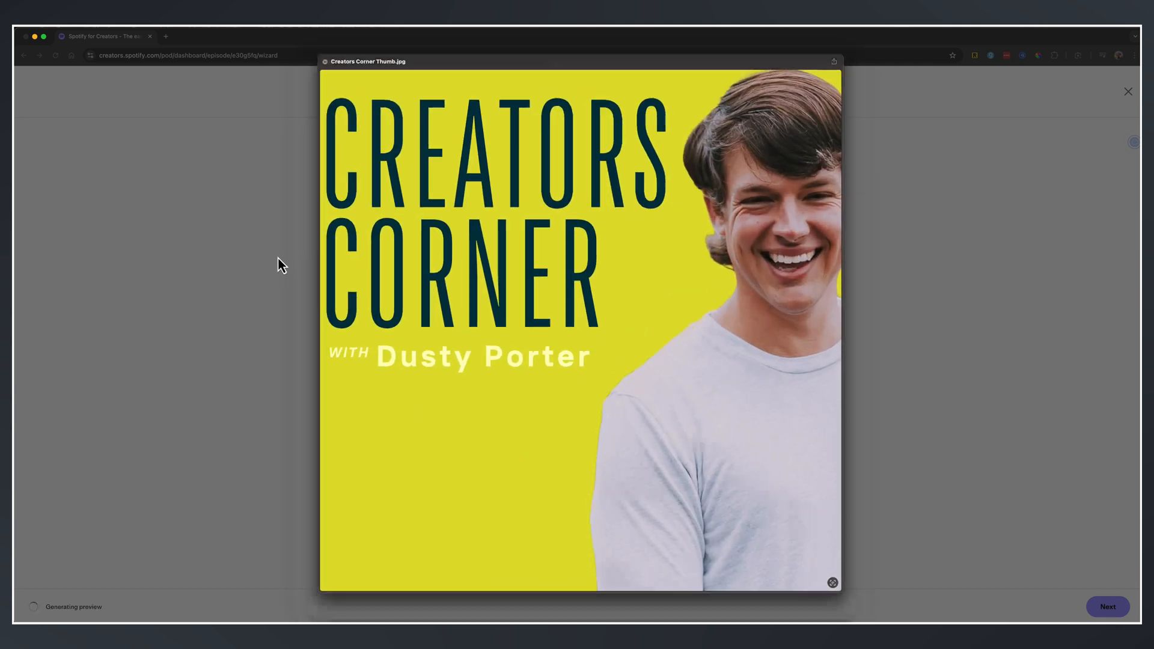
{"action": "left_click", "coordinate": [1127, 91]}
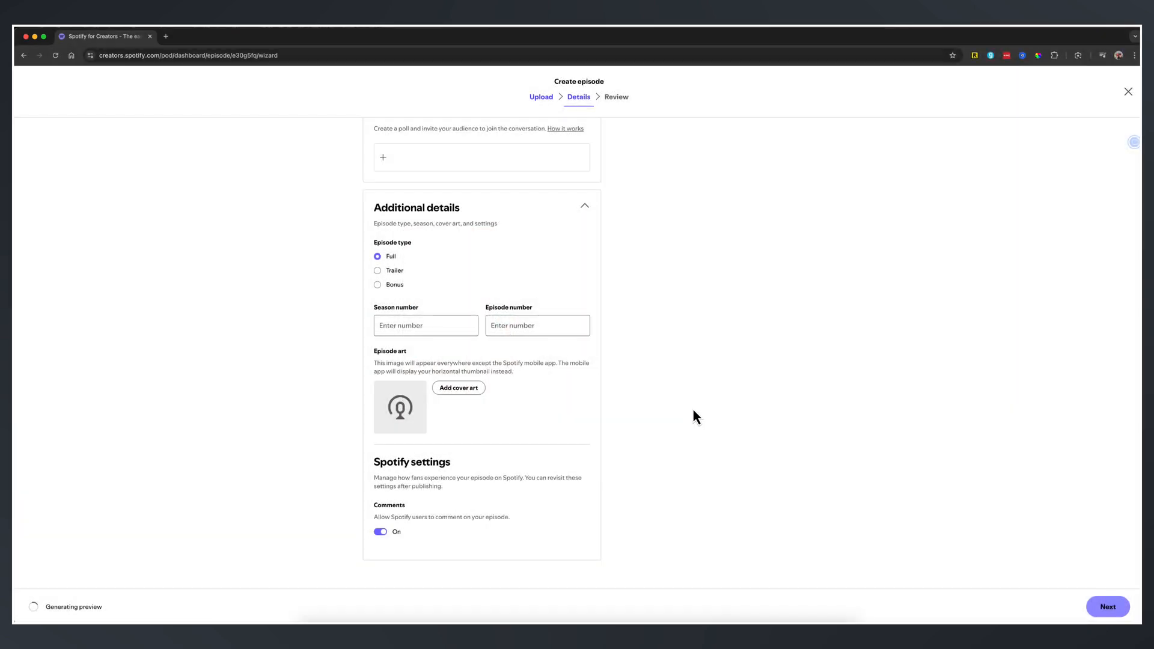
{"action": "mouse_move", "coordinate": [315, 299]}
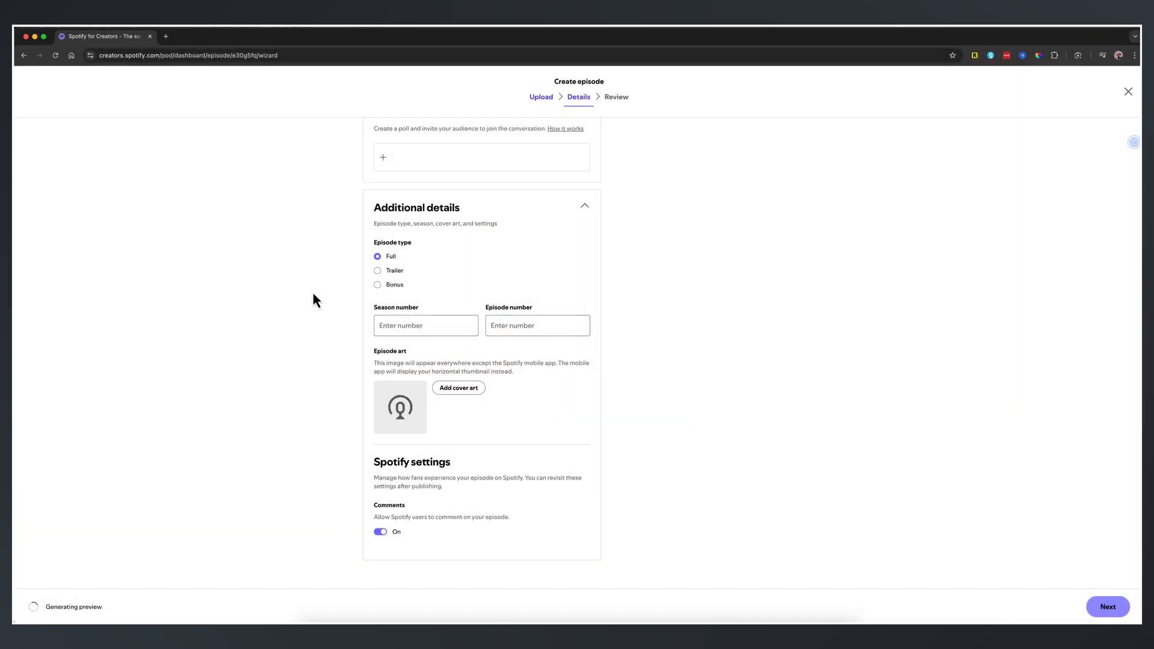
{"action": "mouse_move", "coordinate": [309, 358]}
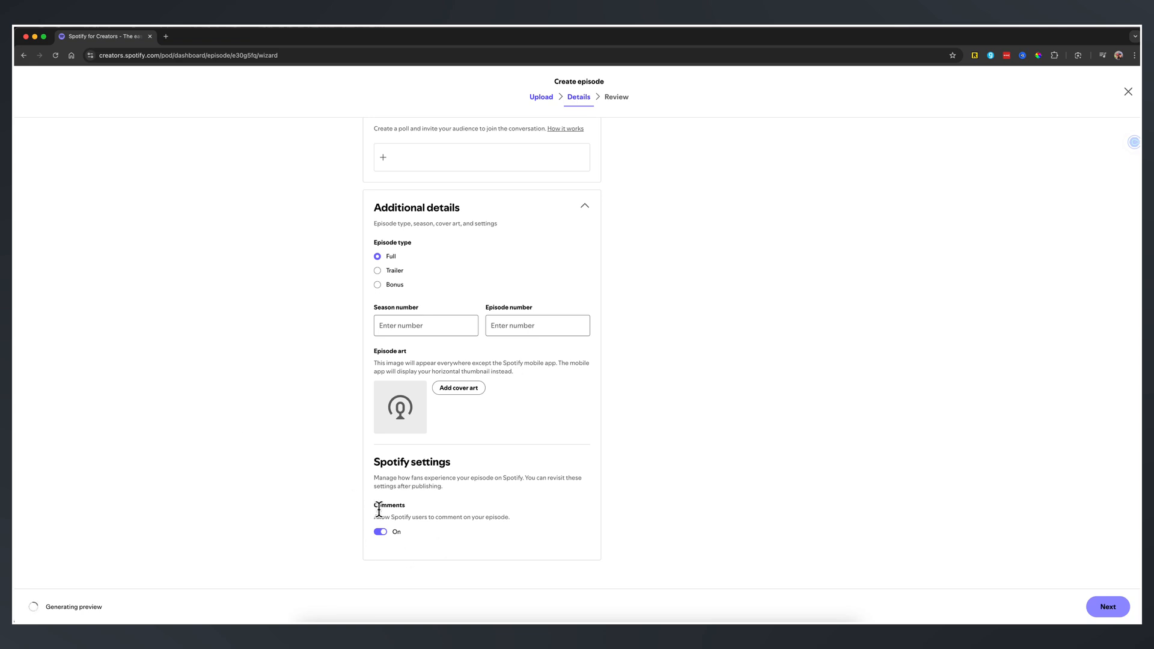
{"action": "left_click", "coordinate": [380, 531]}
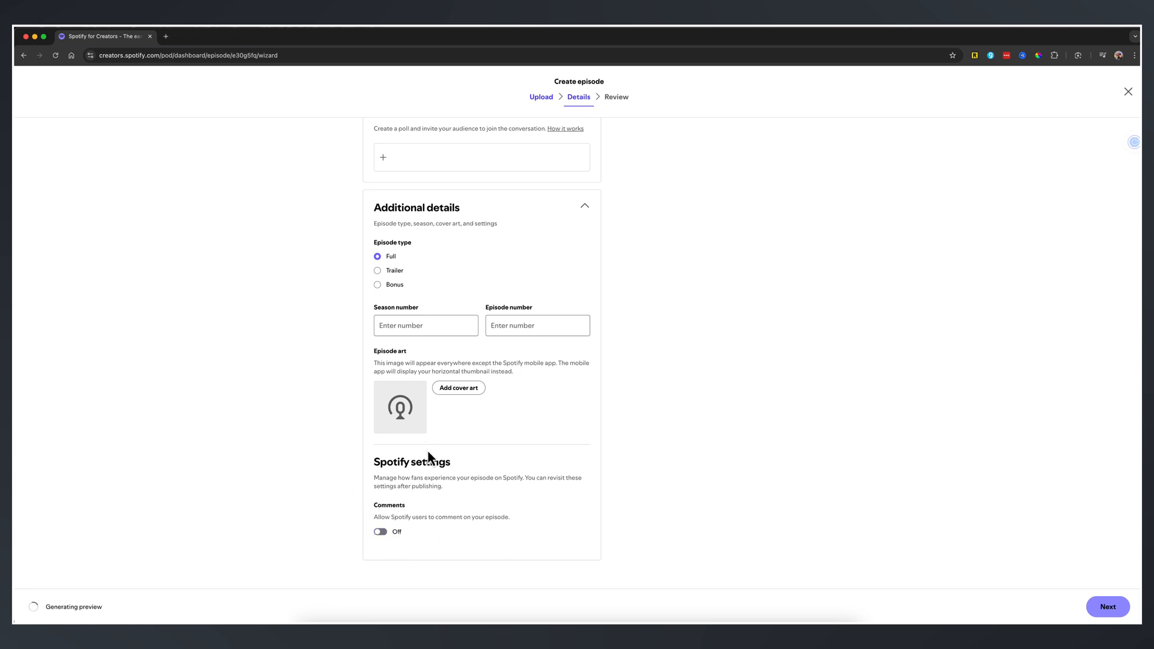
Leave the episode wizard and save the unfinished episode as a draft.
{"action": "scroll", "scroll_direction": "up", "scroll_amount": 3}
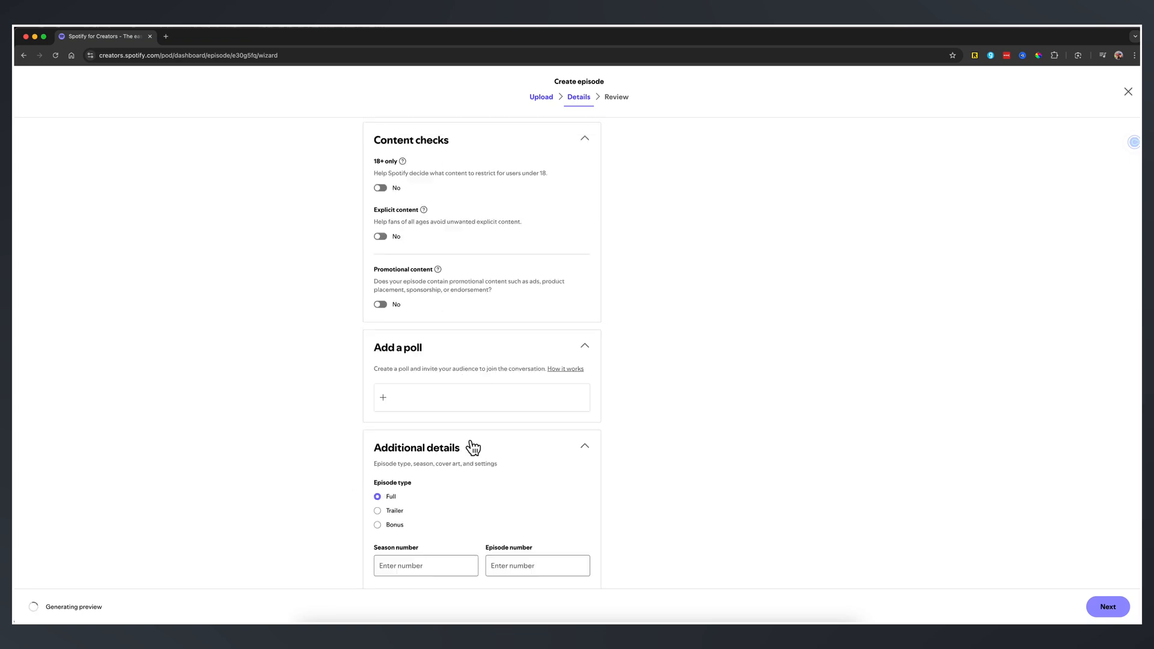
{"action": "scroll", "scroll_direction": "up", "scroll_amount": 3}
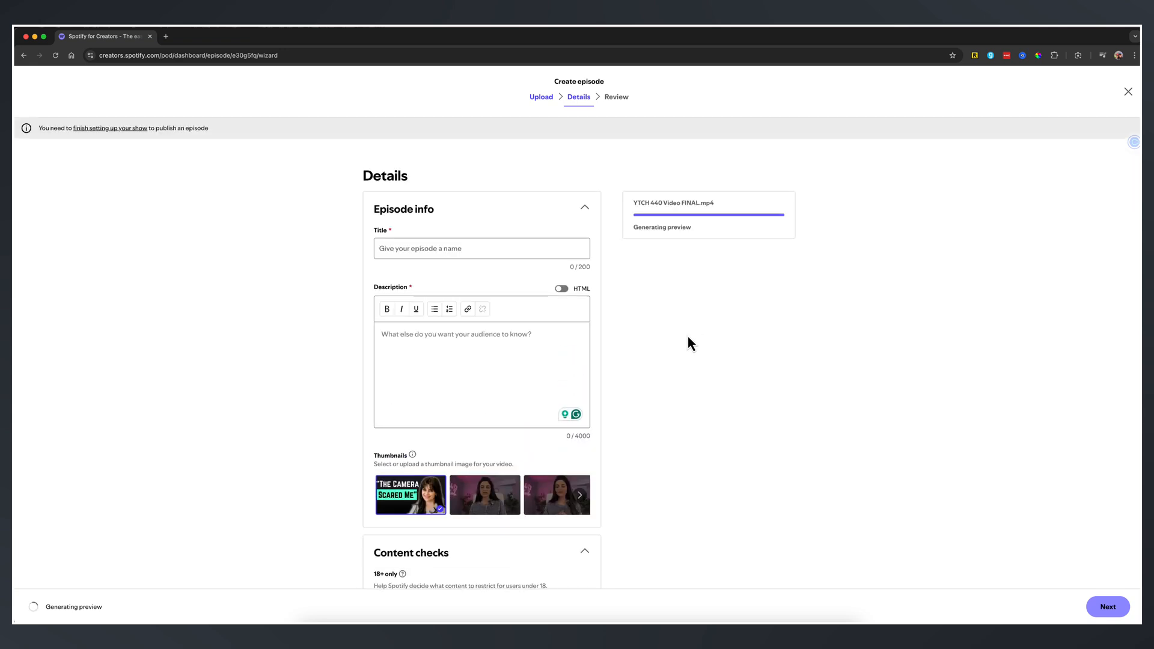
{"action": "mouse_move", "coordinate": [675, 327]}
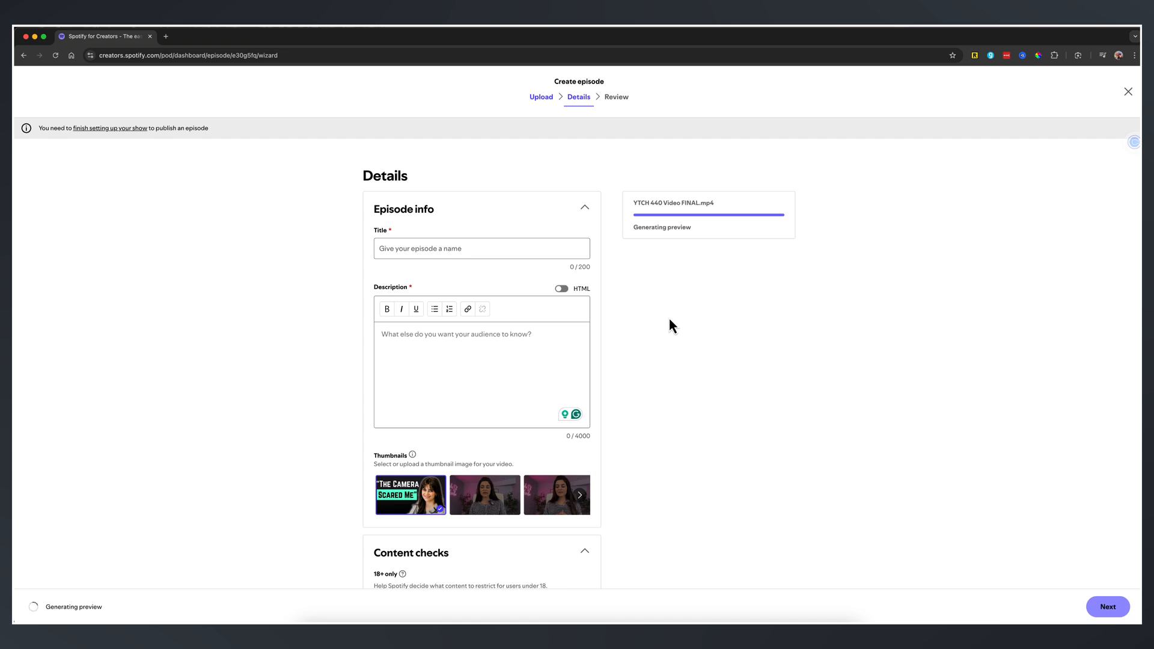
{"action": "mouse_move", "coordinate": [668, 332]}
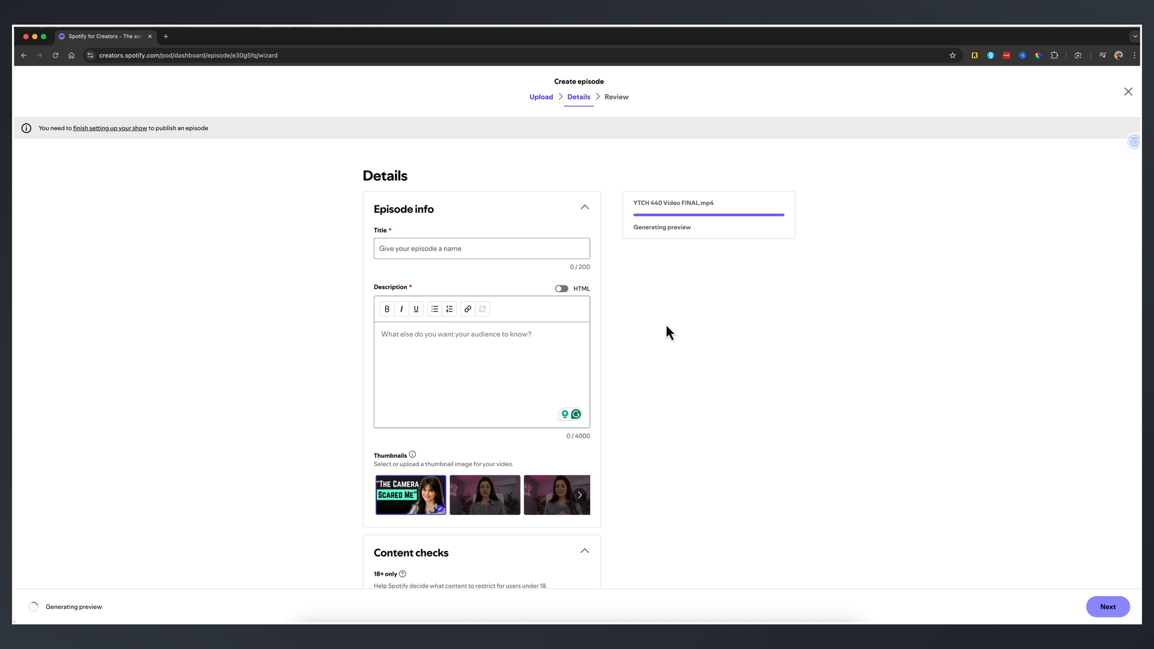
{"action": "left_click", "coordinate": [1128, 91]}
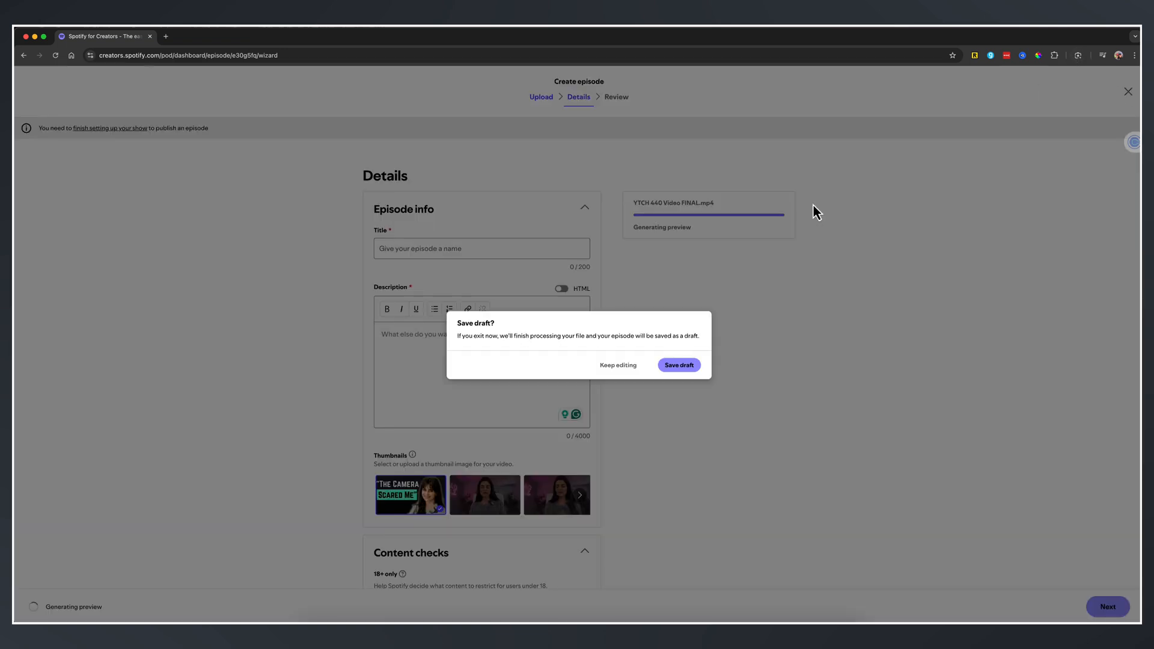
{"action": "left_click", "coordinate": [676, 364]}
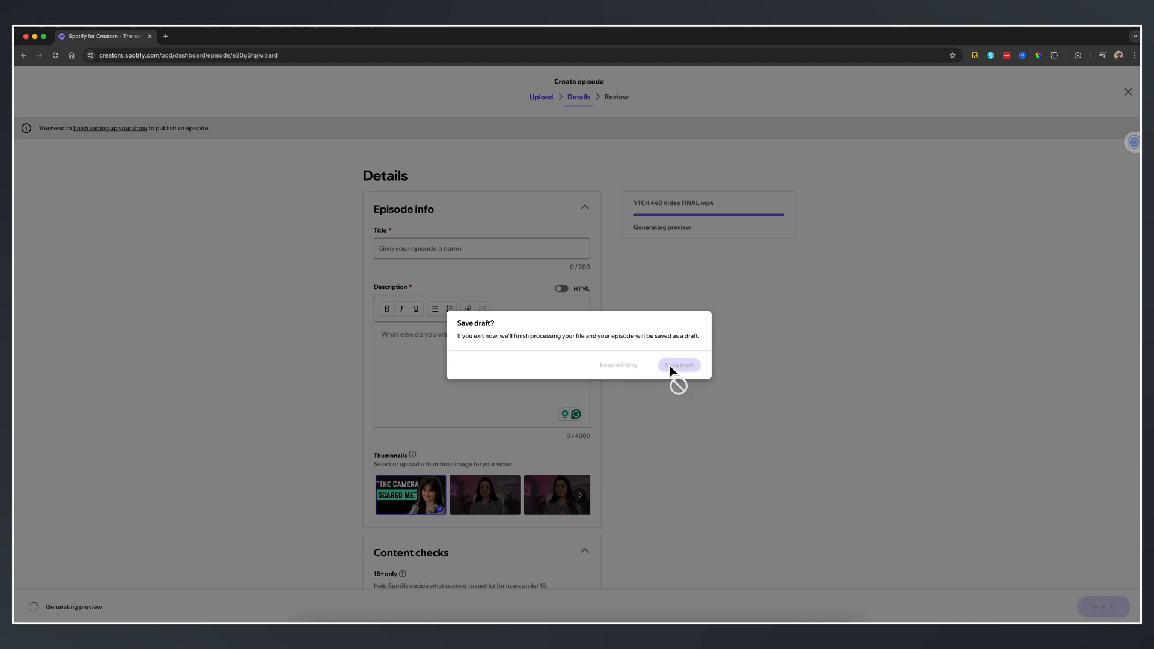
{"action": "left_click", "coordinate": [678, 366]}
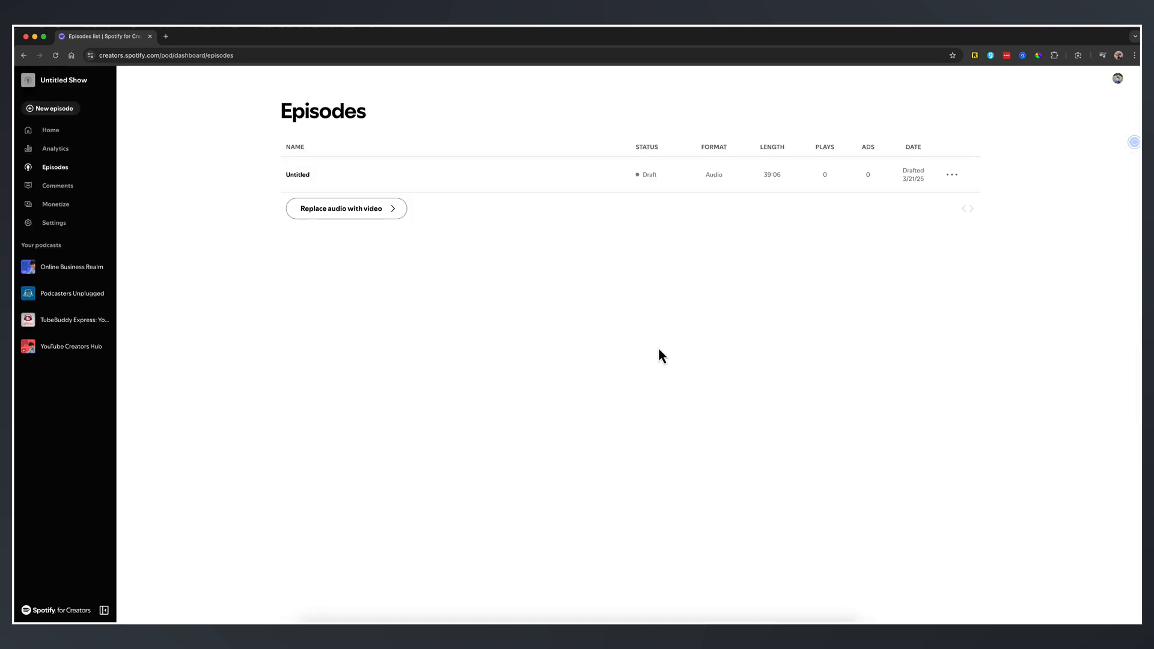
{"action": "mouse_move", "coordinate": [559, 219]}
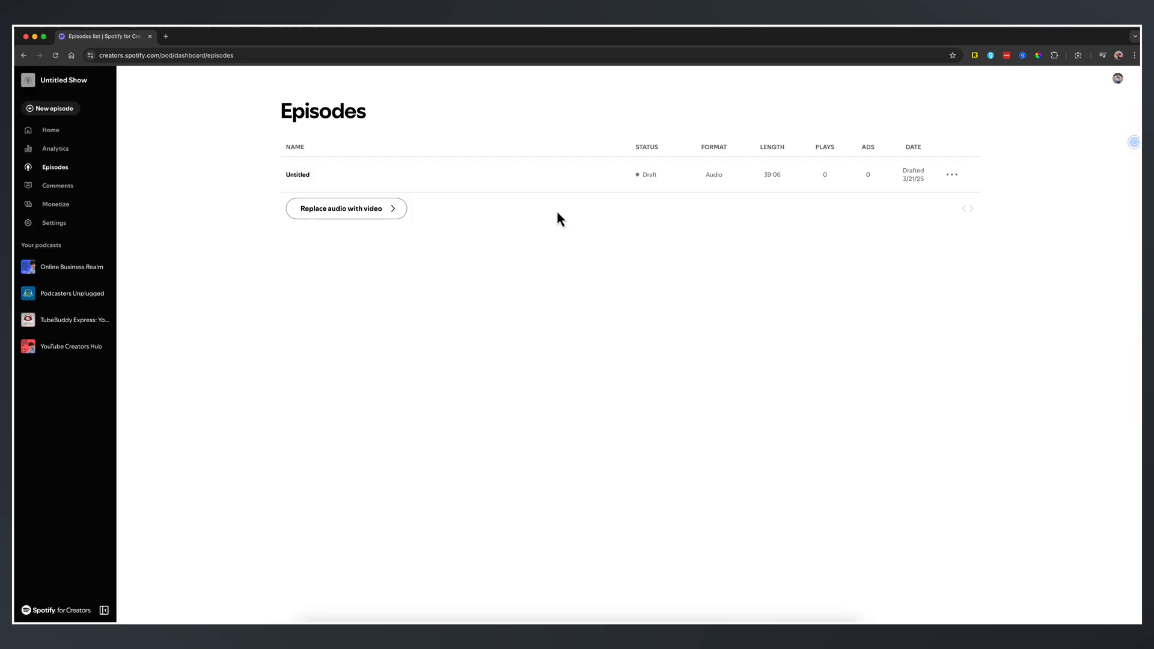
{"action": "mouse_move", "coordinate": [641, 146]}
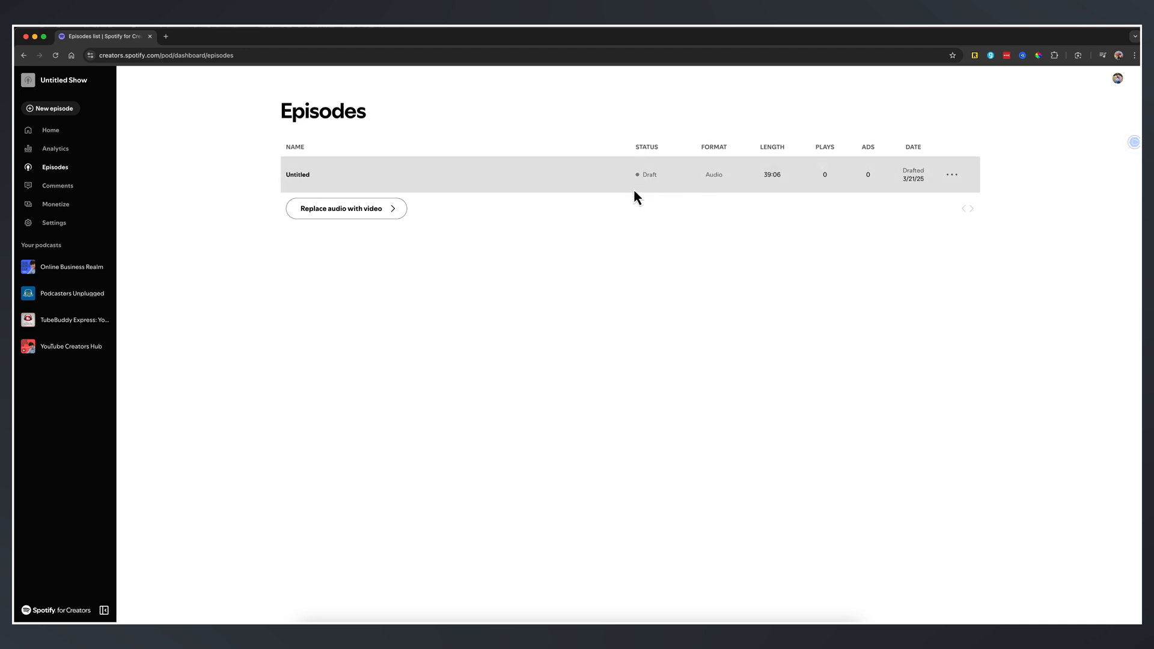
{"action": "mouse_move", "coordinate": [641, 191]}
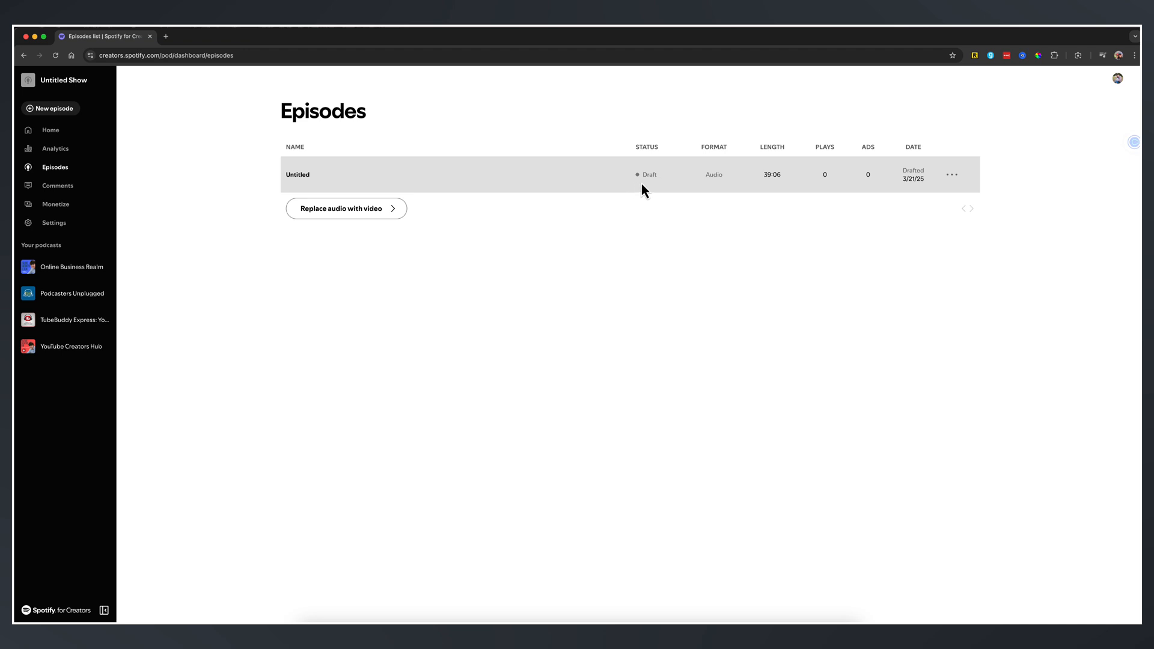
Skip show setup and start a new episode, bringing up the drafts prompt.
{"action": "left_click", "coordinate": [949, 174]}
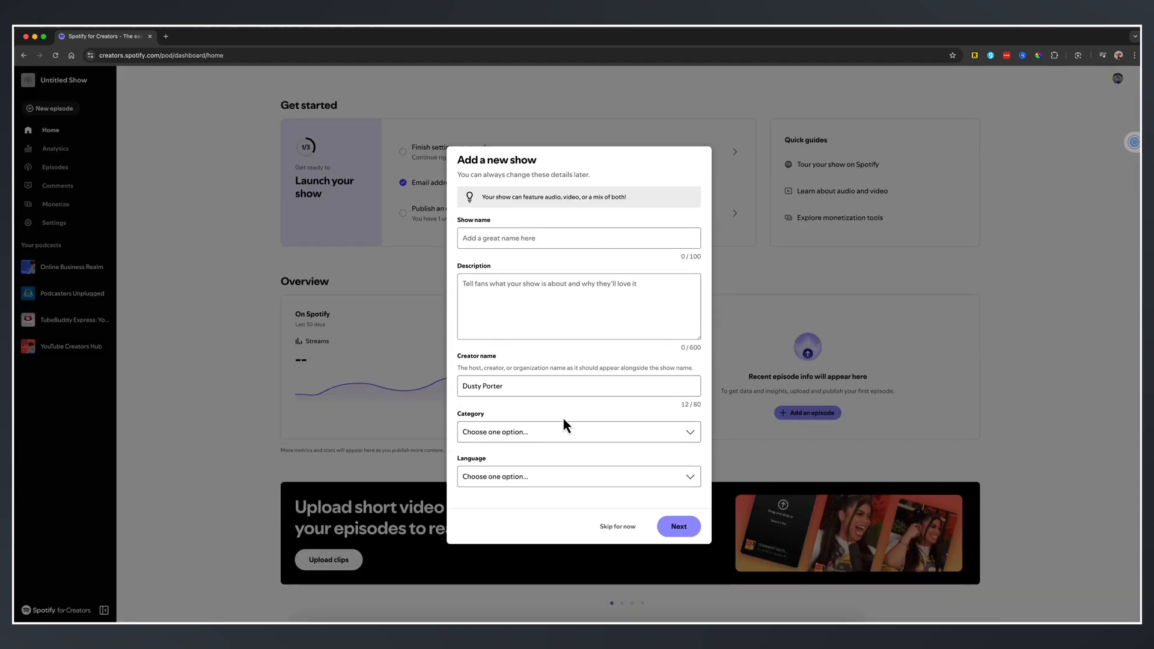
{"action": "left_click", "coordinate": [617, 527]}
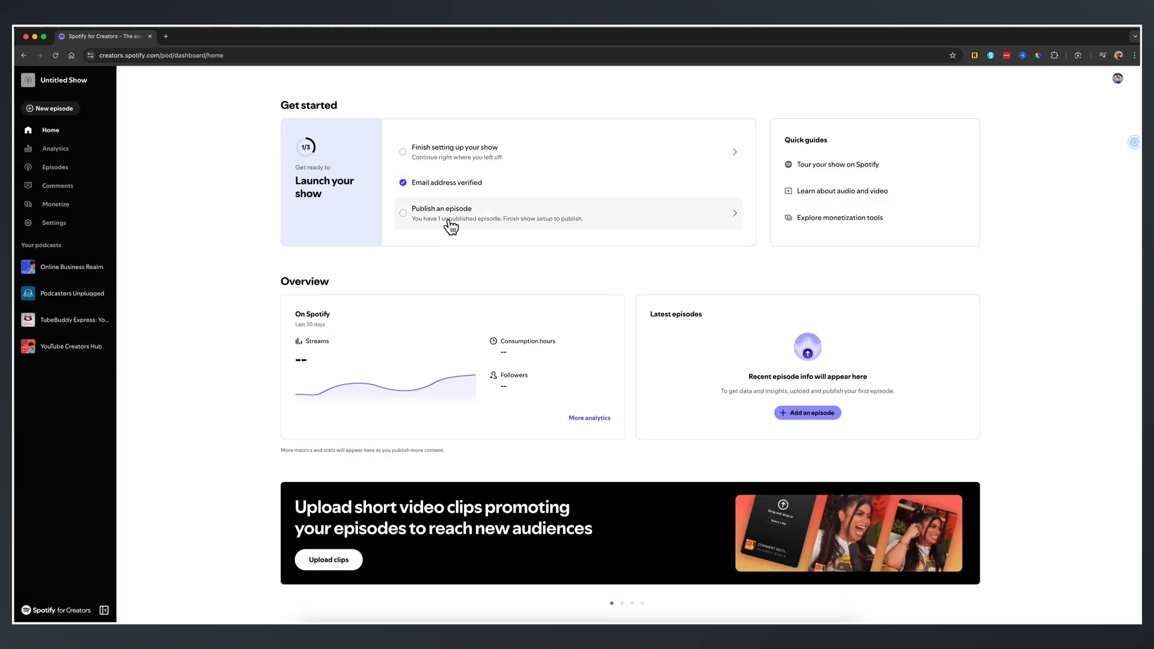
{"action": "left_click", "coordinate": [50, 108]}
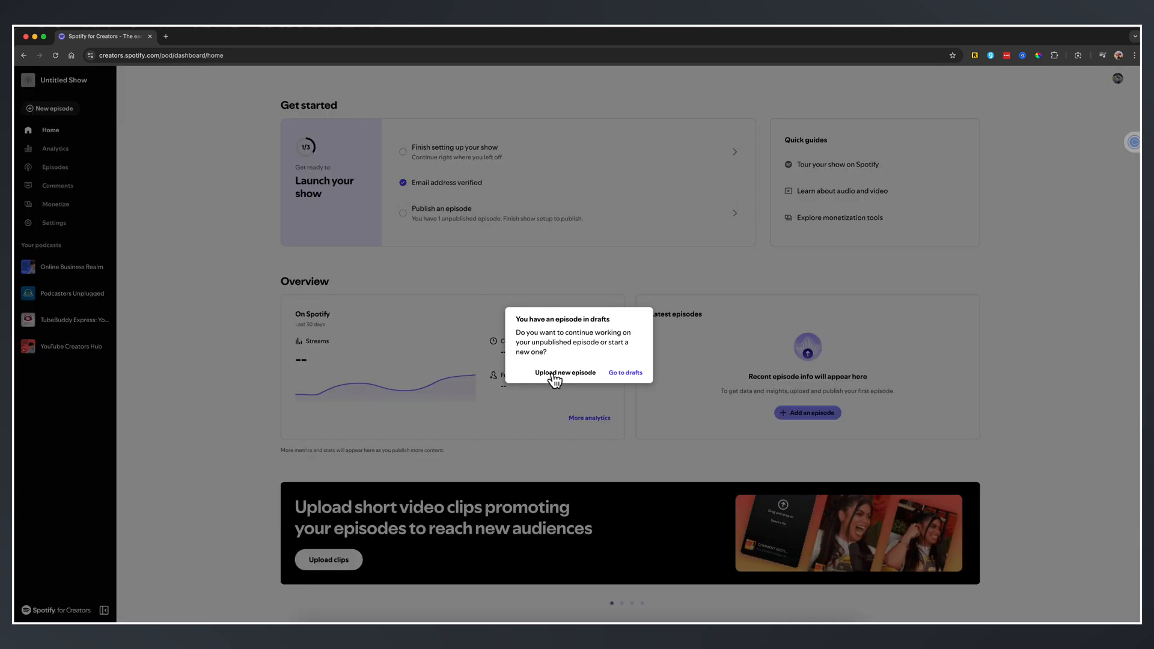
{"action": "mouse_move", "coordinate": [553, 377]}
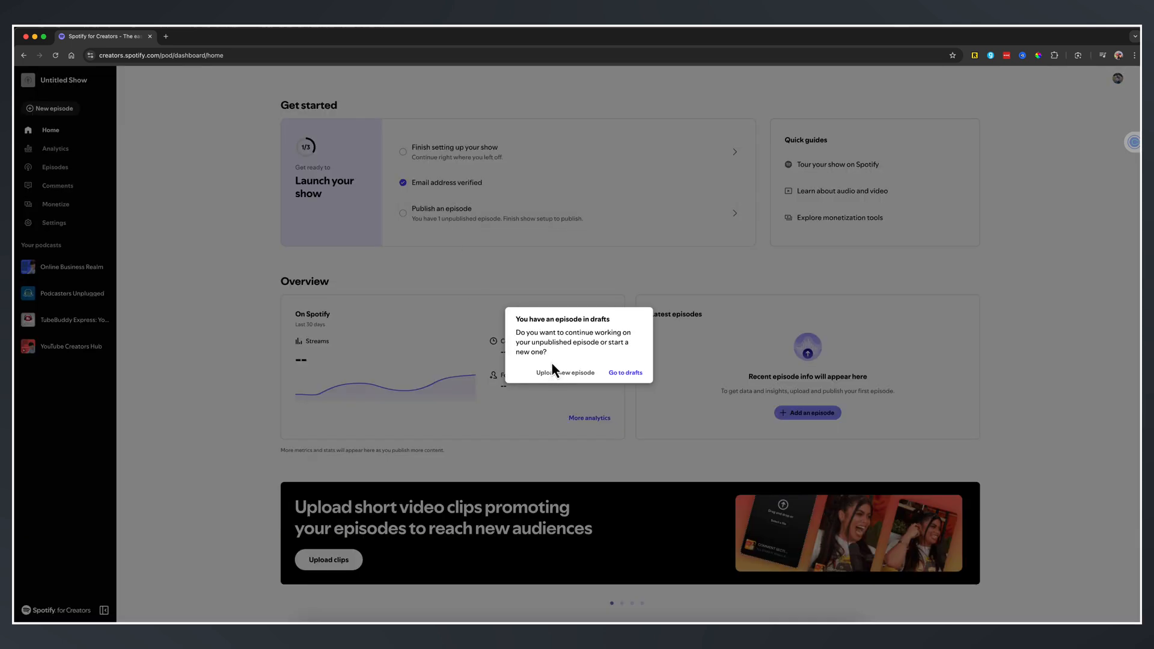
View the Untitled draft's details, try Next without a title, then exit to the Save draft? dialog.
{"action": "left_click", "coordinate": [623, 373]}
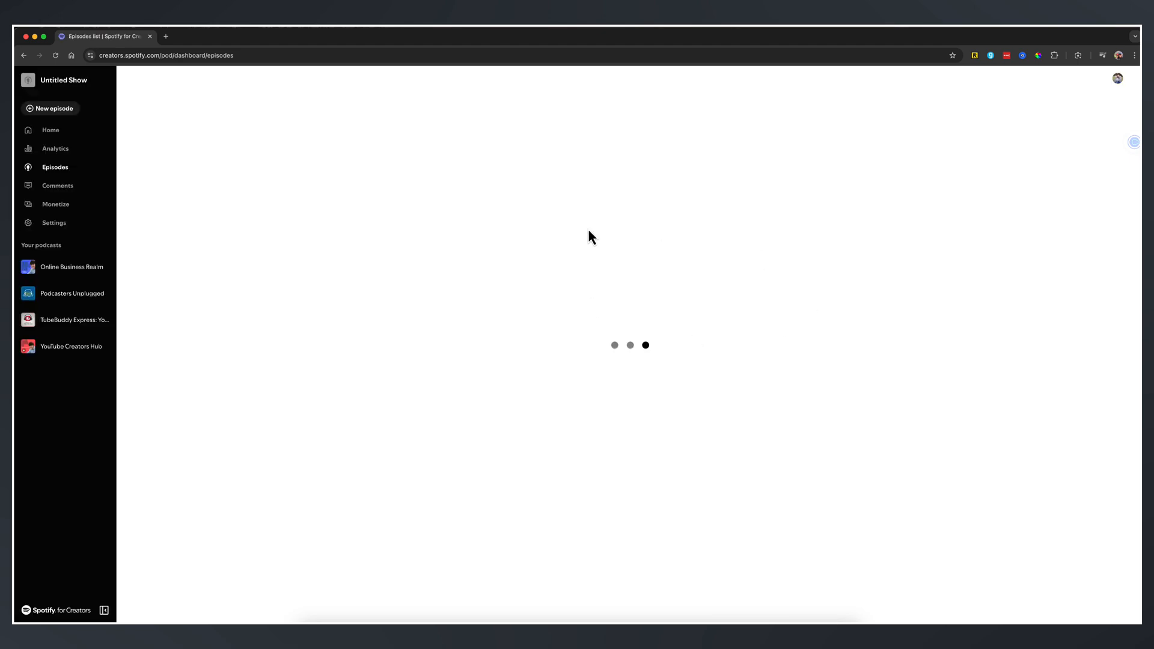
{"action": "left_click", "coordinate": [952, 179]}
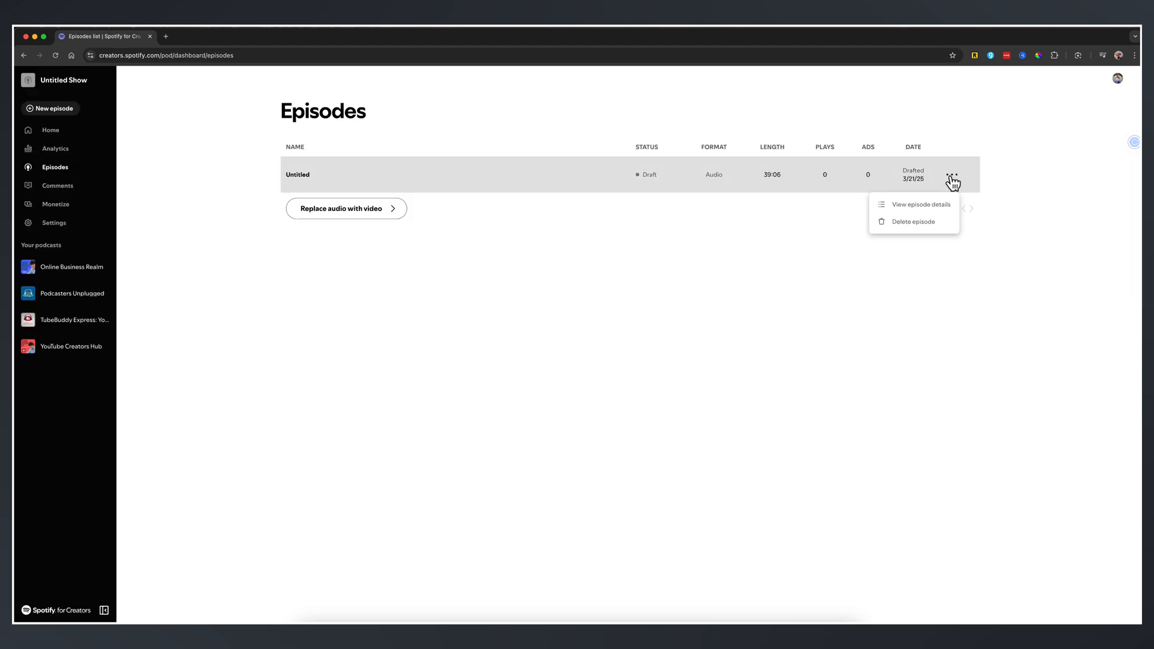
{"action": "left_click", "coordinate": [919, 204]}
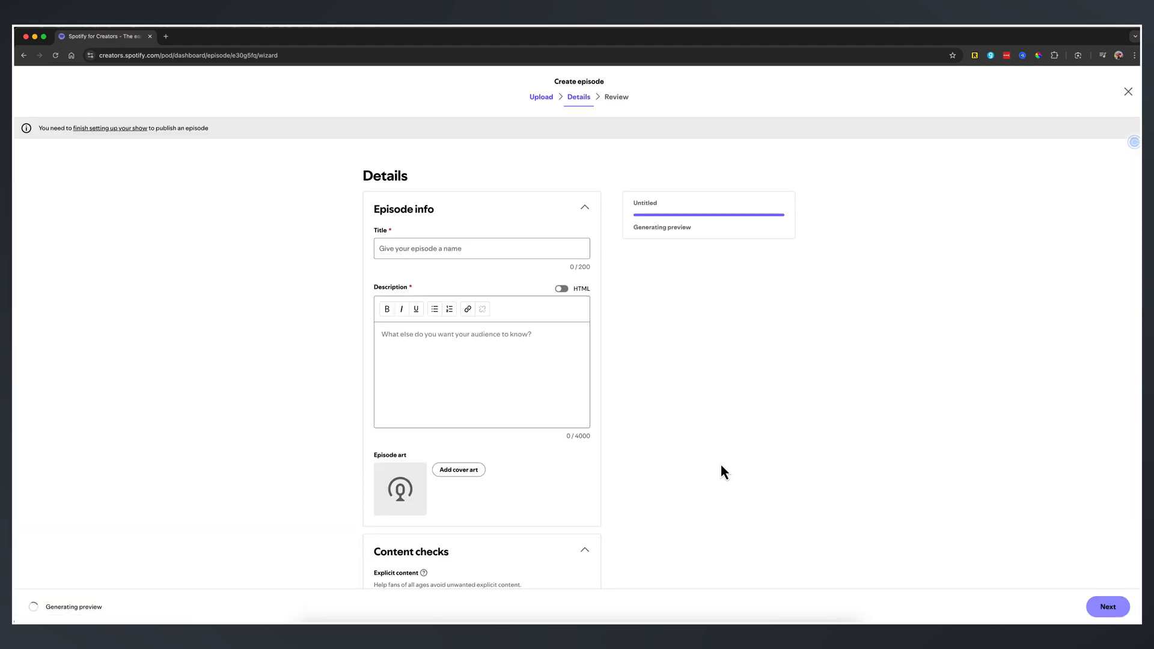
{"action": "left_click", "coordinate": [1107, 606]}
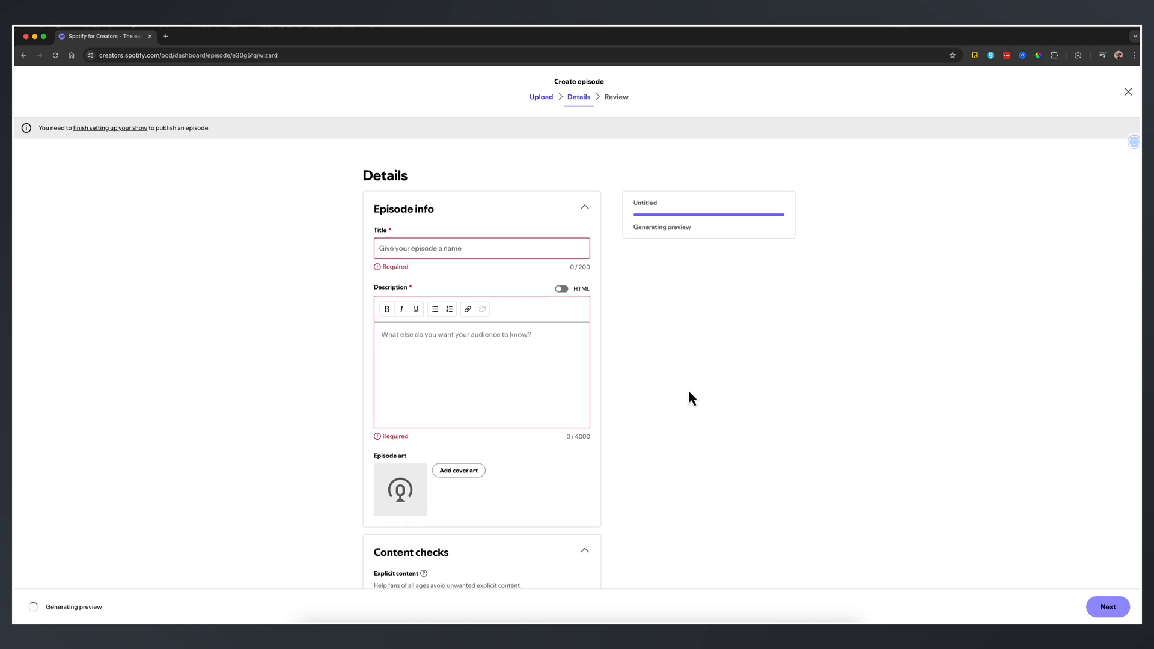
{"action": "scroll", "scroll_direction": "down", "scroll_amount": 3}
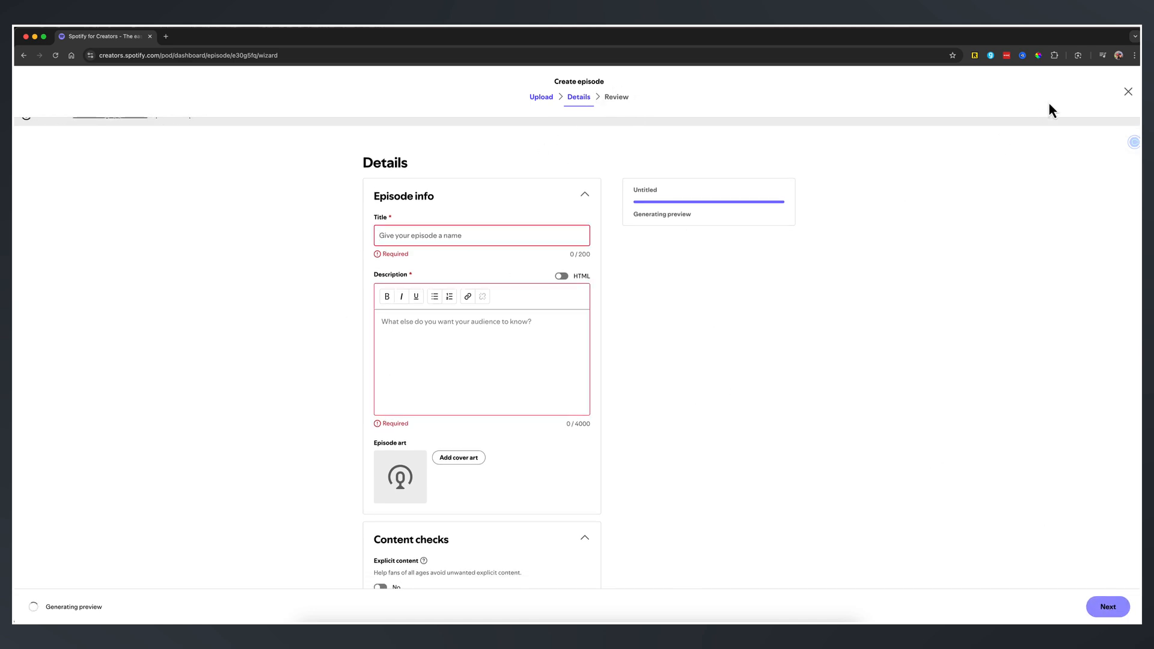
{"action": "left_click", "coordinate": [1125, 91]}
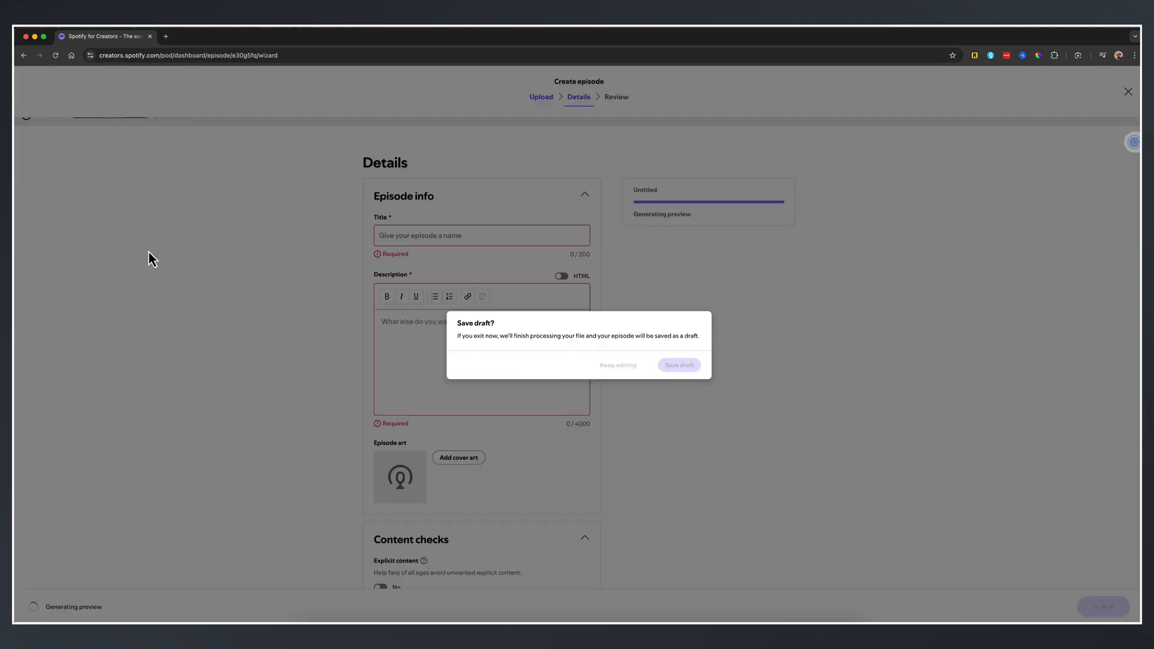
Open the newest published video episode of YouTube Creators Hub and its overview analytics.
{"action": "left_click", "coordinate": [678, 365]}
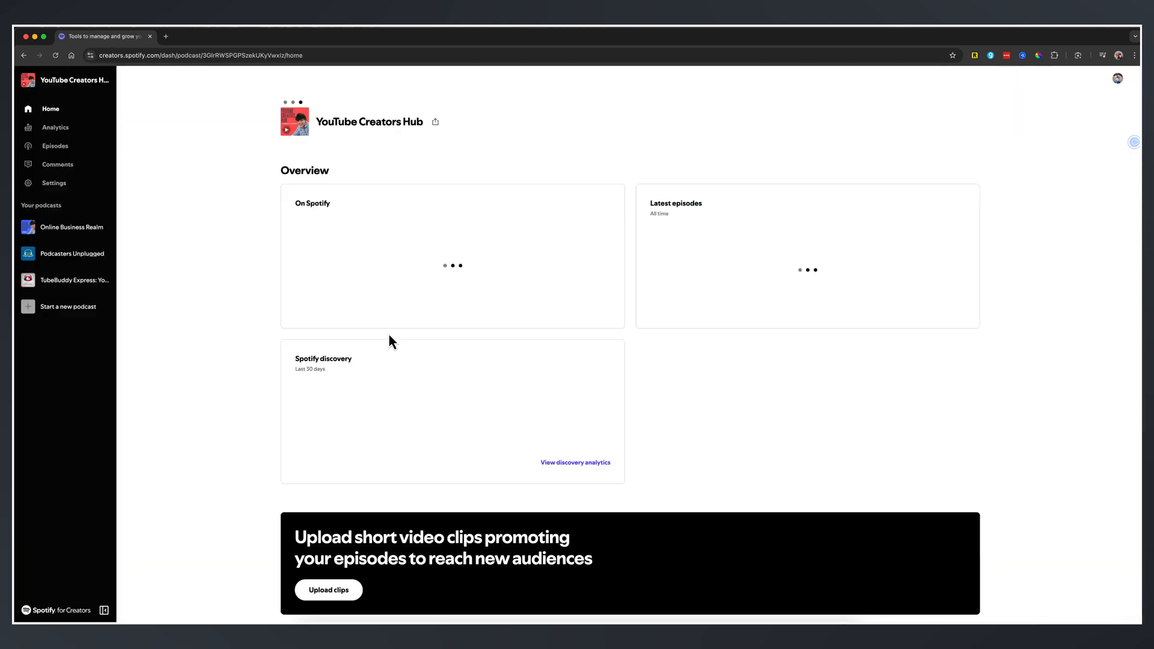
{"action": "left_click", "coordinate": [55, 146]}
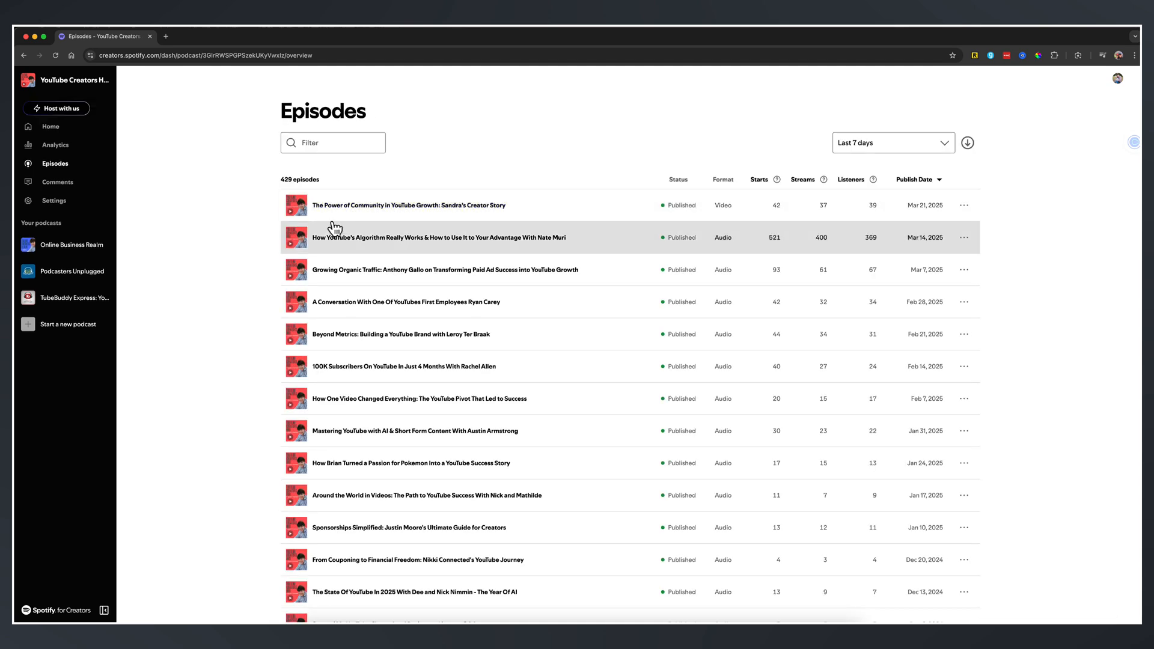
{"action": "mouse_move", "coordinate": [670, 182]}
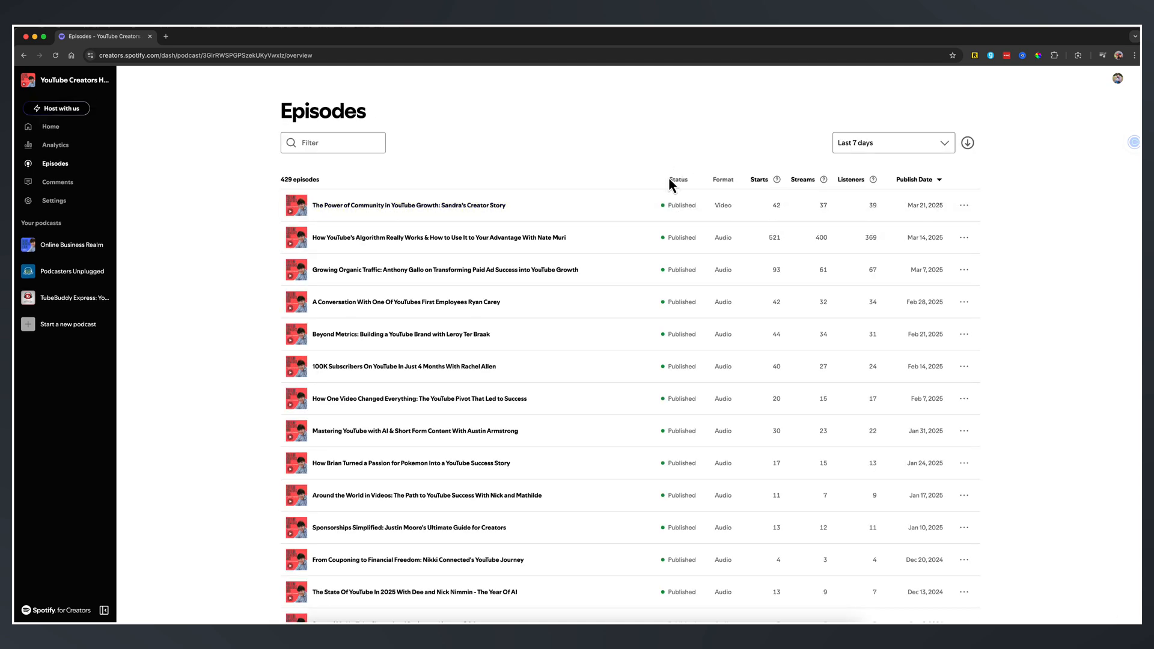
{"action": "mouse_move", "coordinate": [749, 226]}
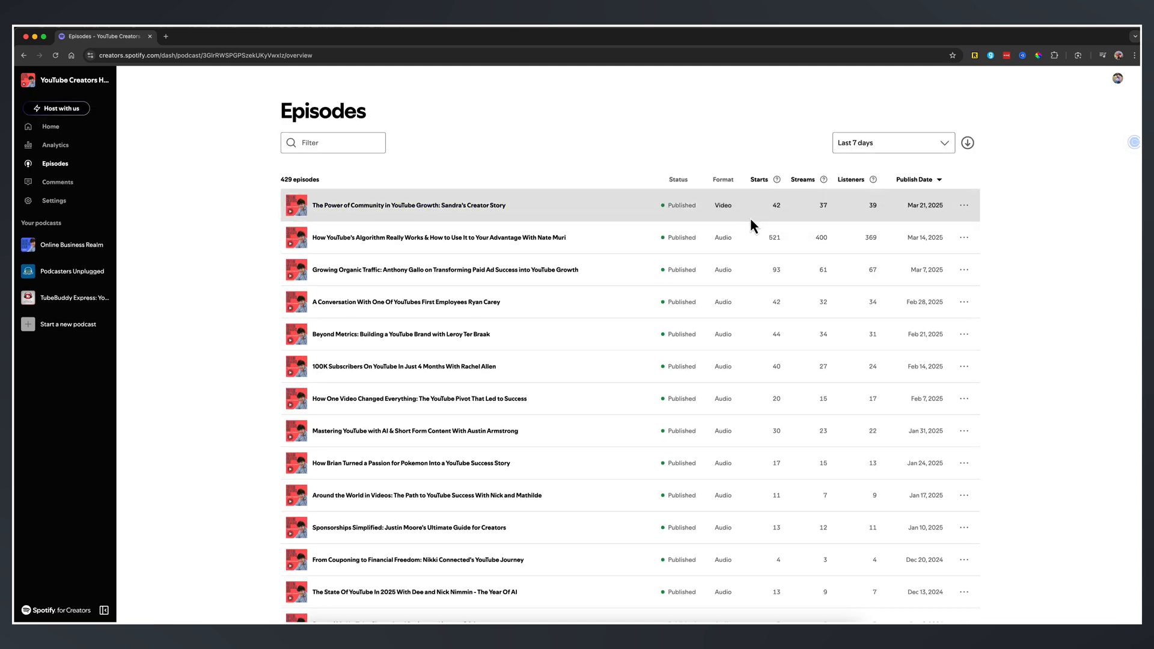
{"action": "mouse_move", "coordinate": [745, 219]}
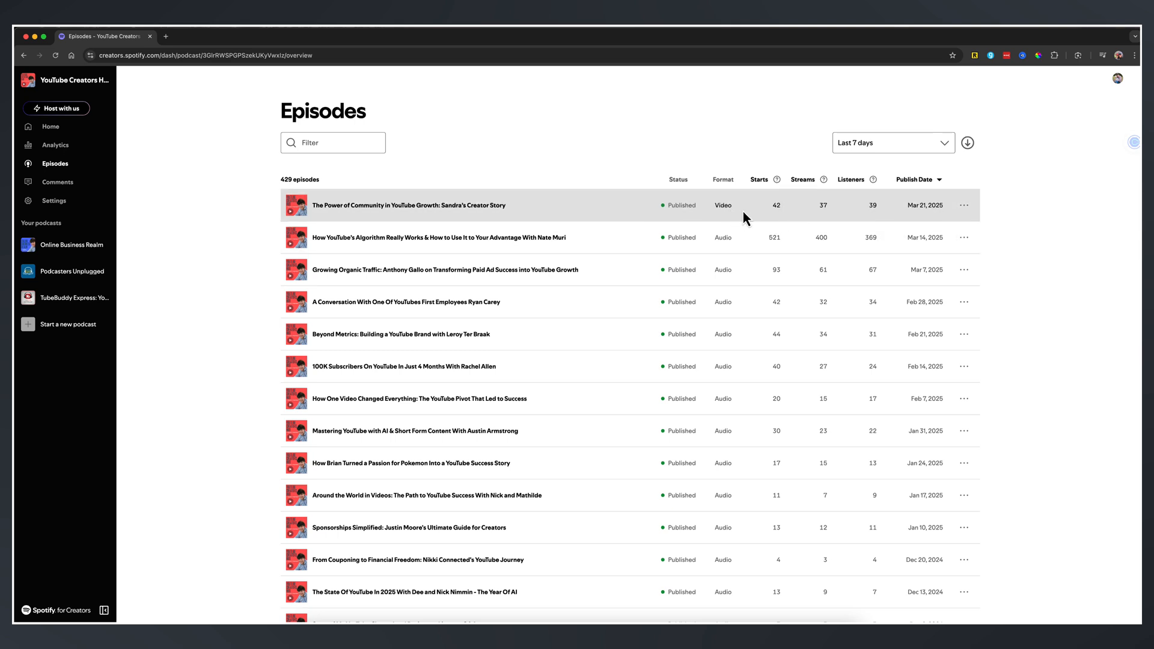
{"action": "left_click", "coordinate": [408, 205]}
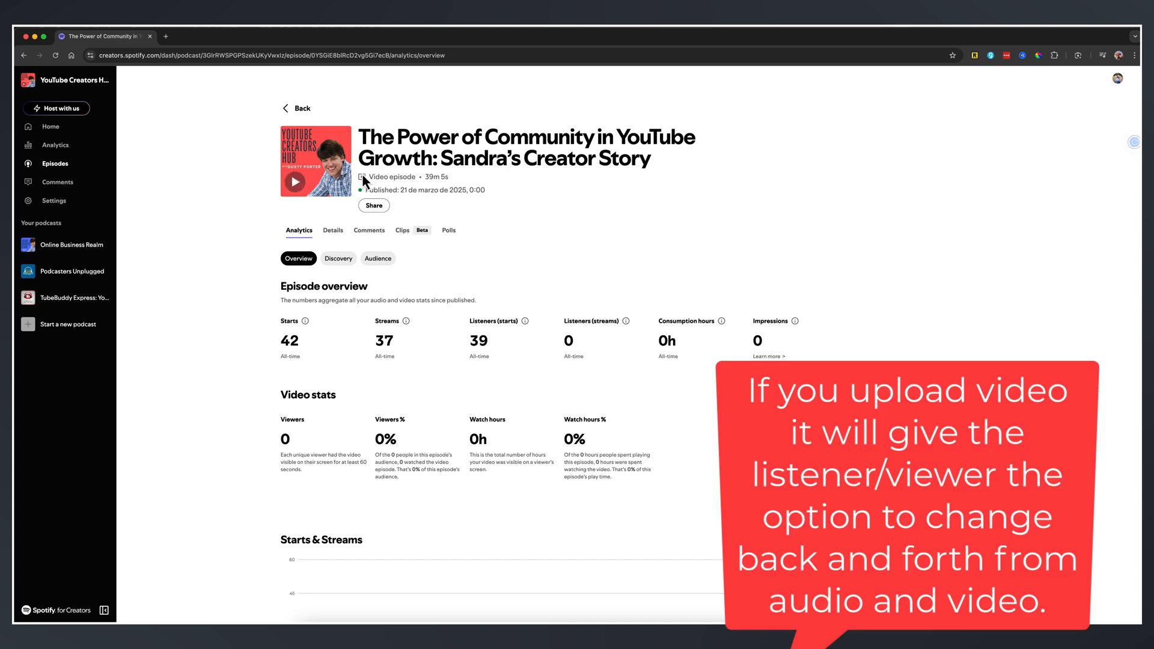
{"action": "mouse_move", "coordinate": [454, 180]}
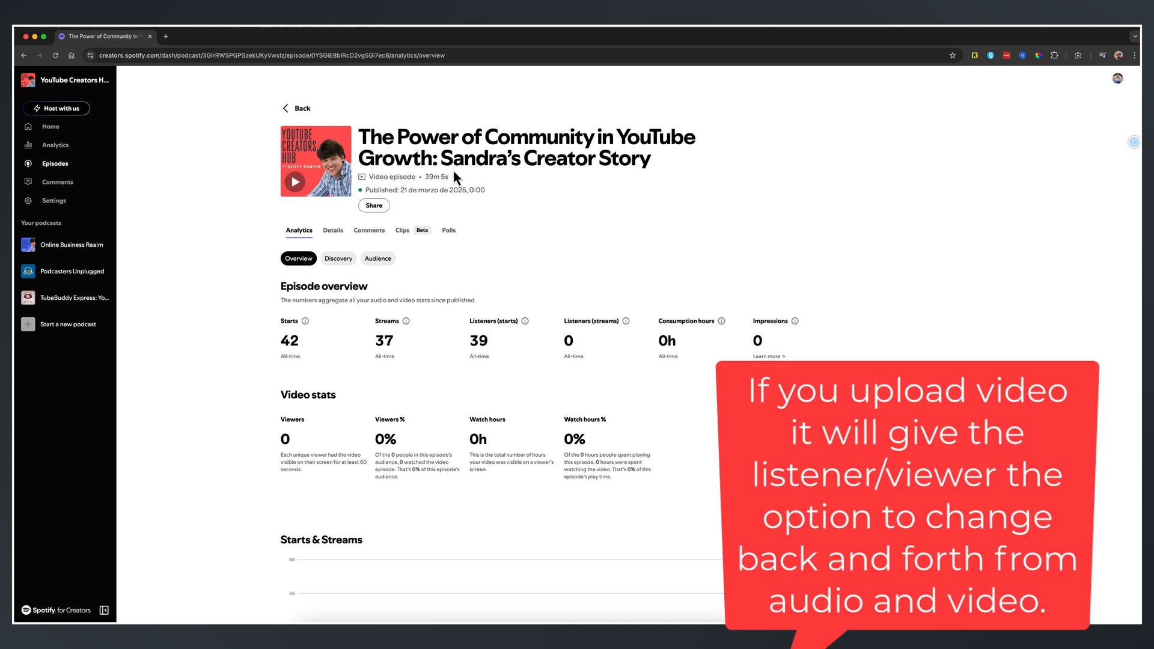
View the episode's Details page and scroll through the description, video preview, replacement options and thumbnails.
{"action": "left_click", "coordinate": [333, 230]}
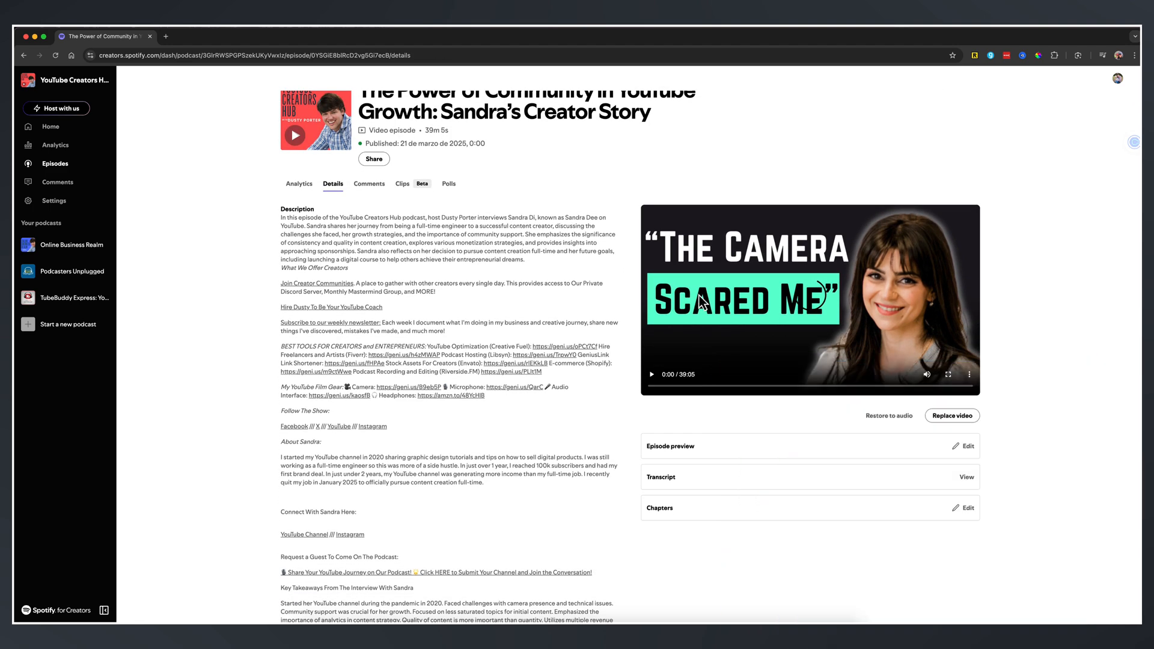
{"action": "scroll", "scroll_direction": "down", "scroll_amount": 3}
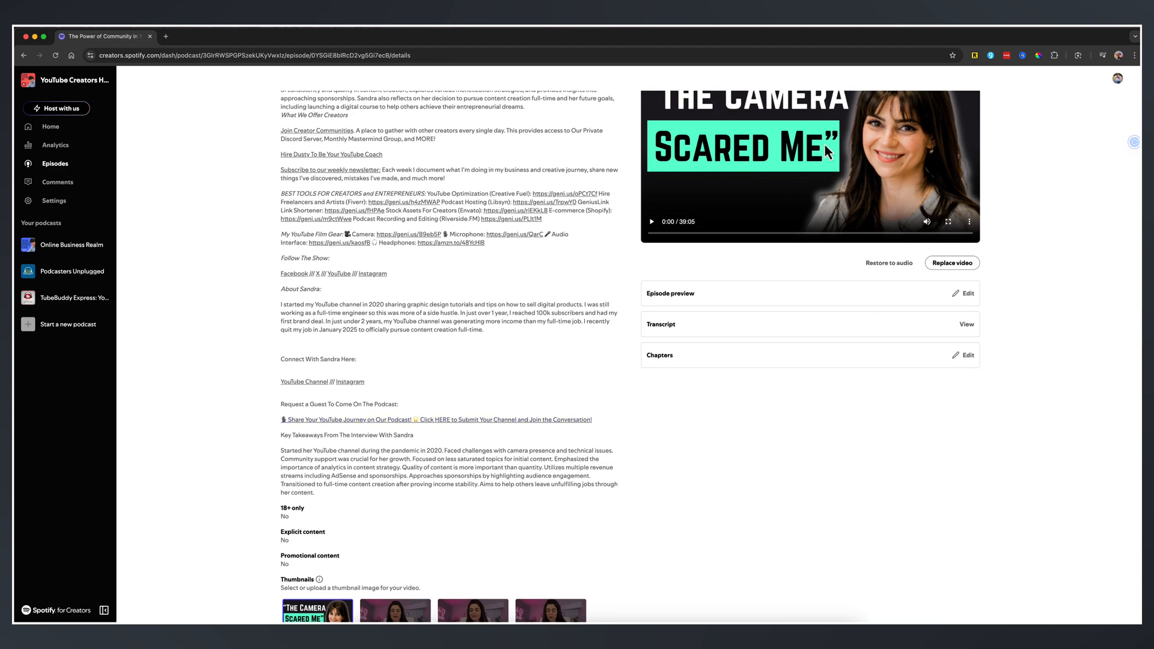
{"action": "scroll", "scroll_direction": "up", "scroll_amount": 3}
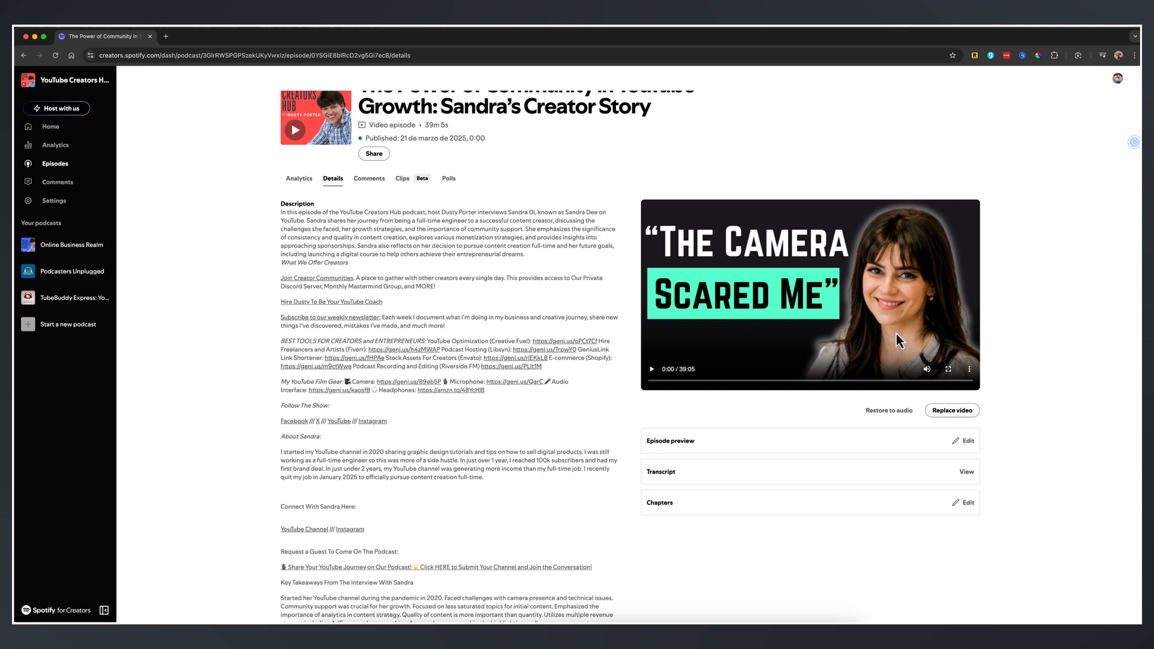
{"action": "mouse_move", "coordinate": [889, 410]}
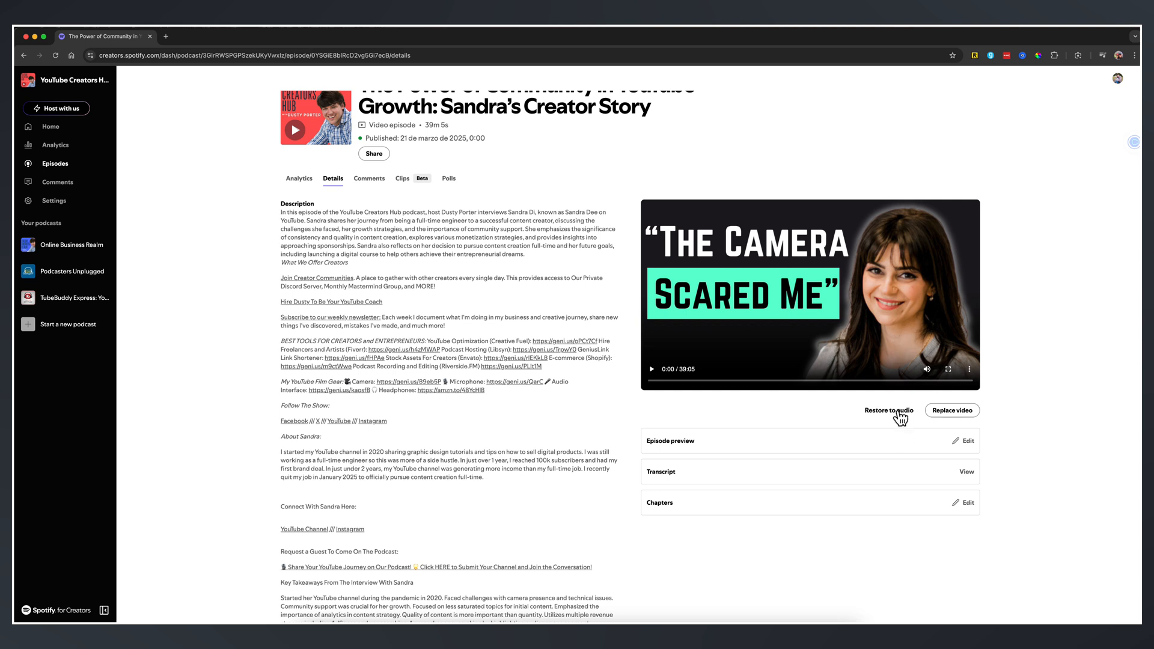
{"action": "mouse_move", "coordinate": [891, 418]}
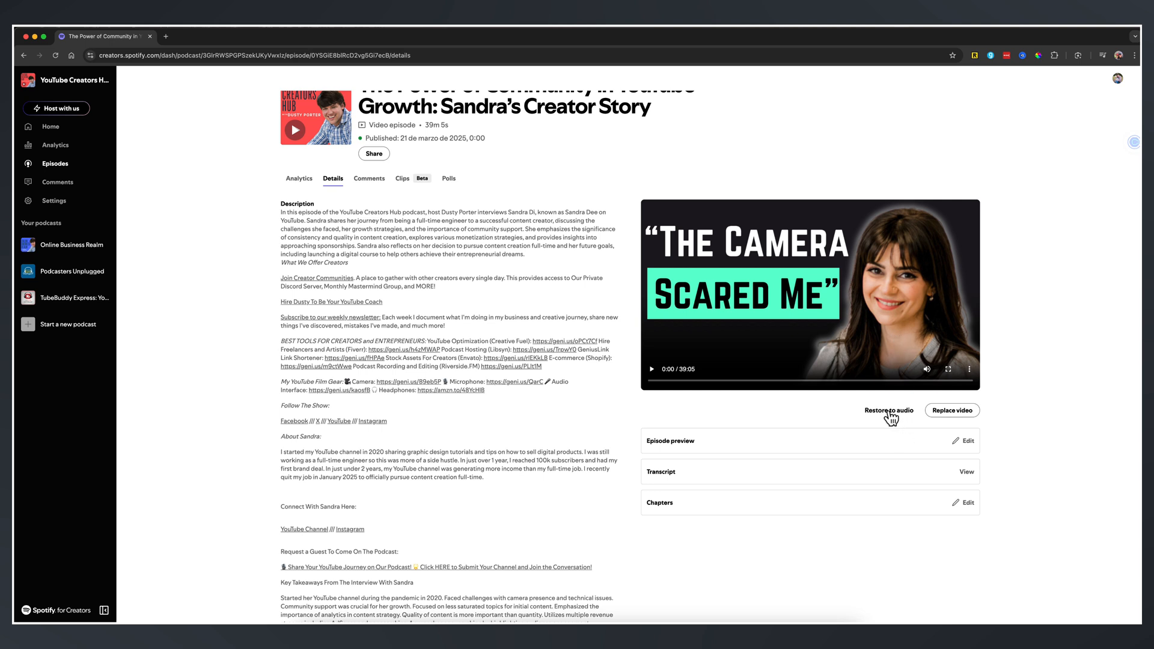
{"action": "mouse_move", "coordinate": [511, 492]}
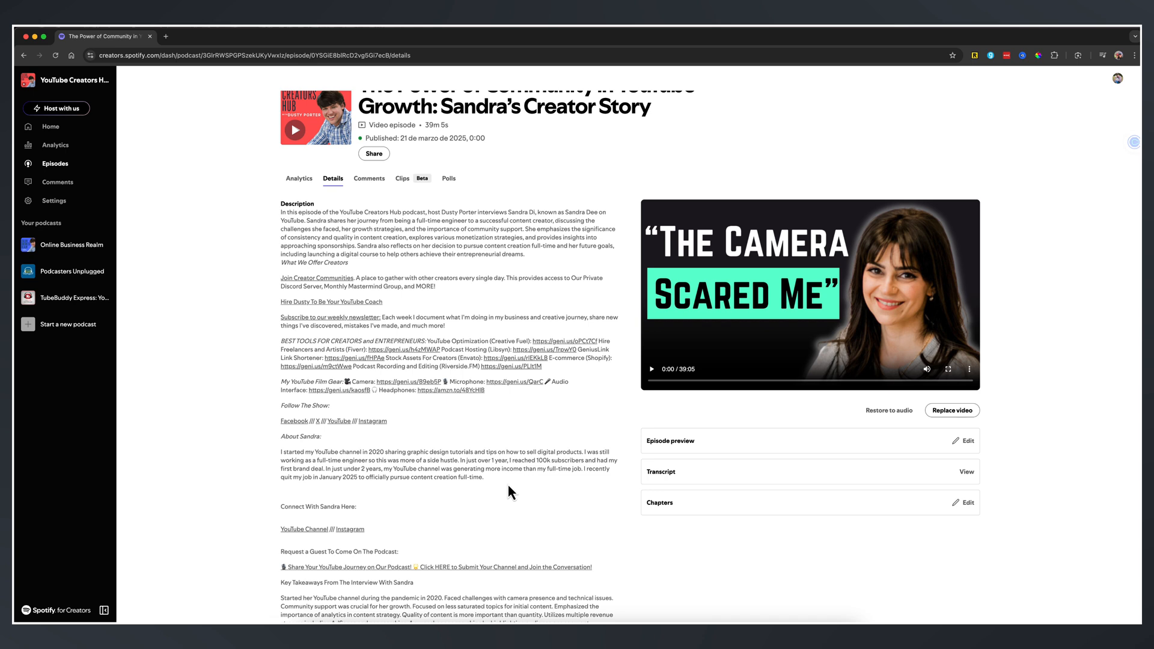
{"action": "mouse_move", "coordinate": [835, 462]}
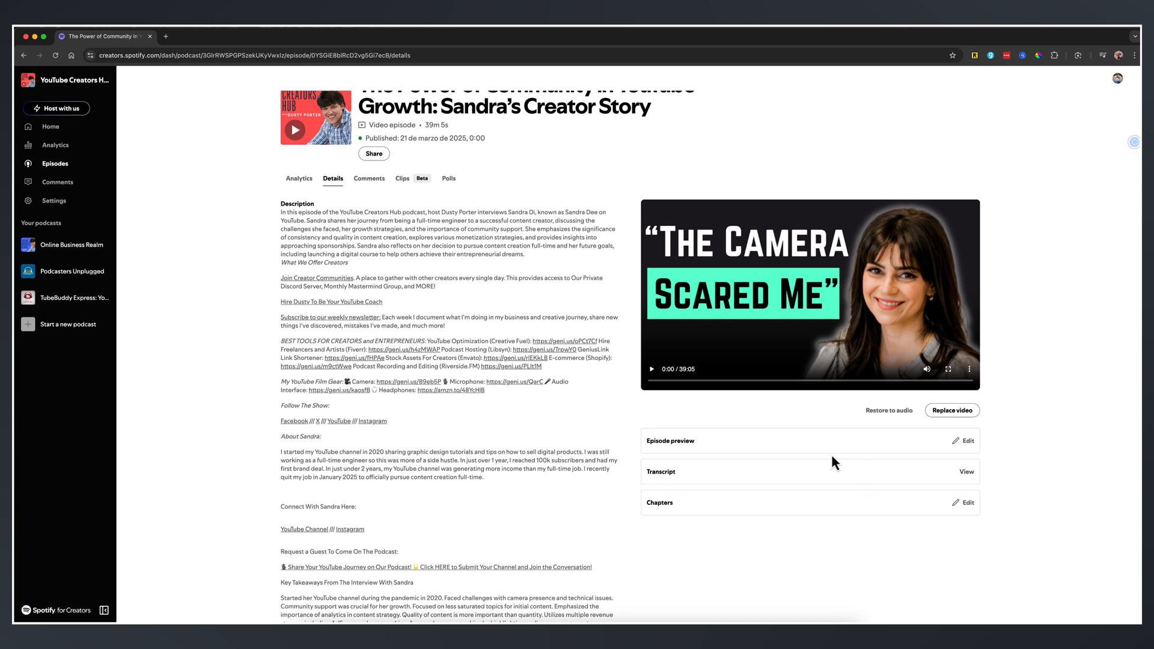
{"action": "mouse_move", "coordinate": [984, 492]}
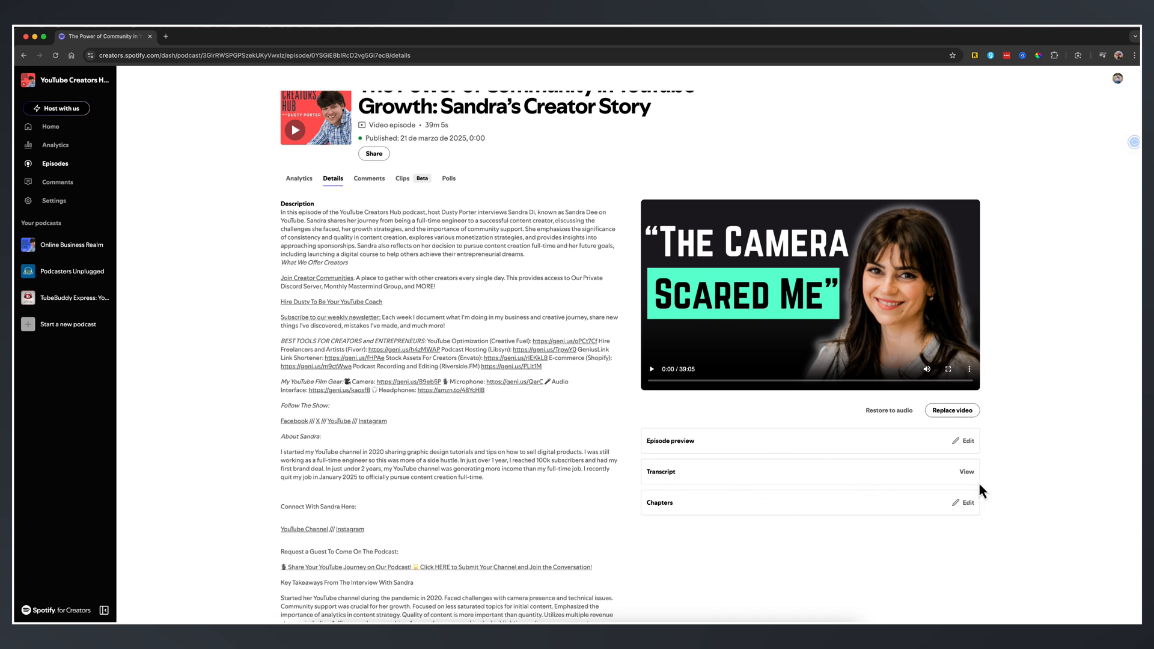
{"action": "mouse_move", "coordinate": [671, 454]}
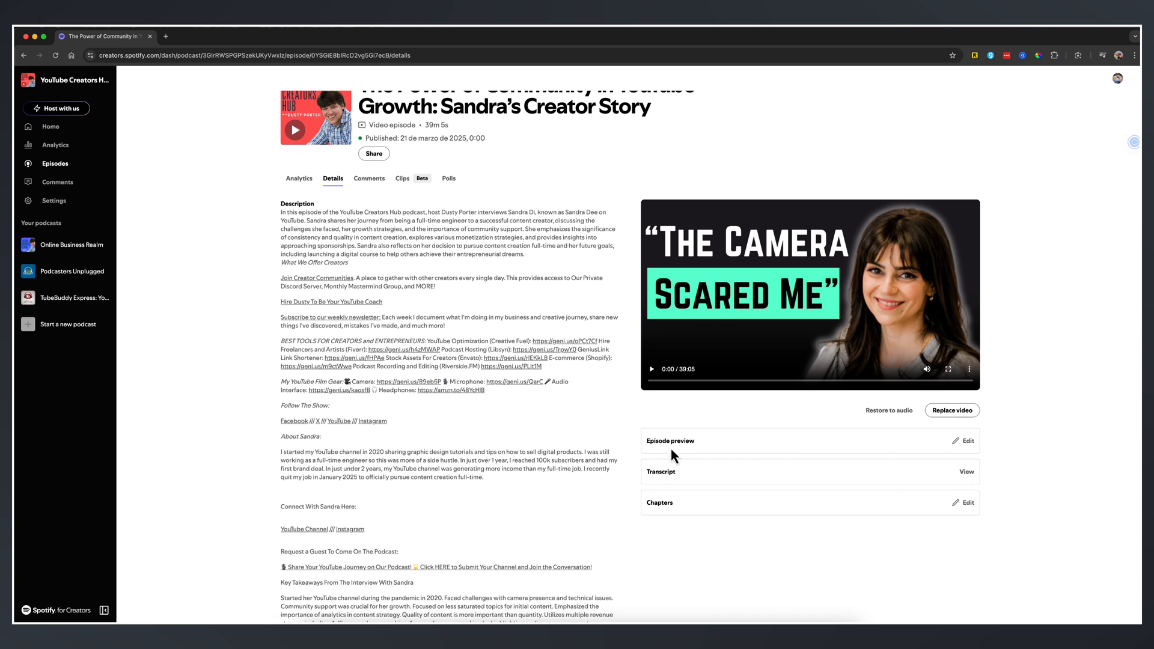
{"action": "mouse_move", "coordinate": [775, 454]}
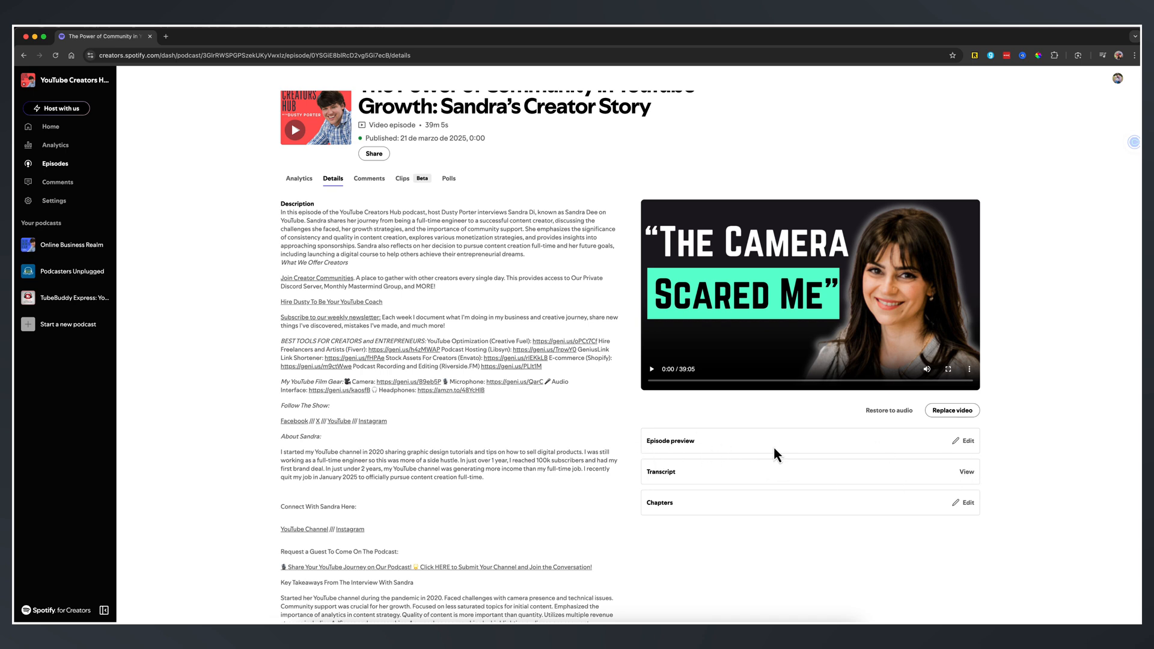
{"action": "mouse_move", "coordinate": [887, 410]}
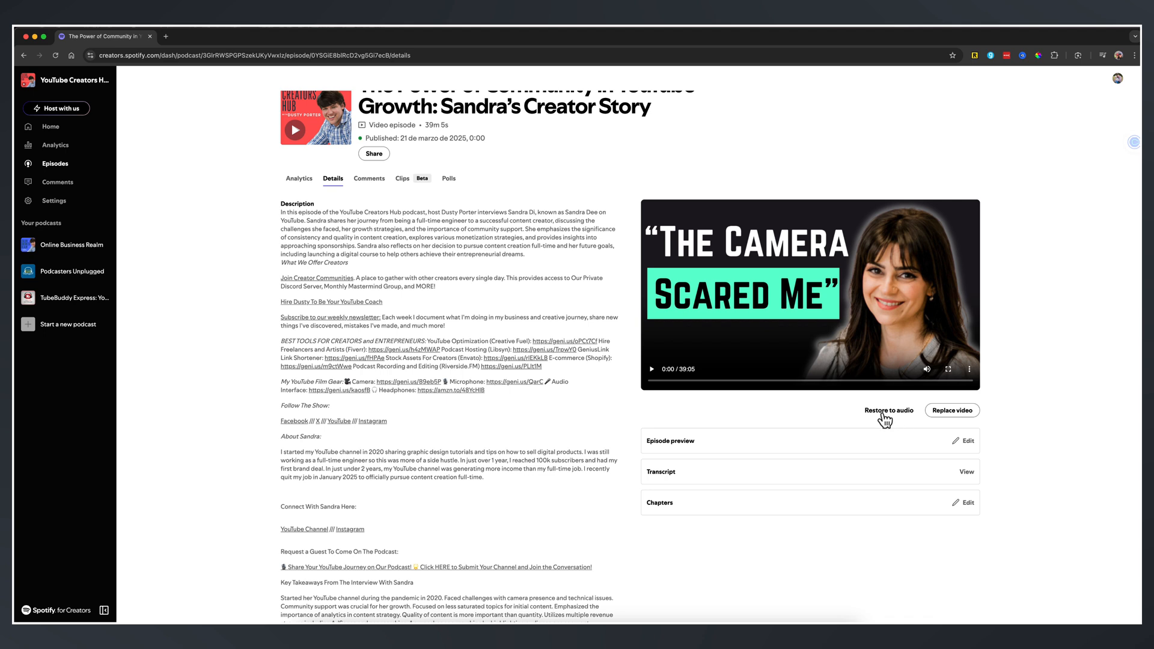
{"action": "mouse_move", "coordinate": [440, 279]}
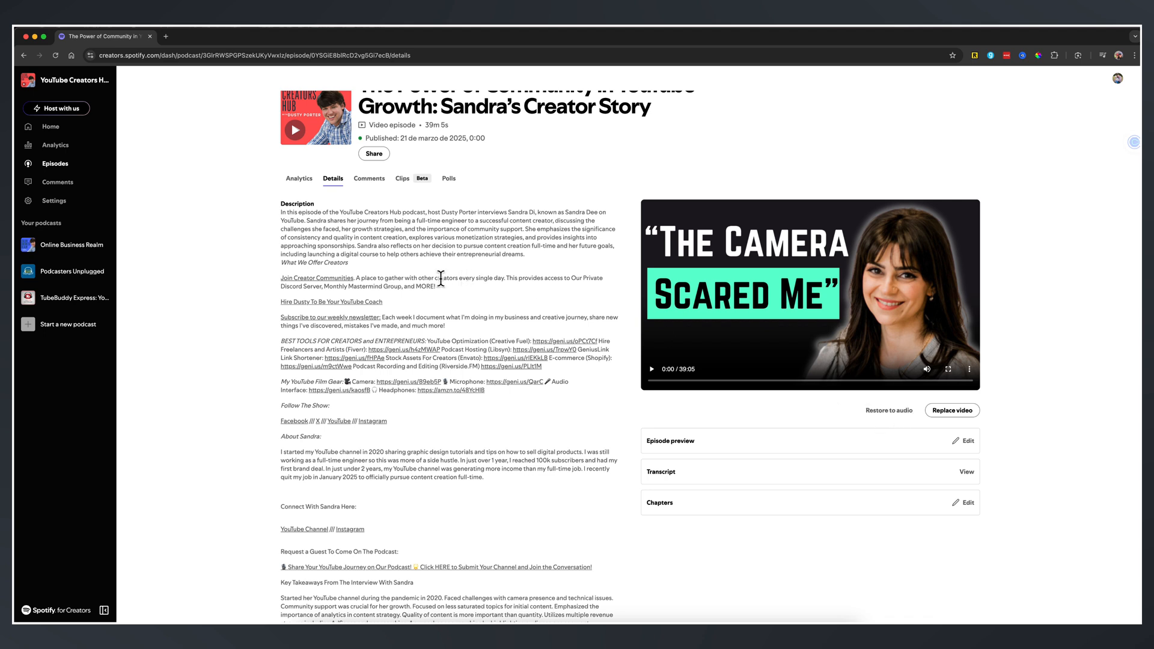
{"action": "mouse_move", "coordinate": [759, 374]}
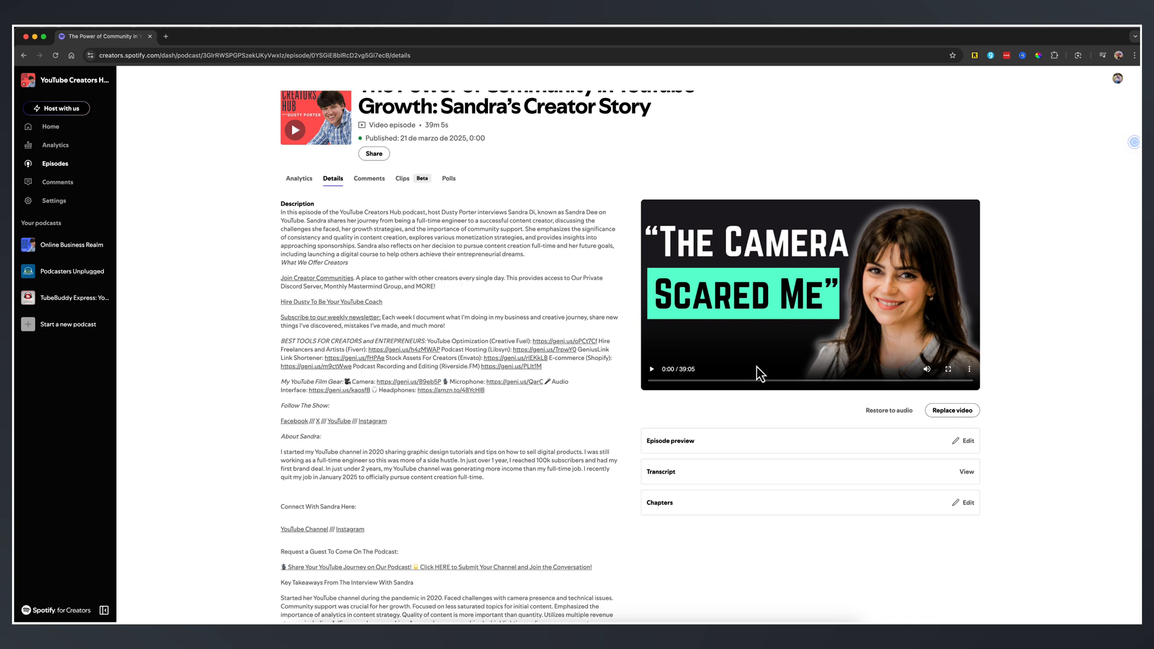
{"action": "mouse_move", "coordinate": [388, 199]}
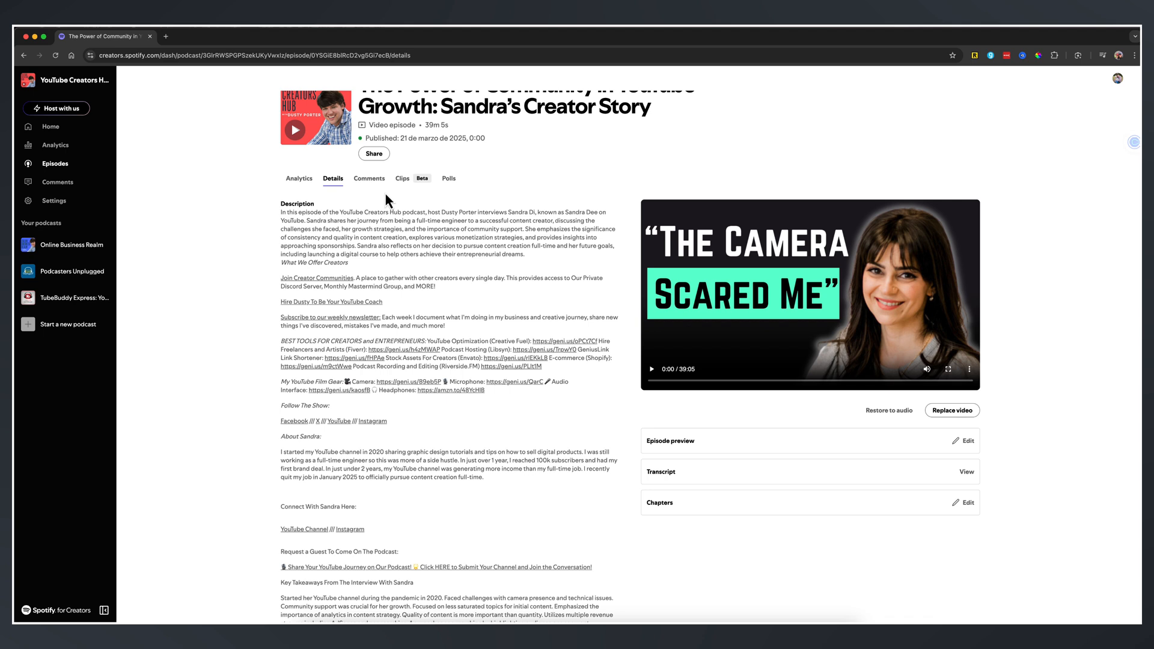